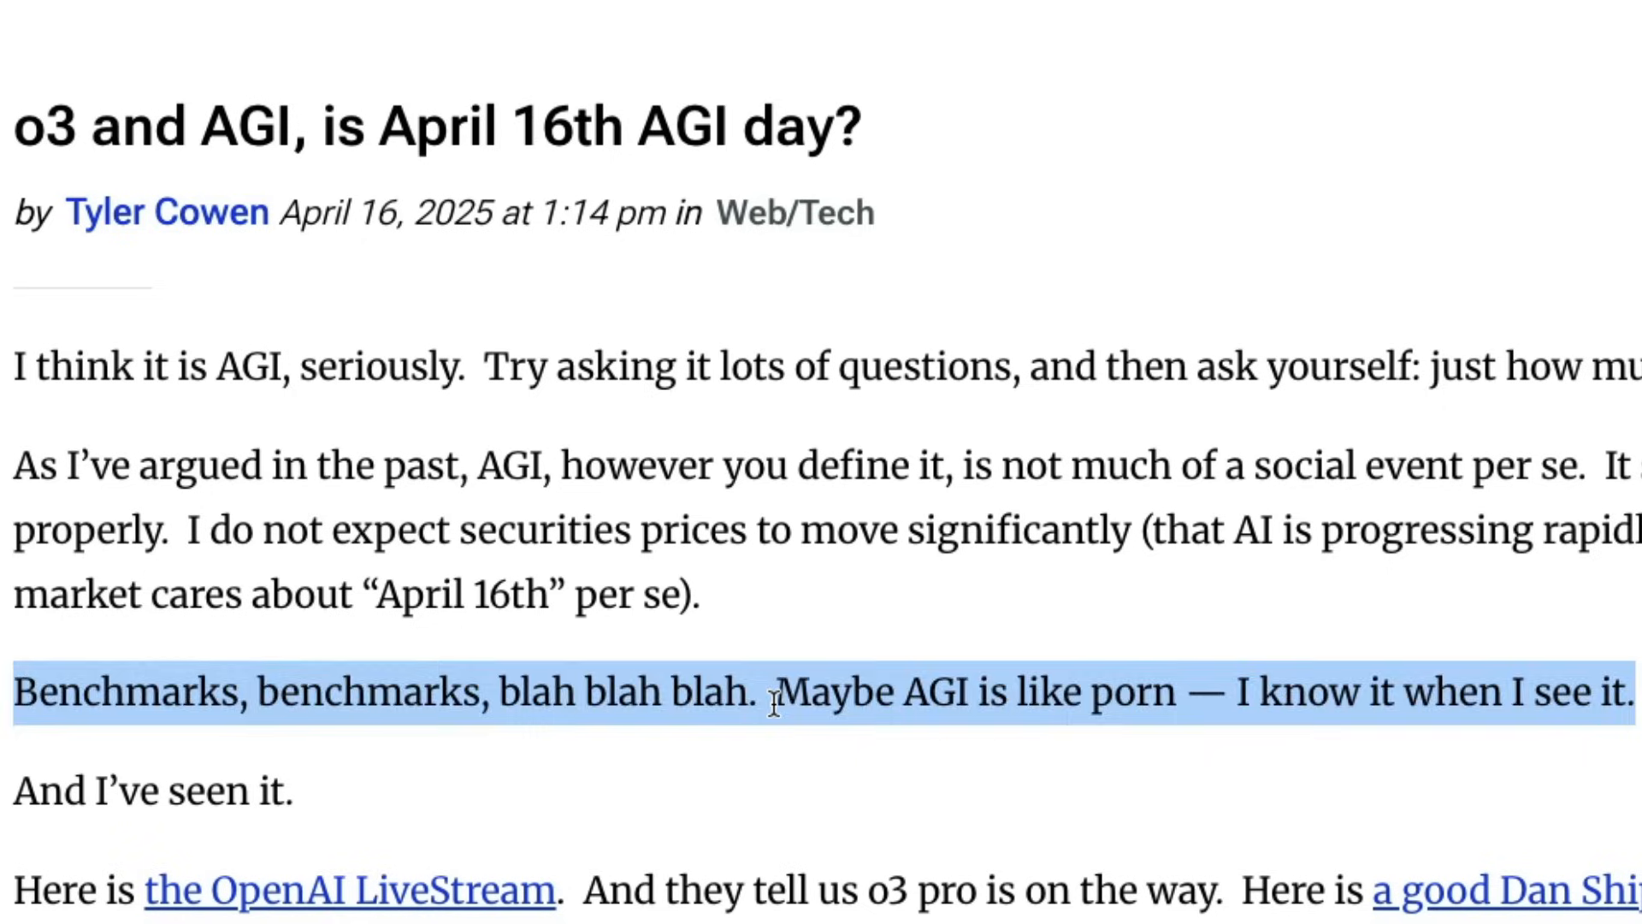
Step: Highlight the sentence 'And I've seen it.' and scroll into the o3 and o4-mini announcement
left_click(772, 691)
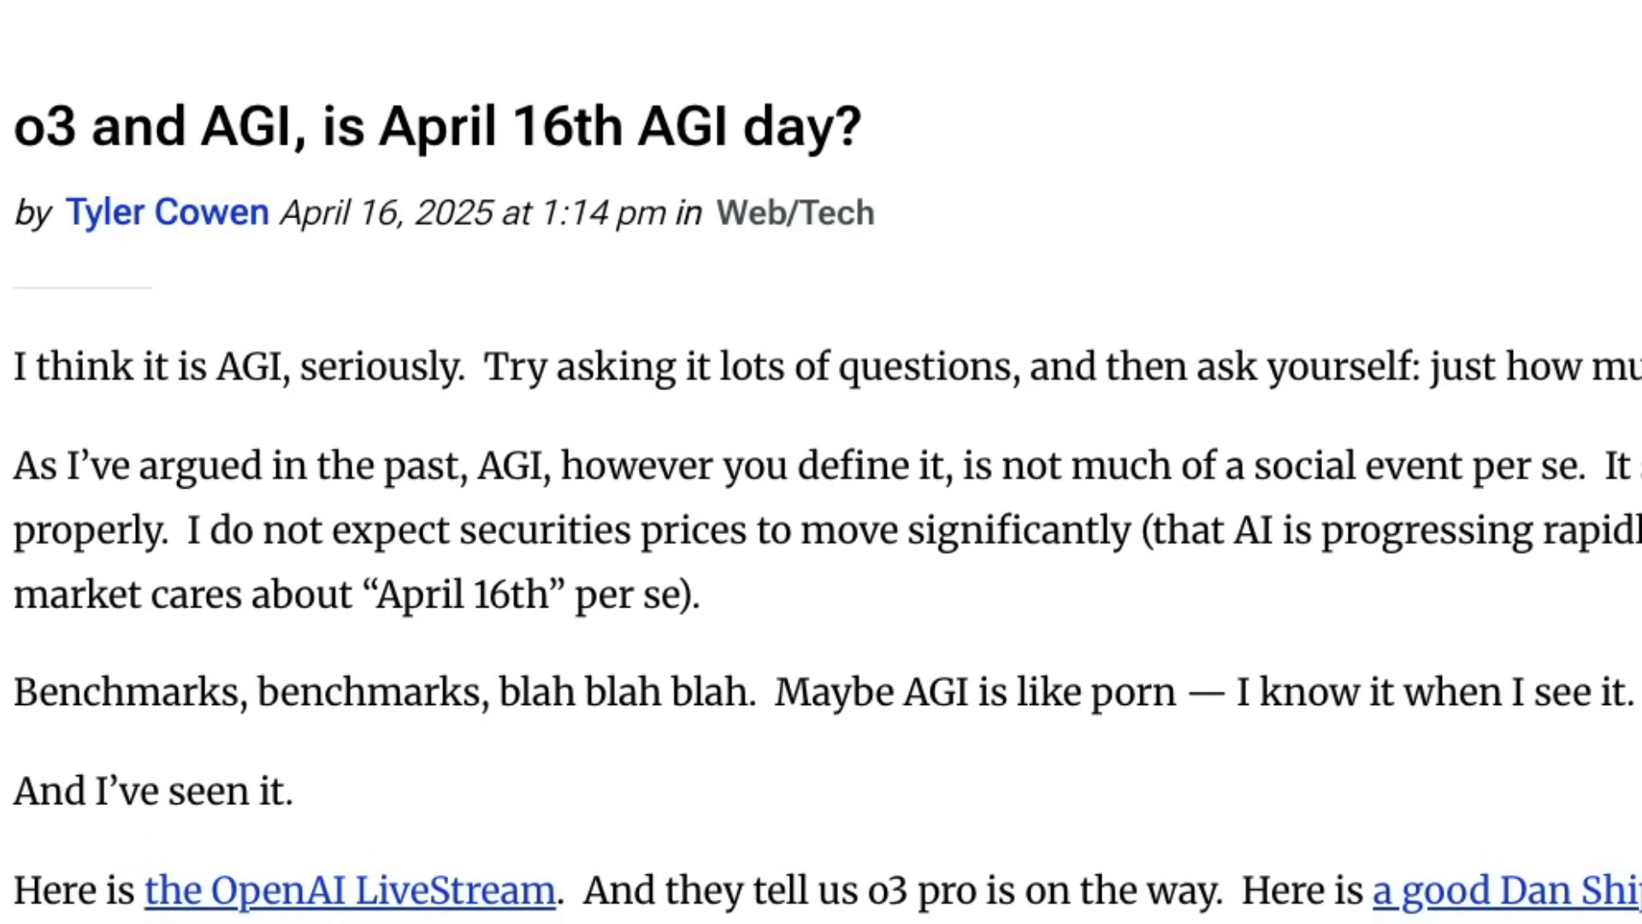
left_click_drag(14, 790, 296, 791)
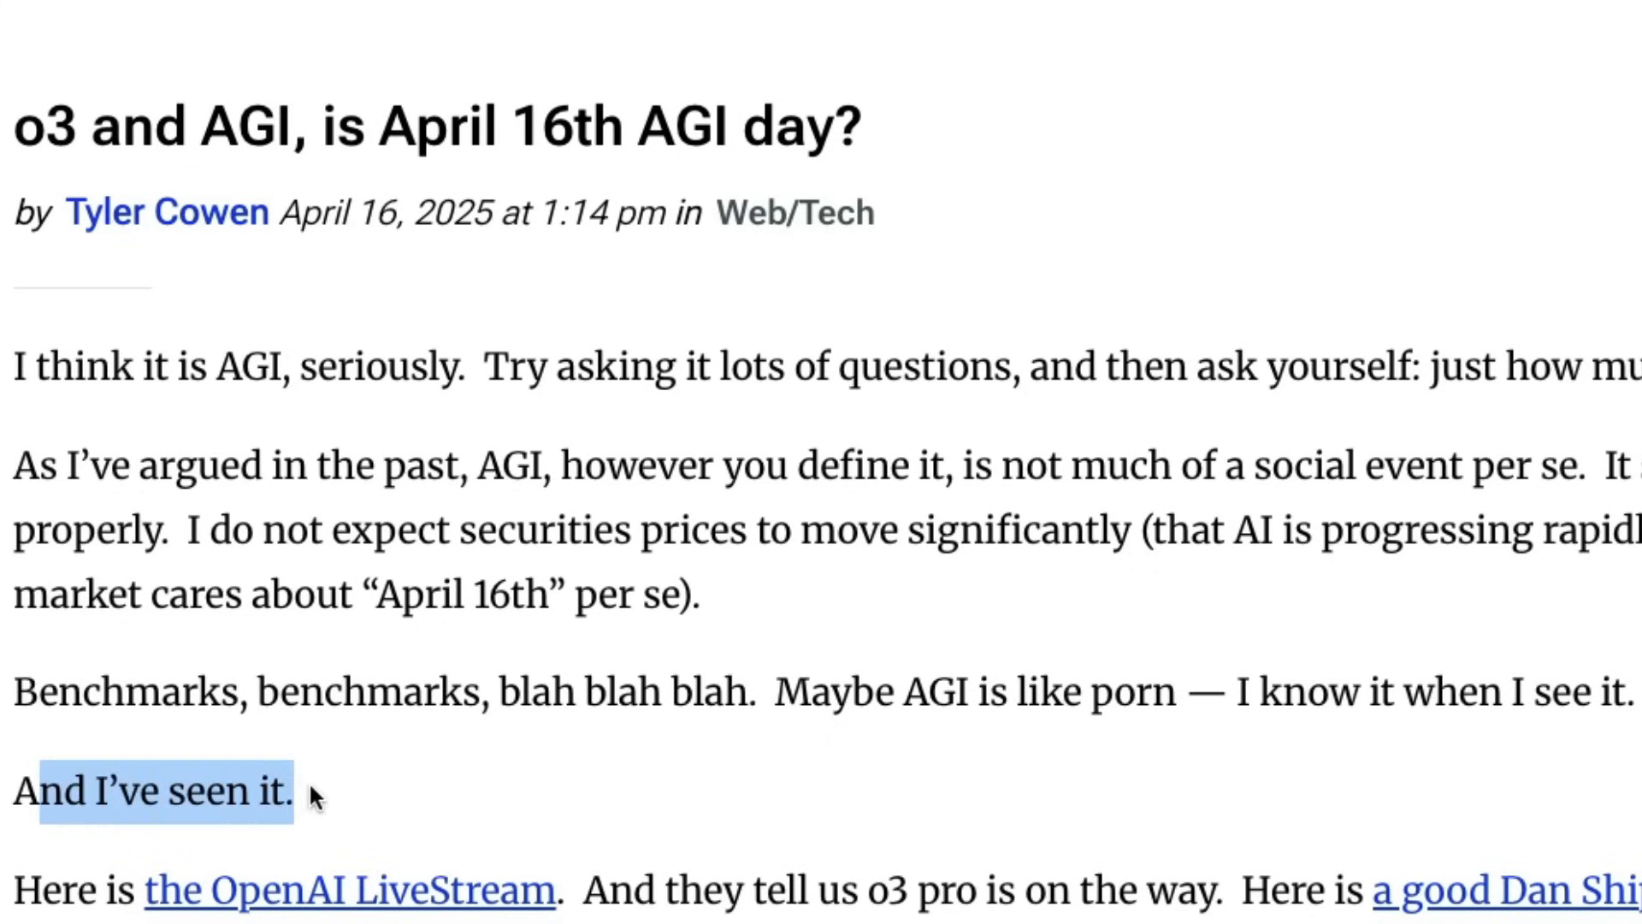
left_click(315, 791)
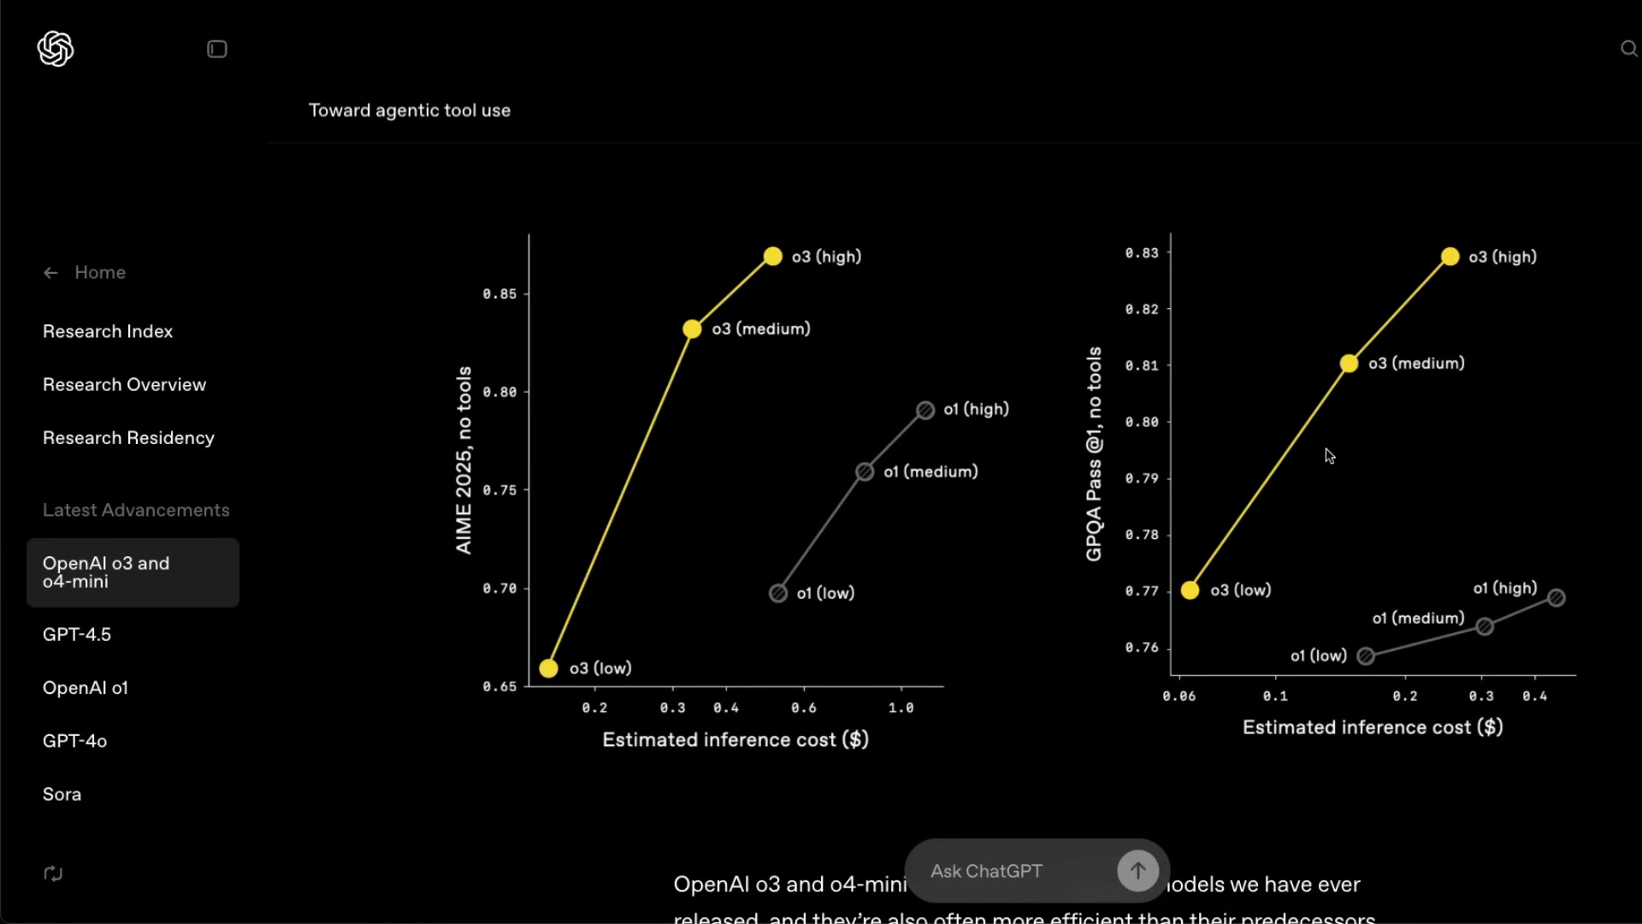
mouse_move(895, 530)
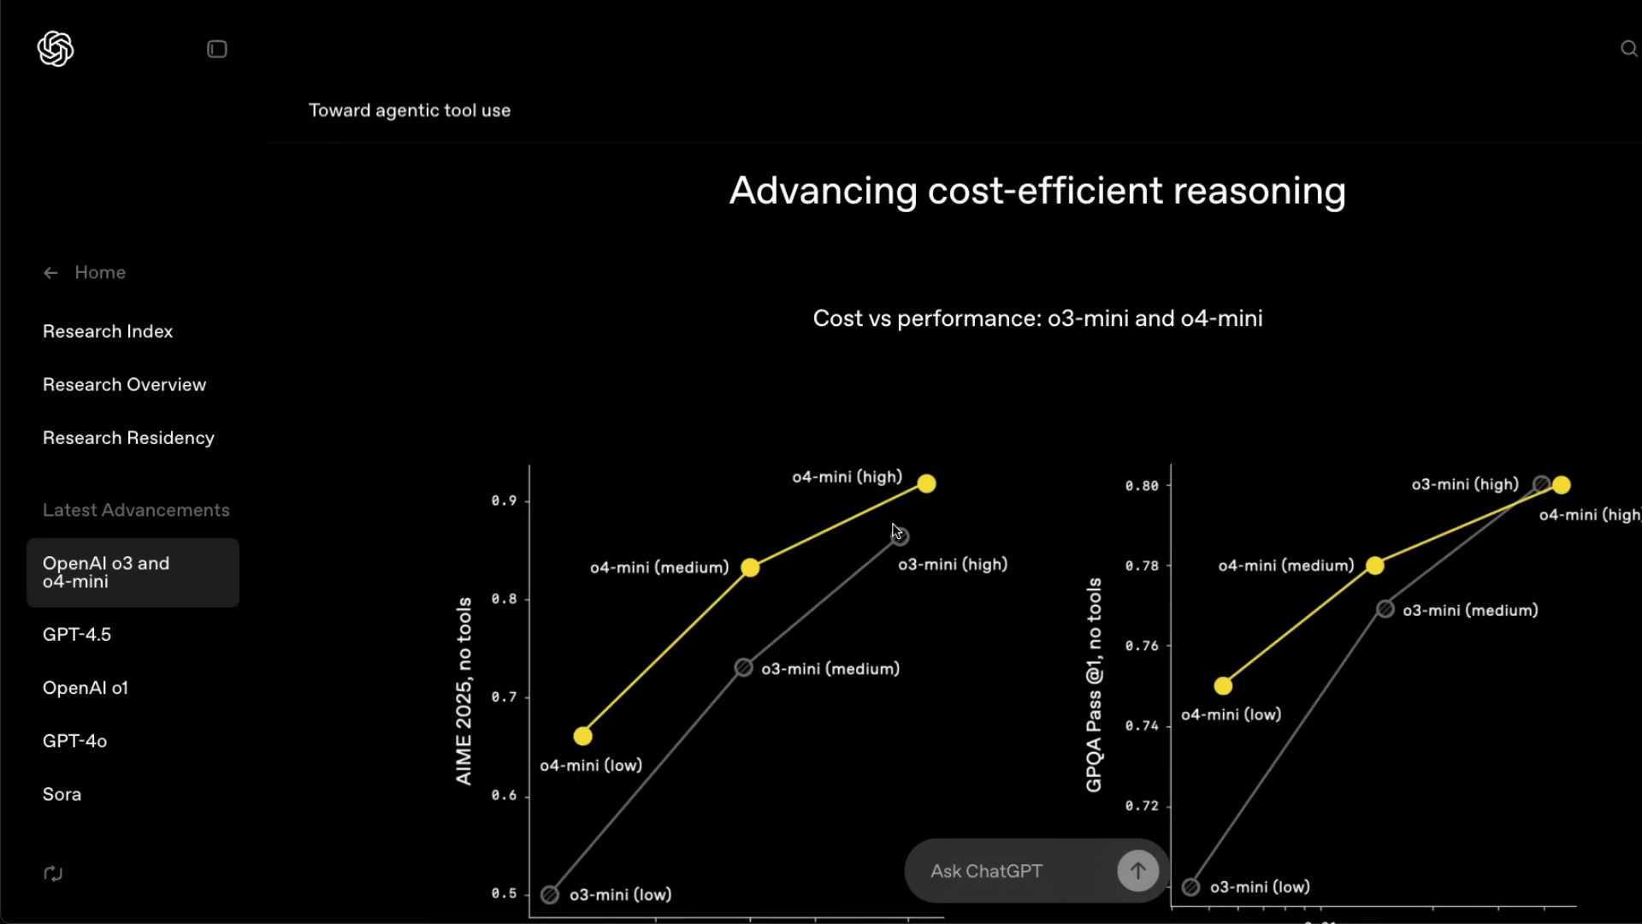
scroll("down", 3)
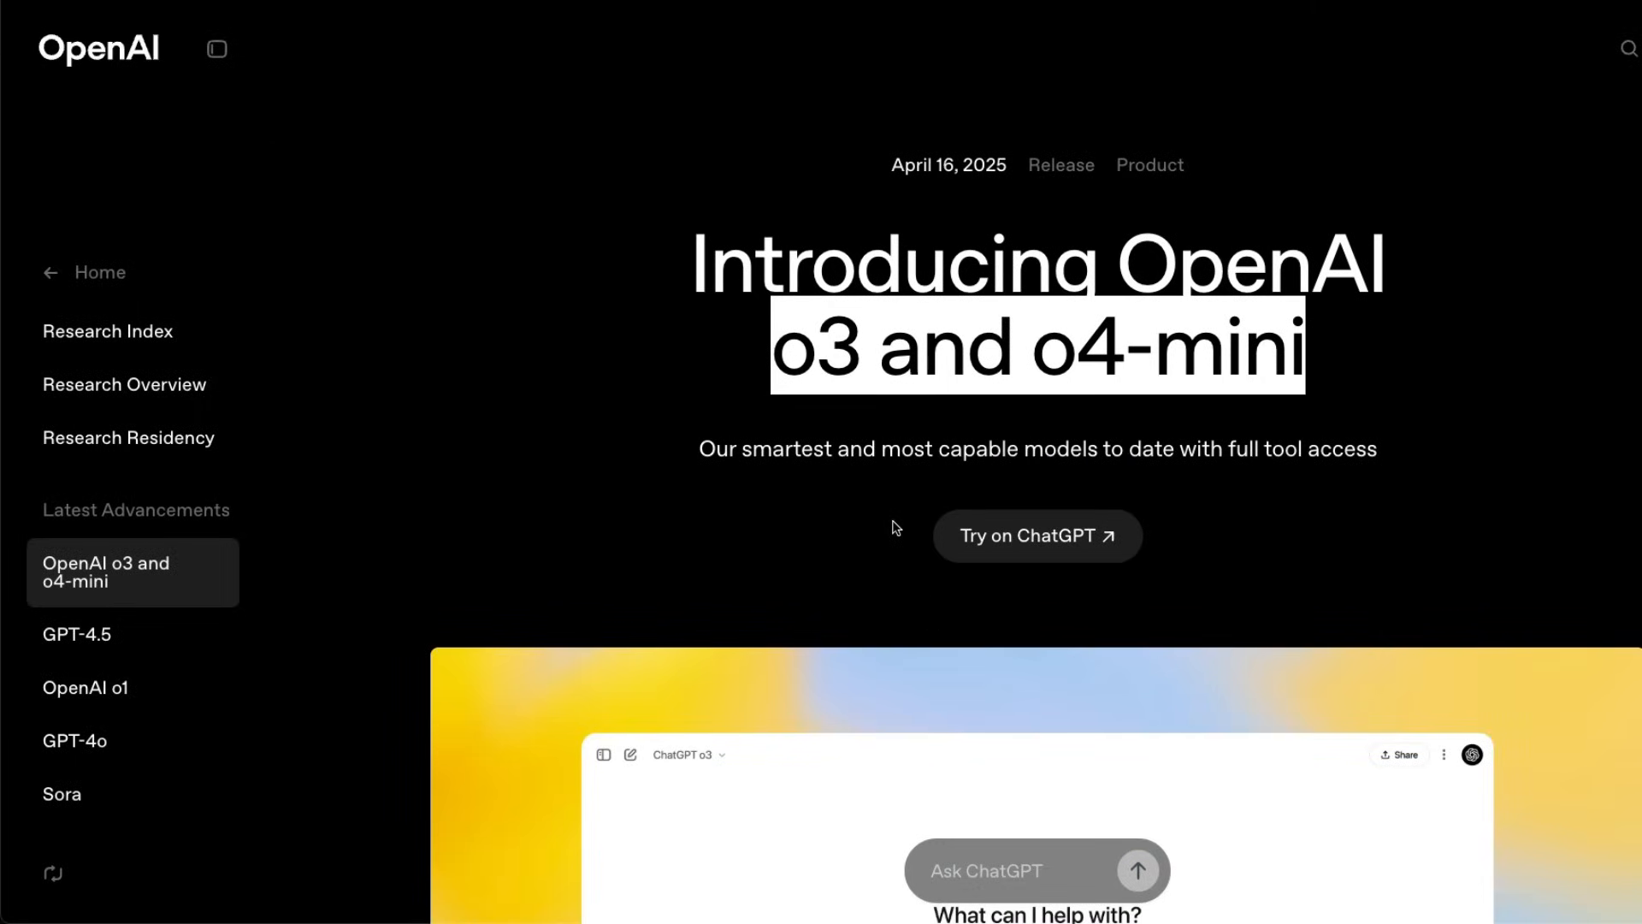
Step: Scroll past the AIME and Codeforces charts to the GPQA Diamond and Humanity's Last Exam charts
scroll("down", 3)
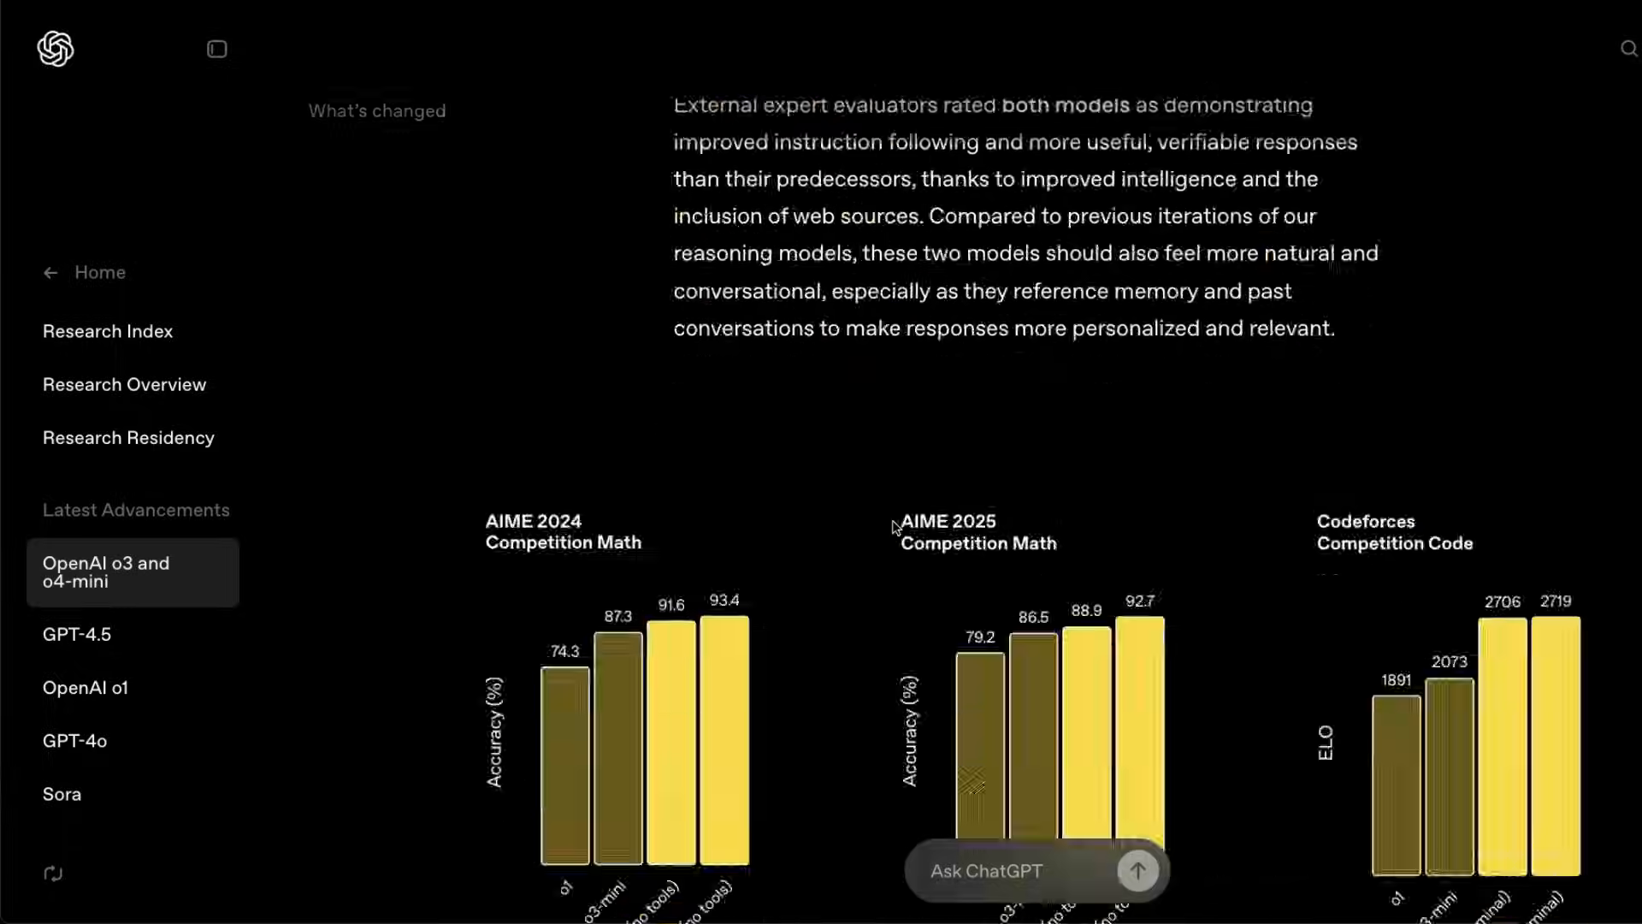
scroll("down", 3)
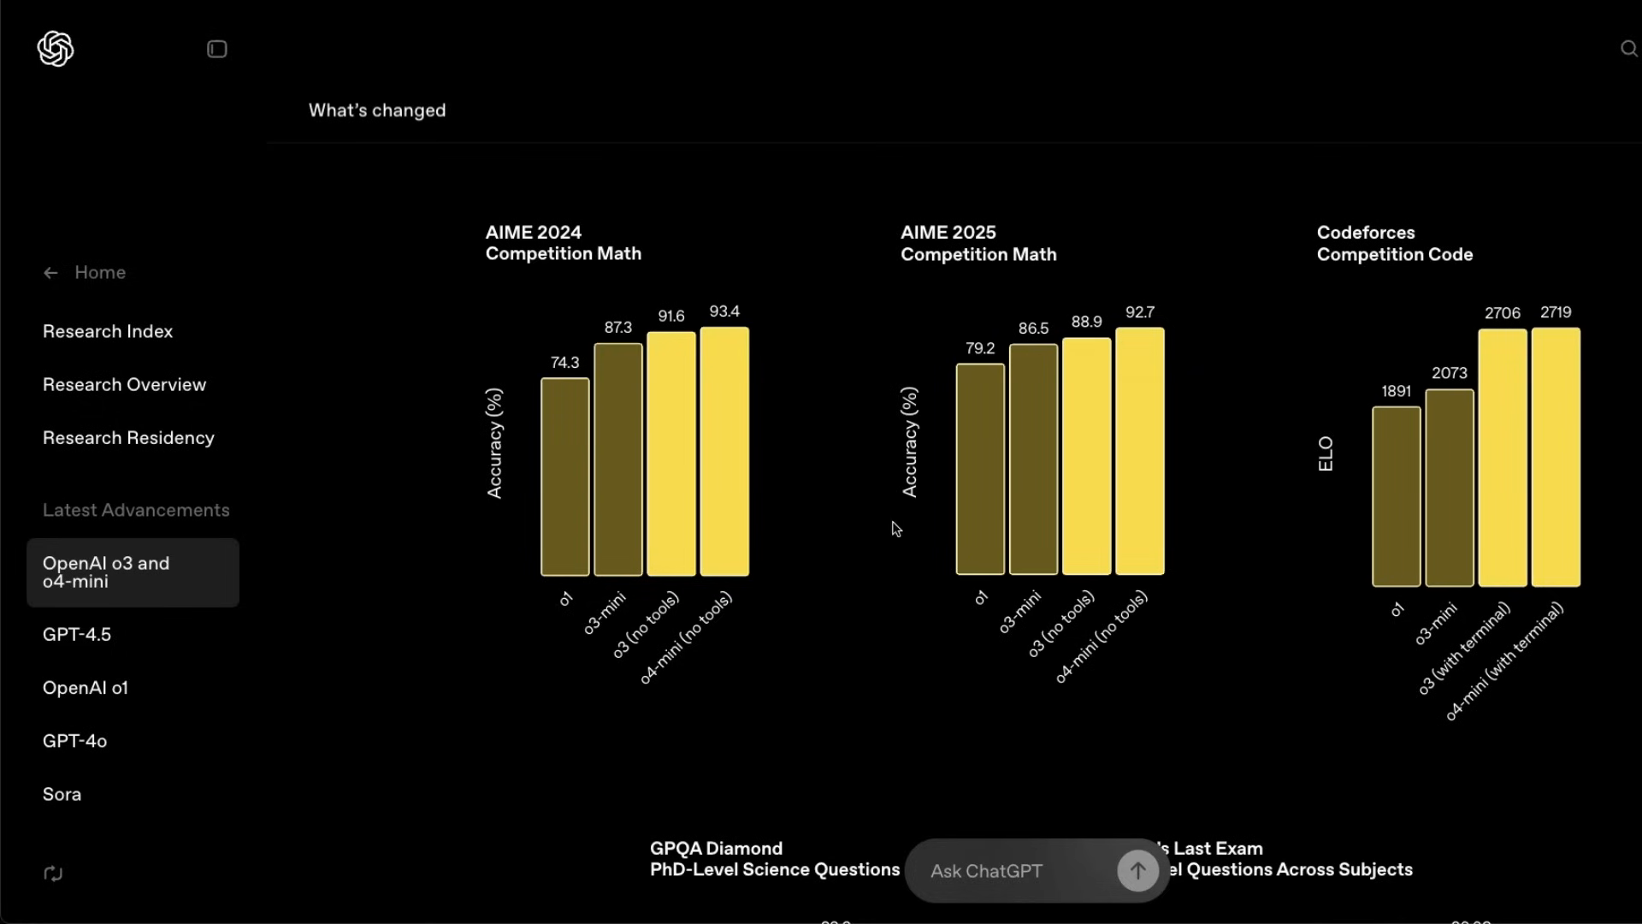
mouse_move(634, 643)
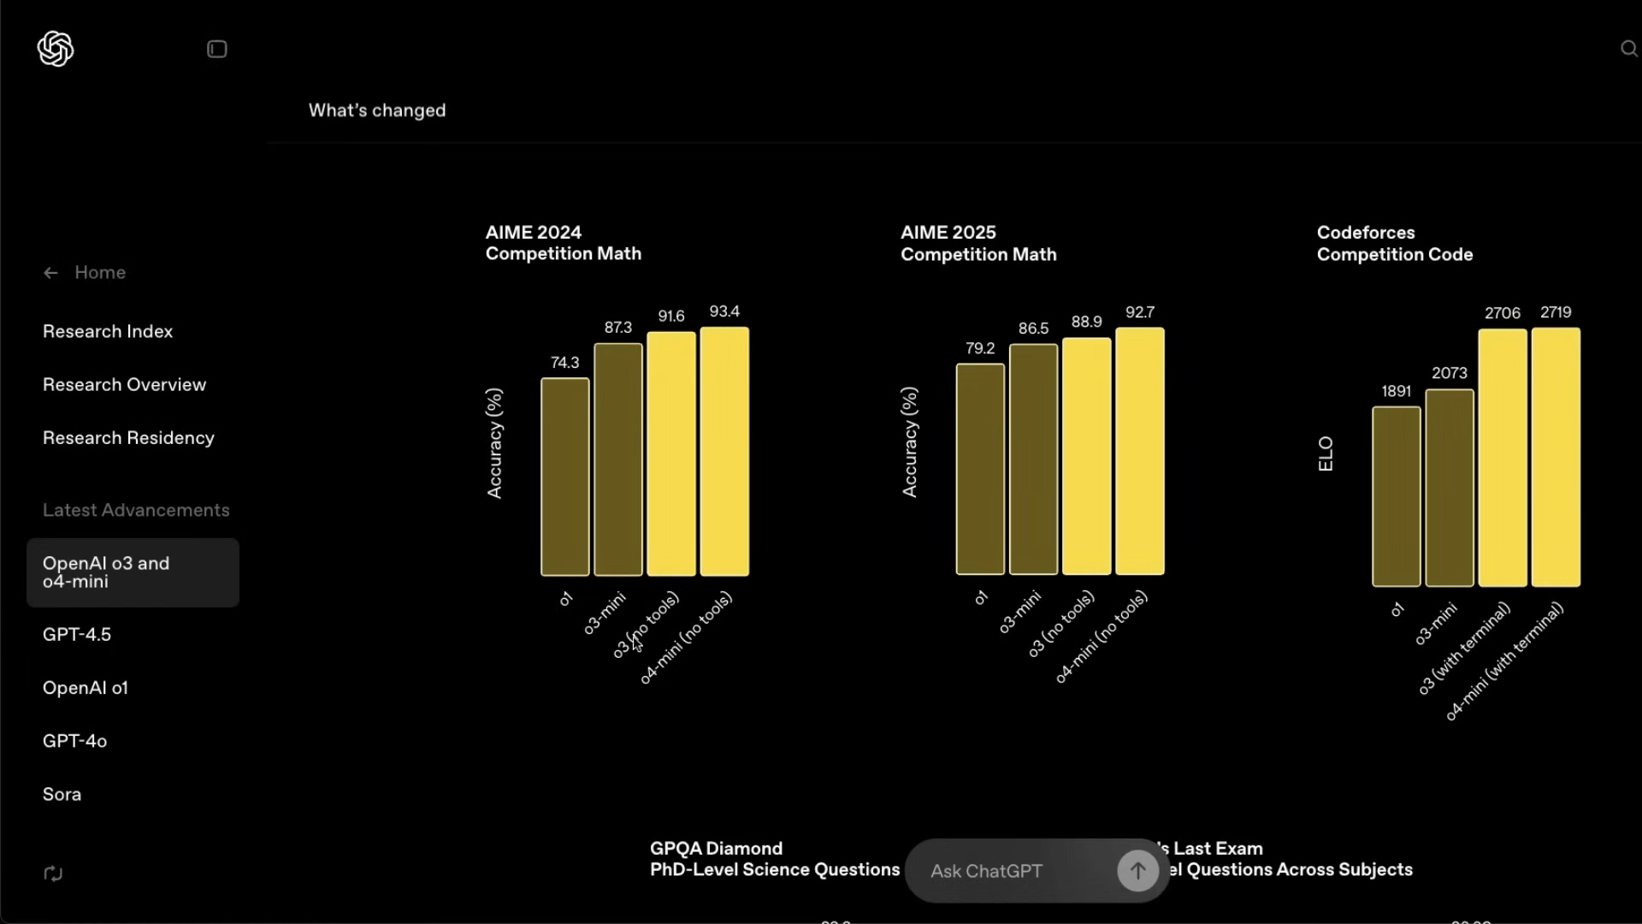
mouse_move(655, 671)
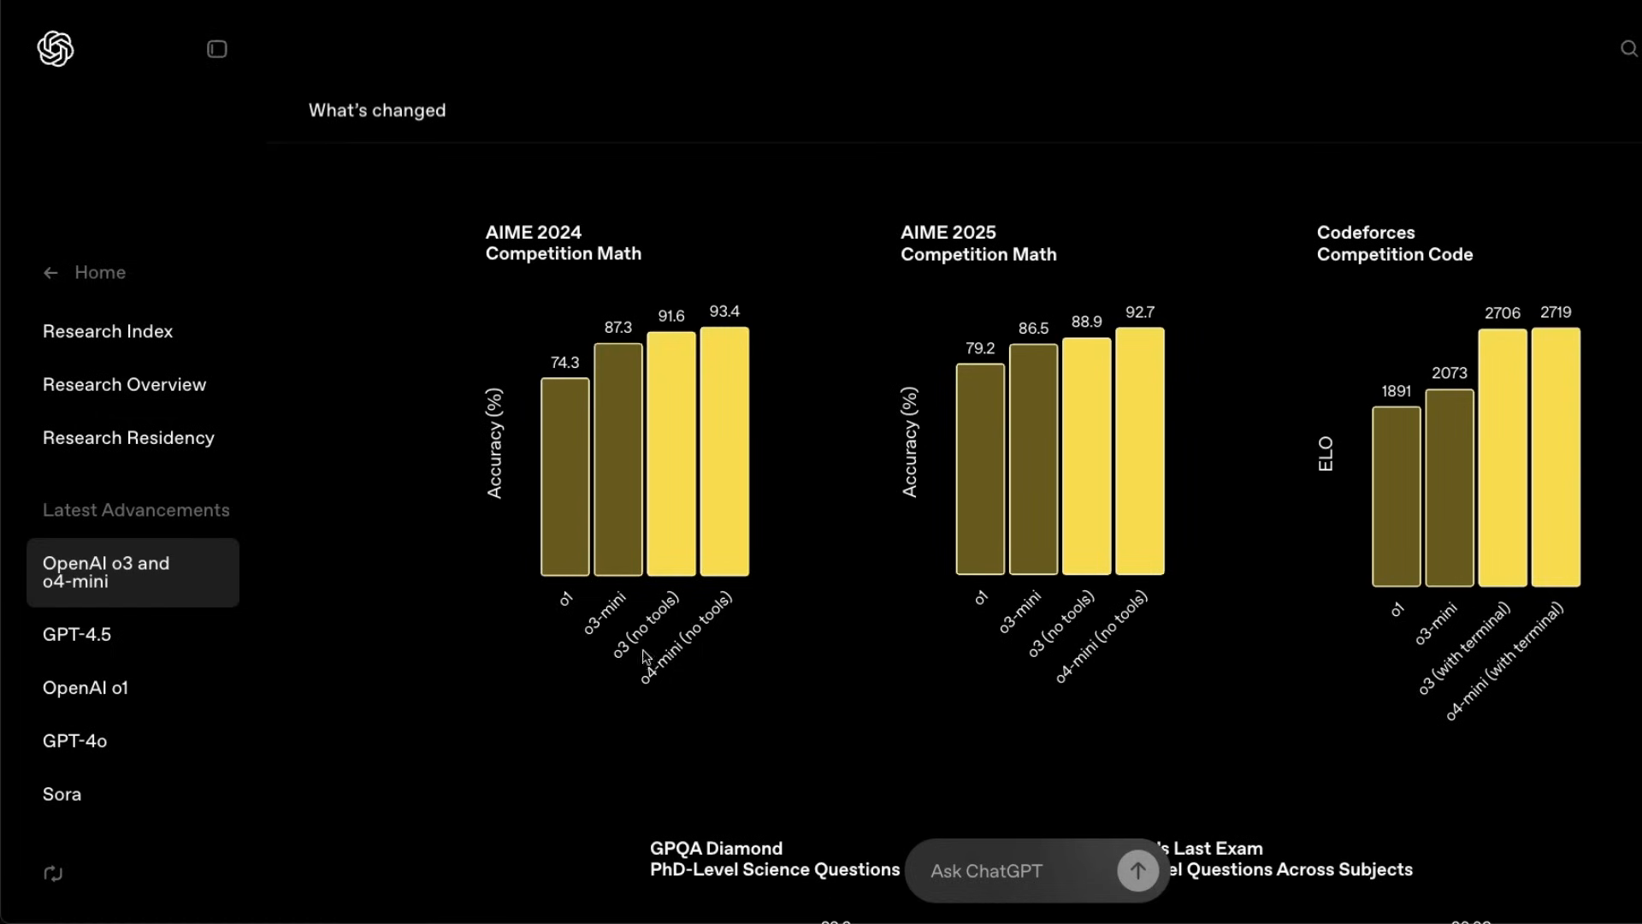
mouse_move(660, 646)
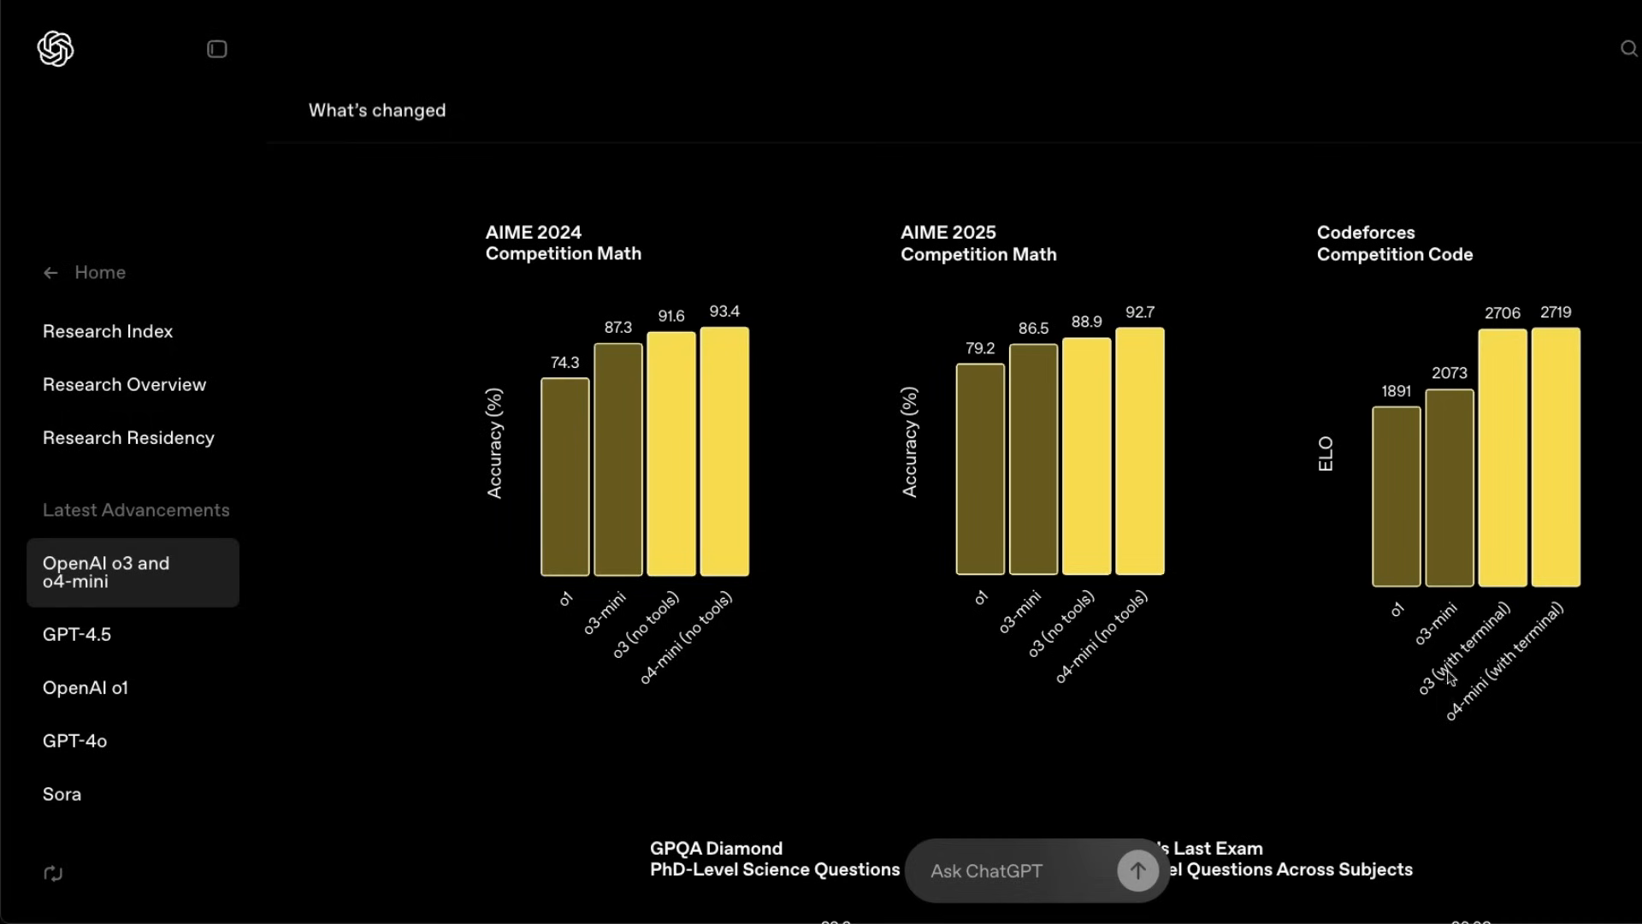
mouse_move(1336, 561)
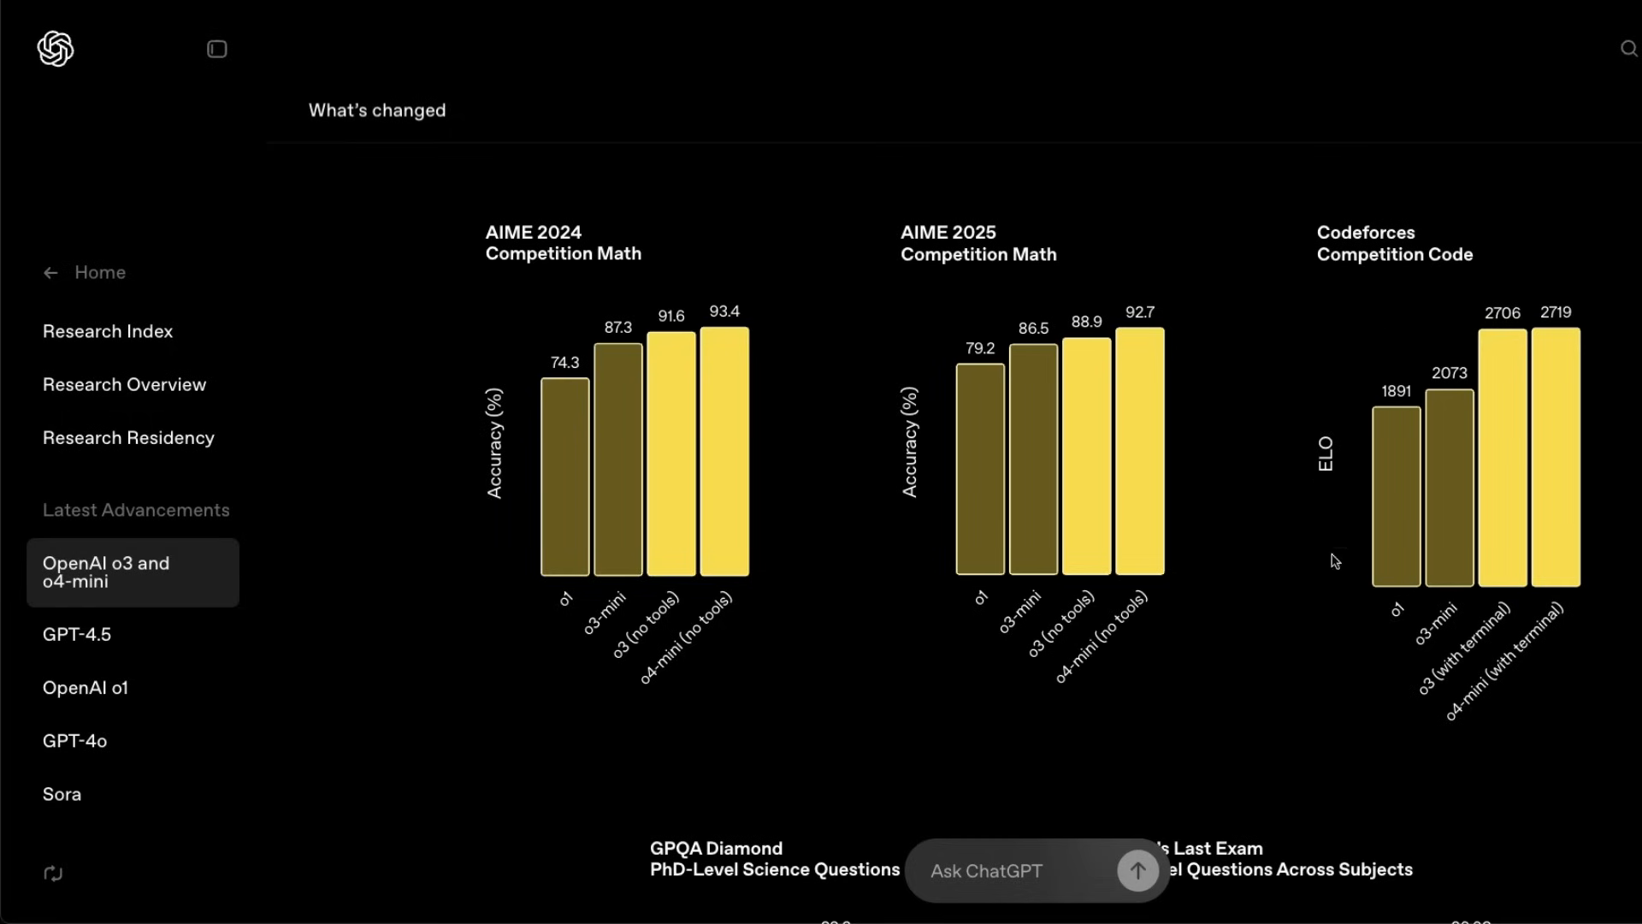
mouse_move(1562, 587)
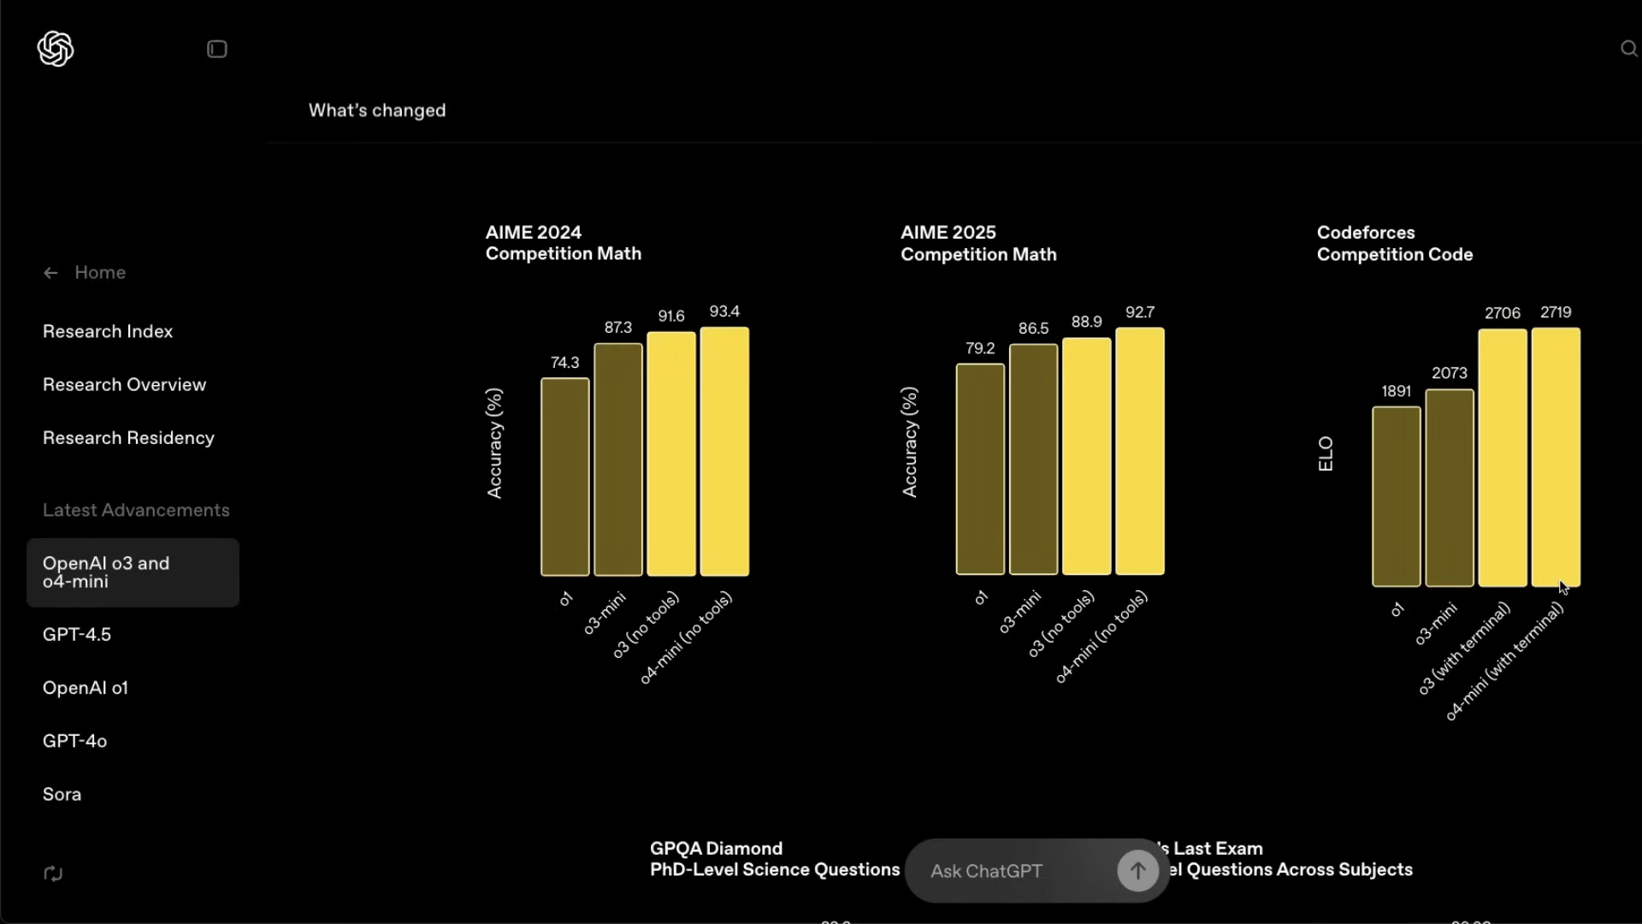
mouse_move(1502, 536)
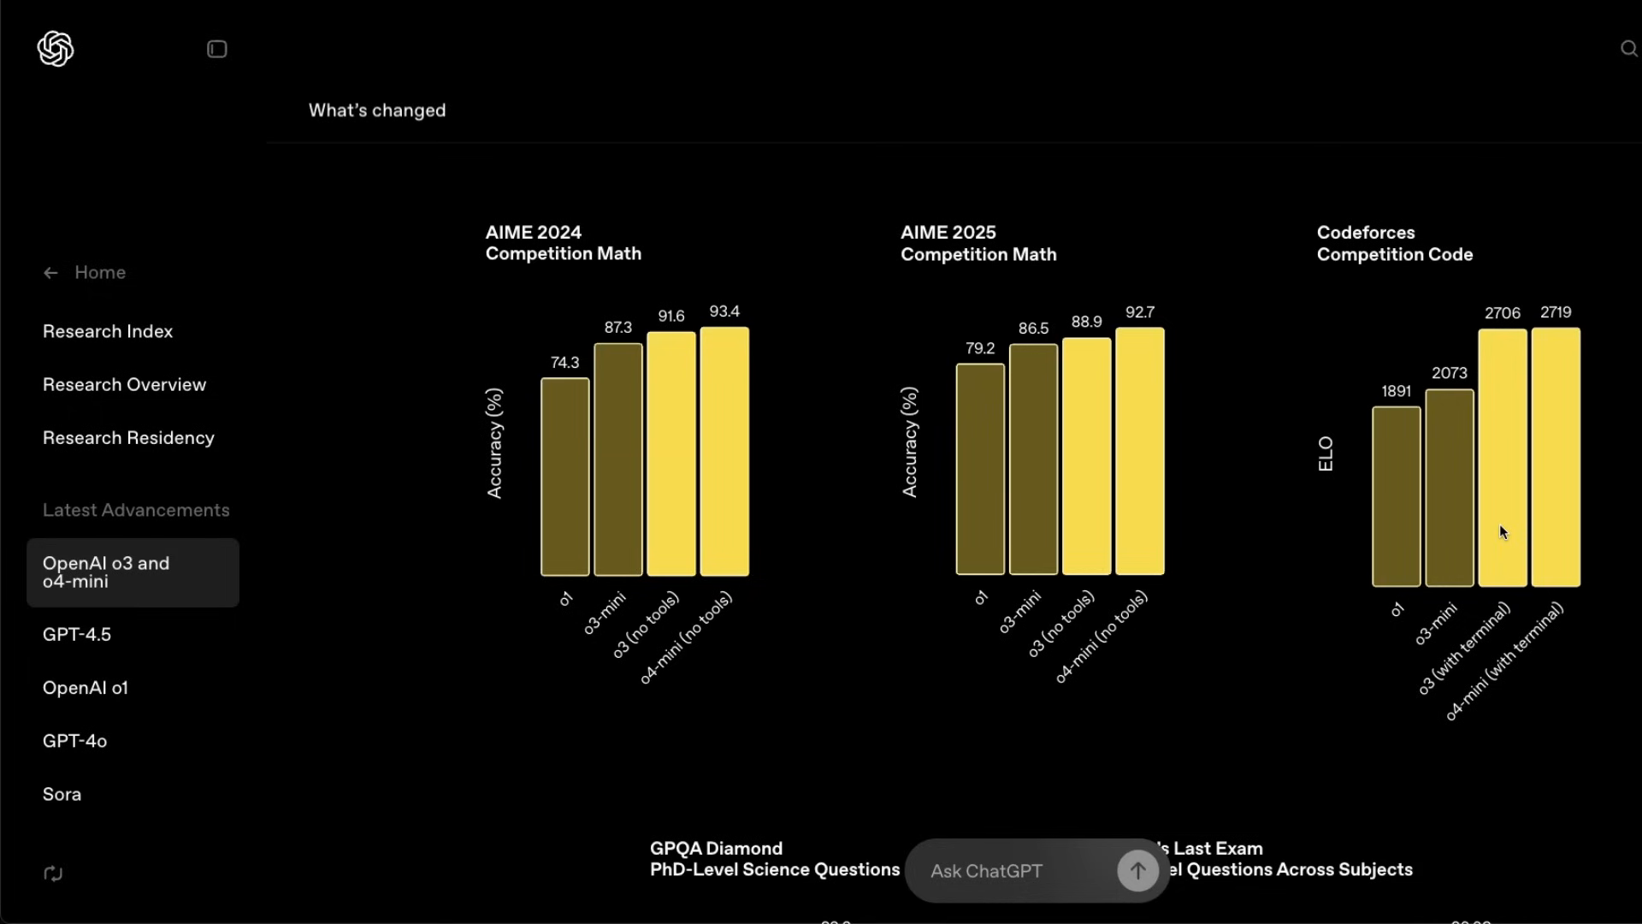
mouse_move(1456, 207)
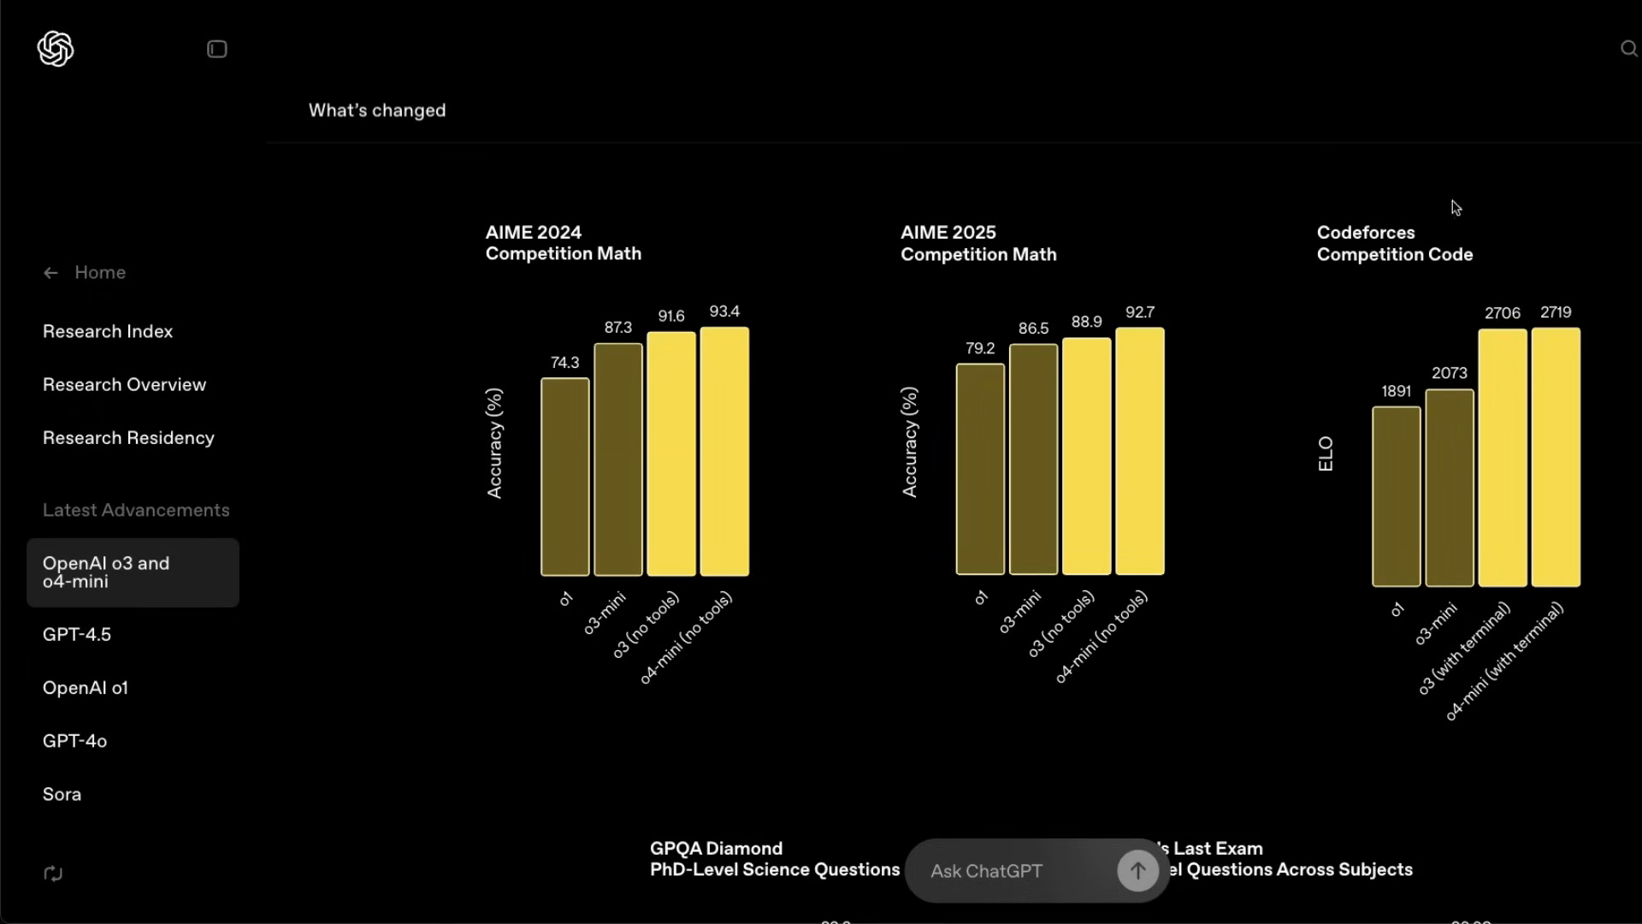
mouse_move(1580, 325)
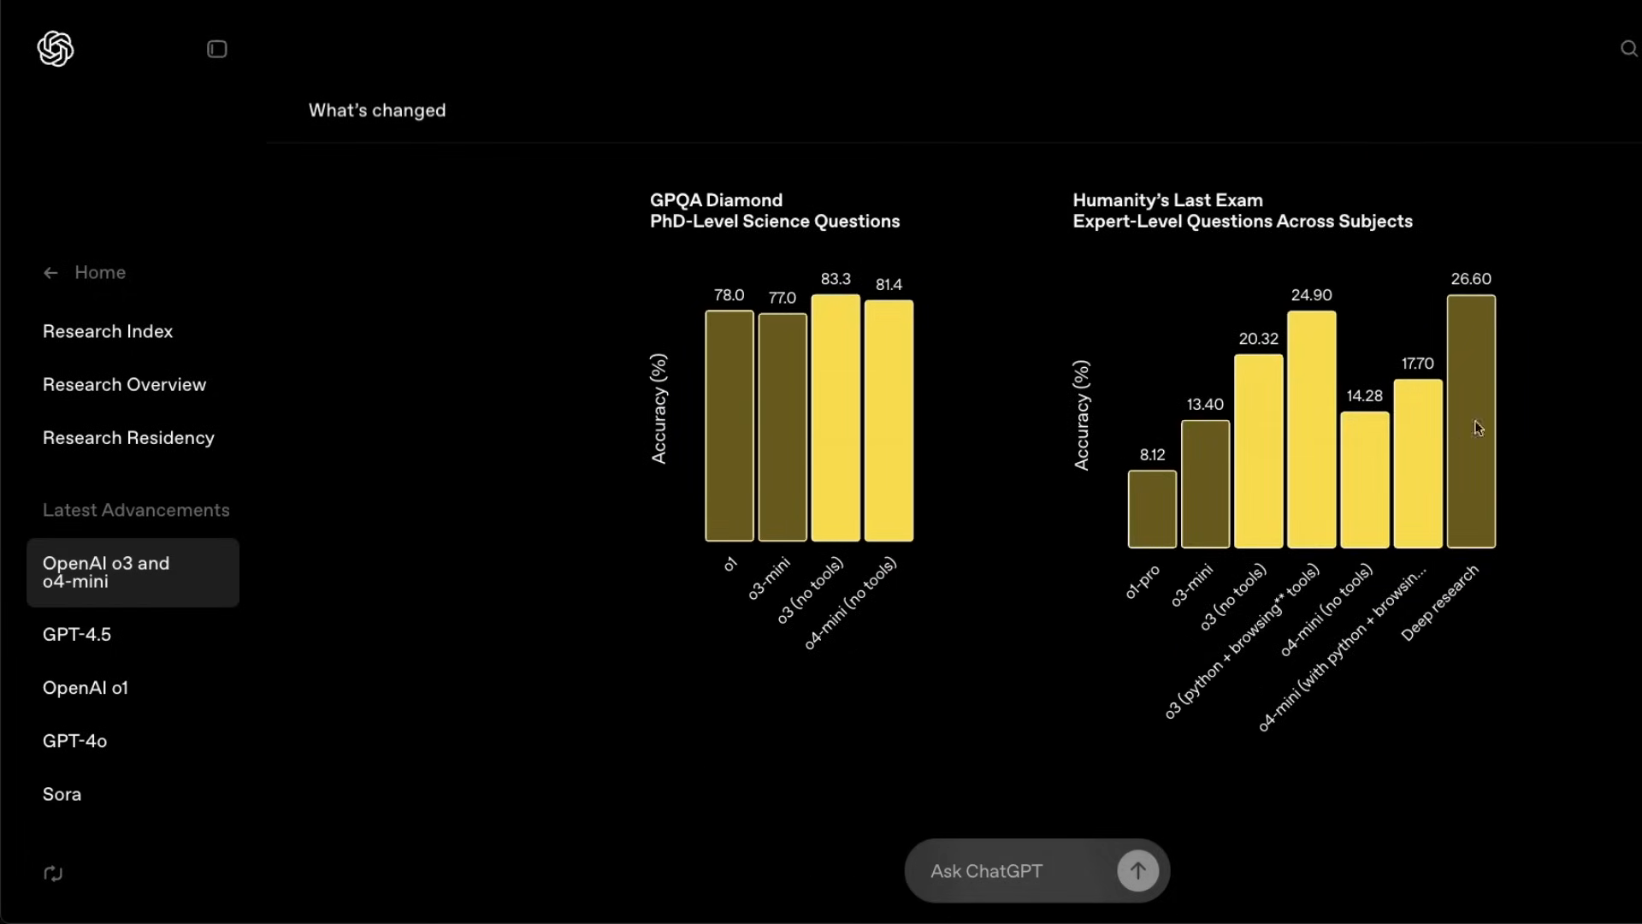
Step: Scroll down to the Coding section with the SWE-Lancer and SWE-Bench Verified charts
scroll("down", 3)
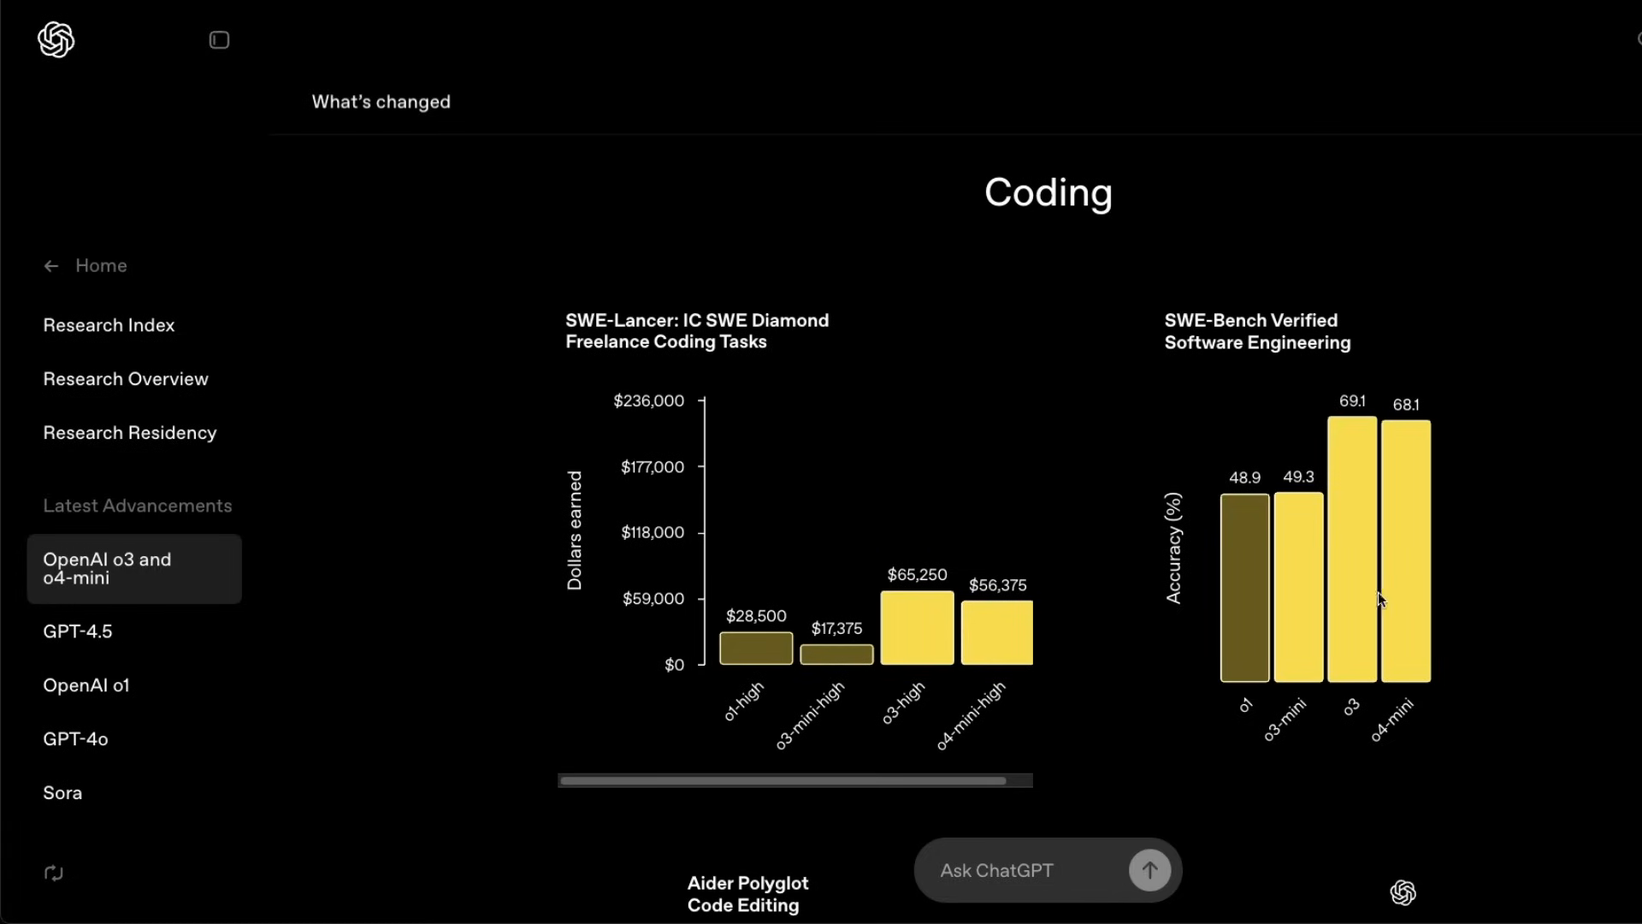
mouse_move(1398, 529)
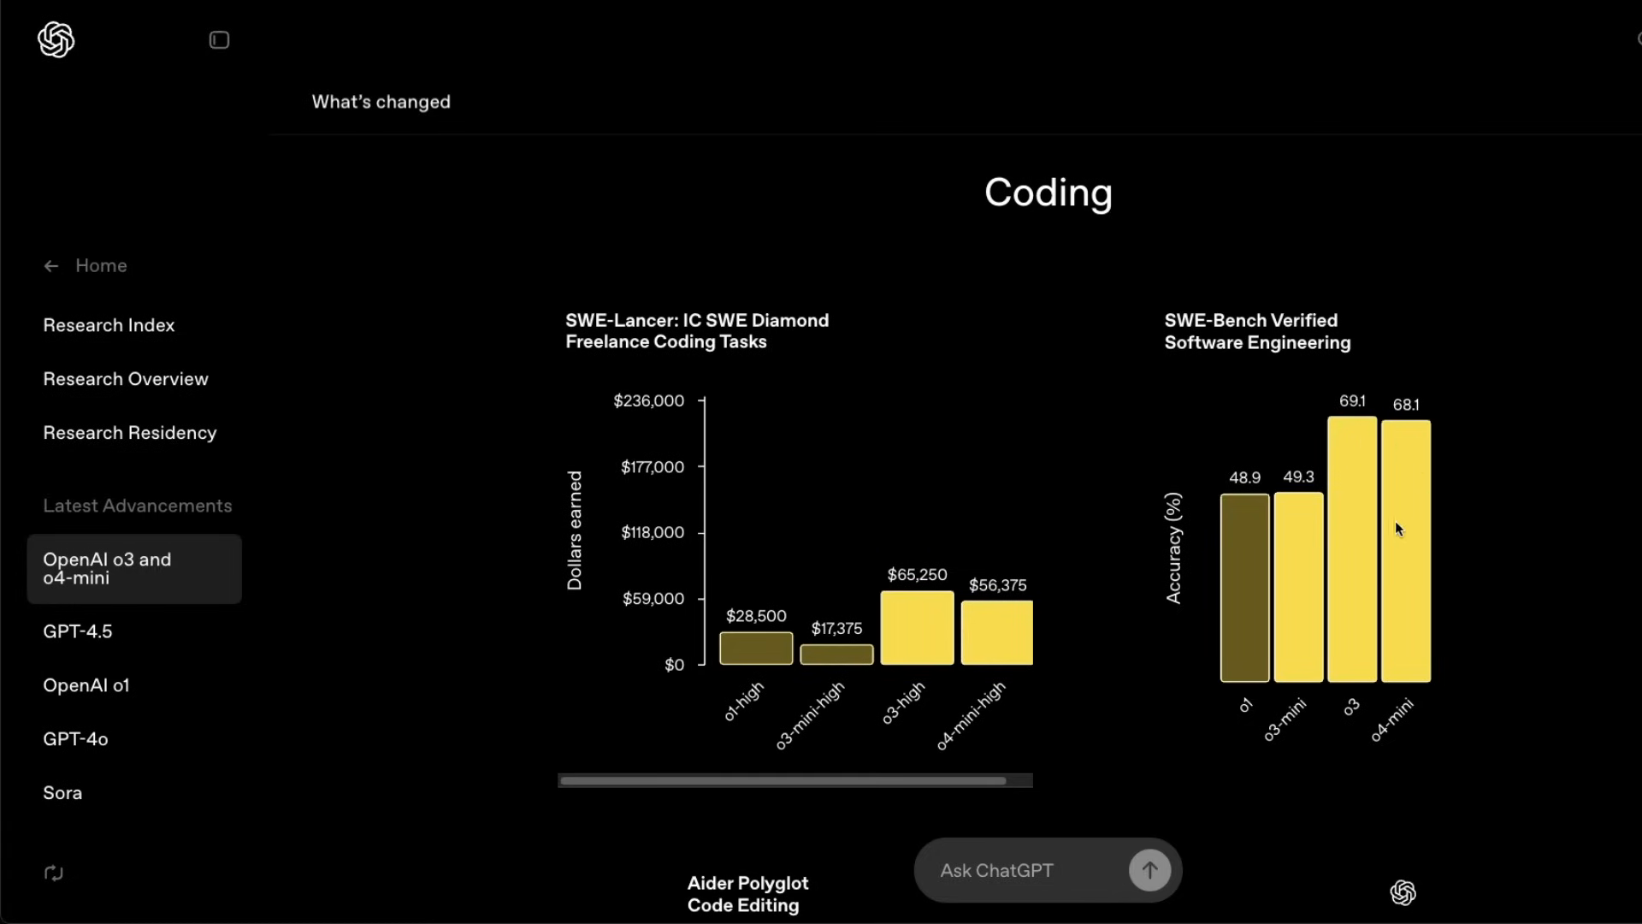
mouse_move(1406, 423)
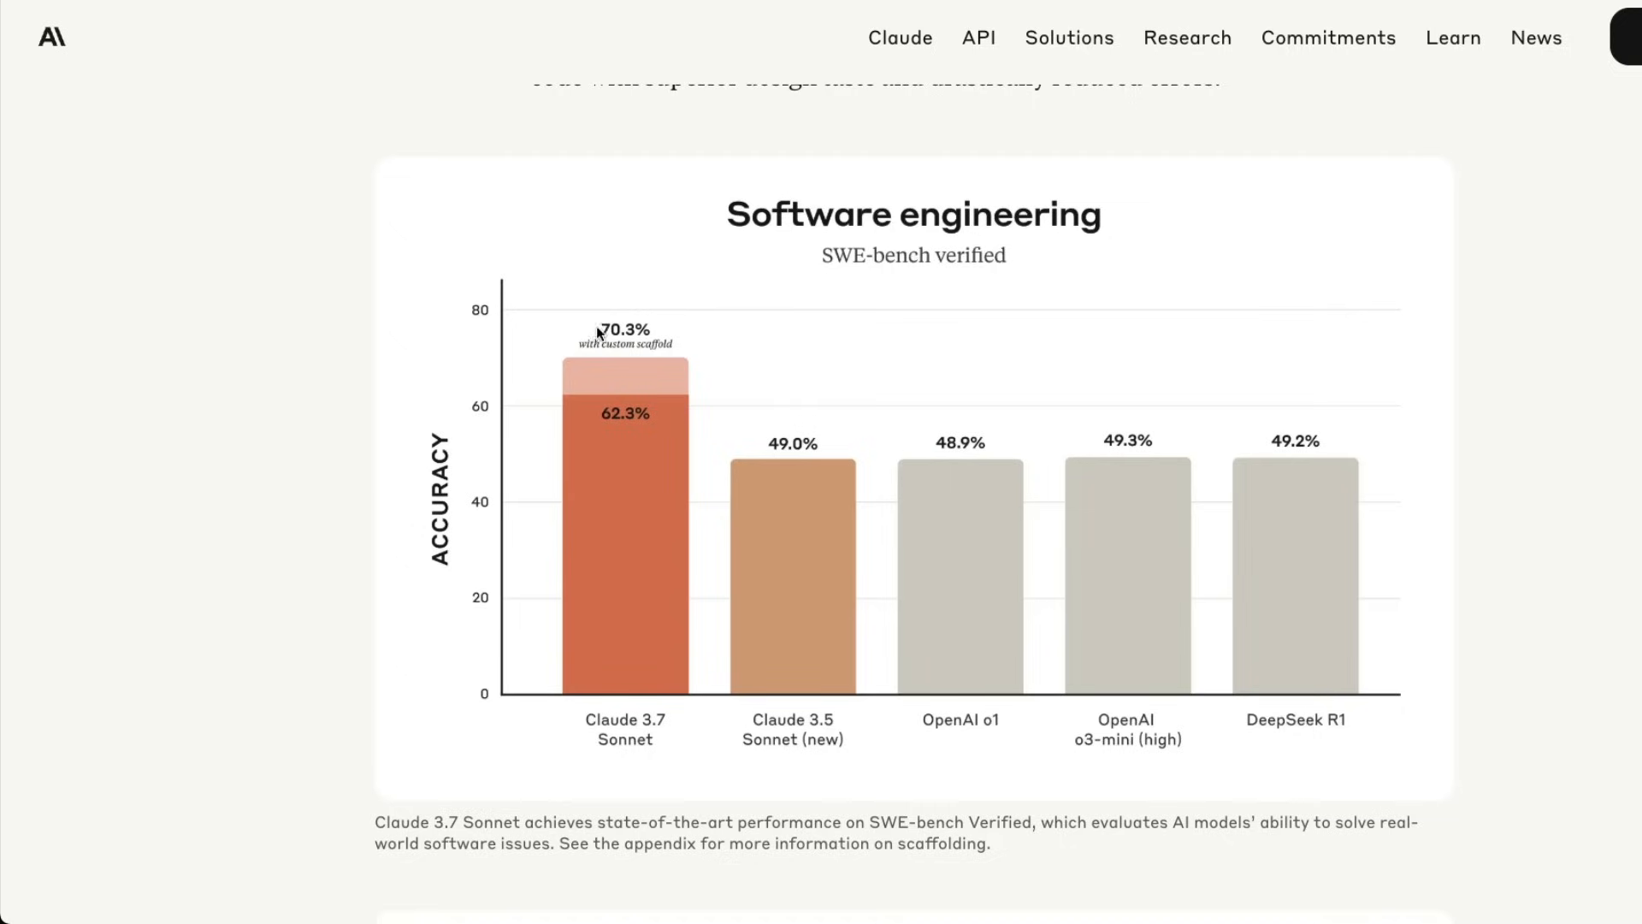
mouse_move(679, 335)
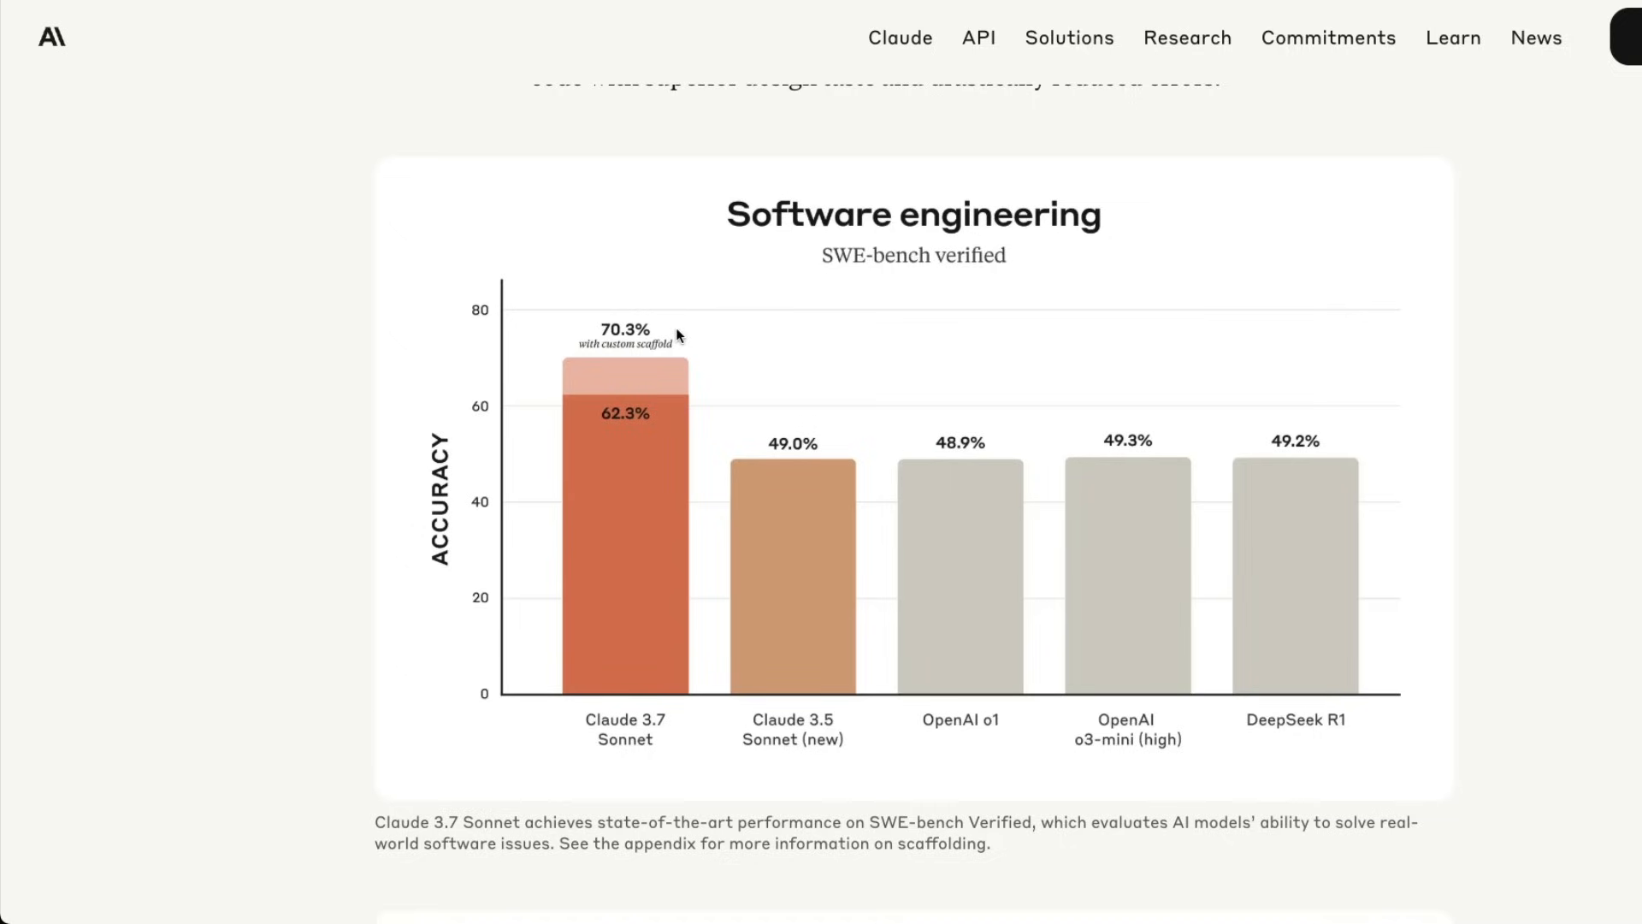
mouse_move(623, 286)
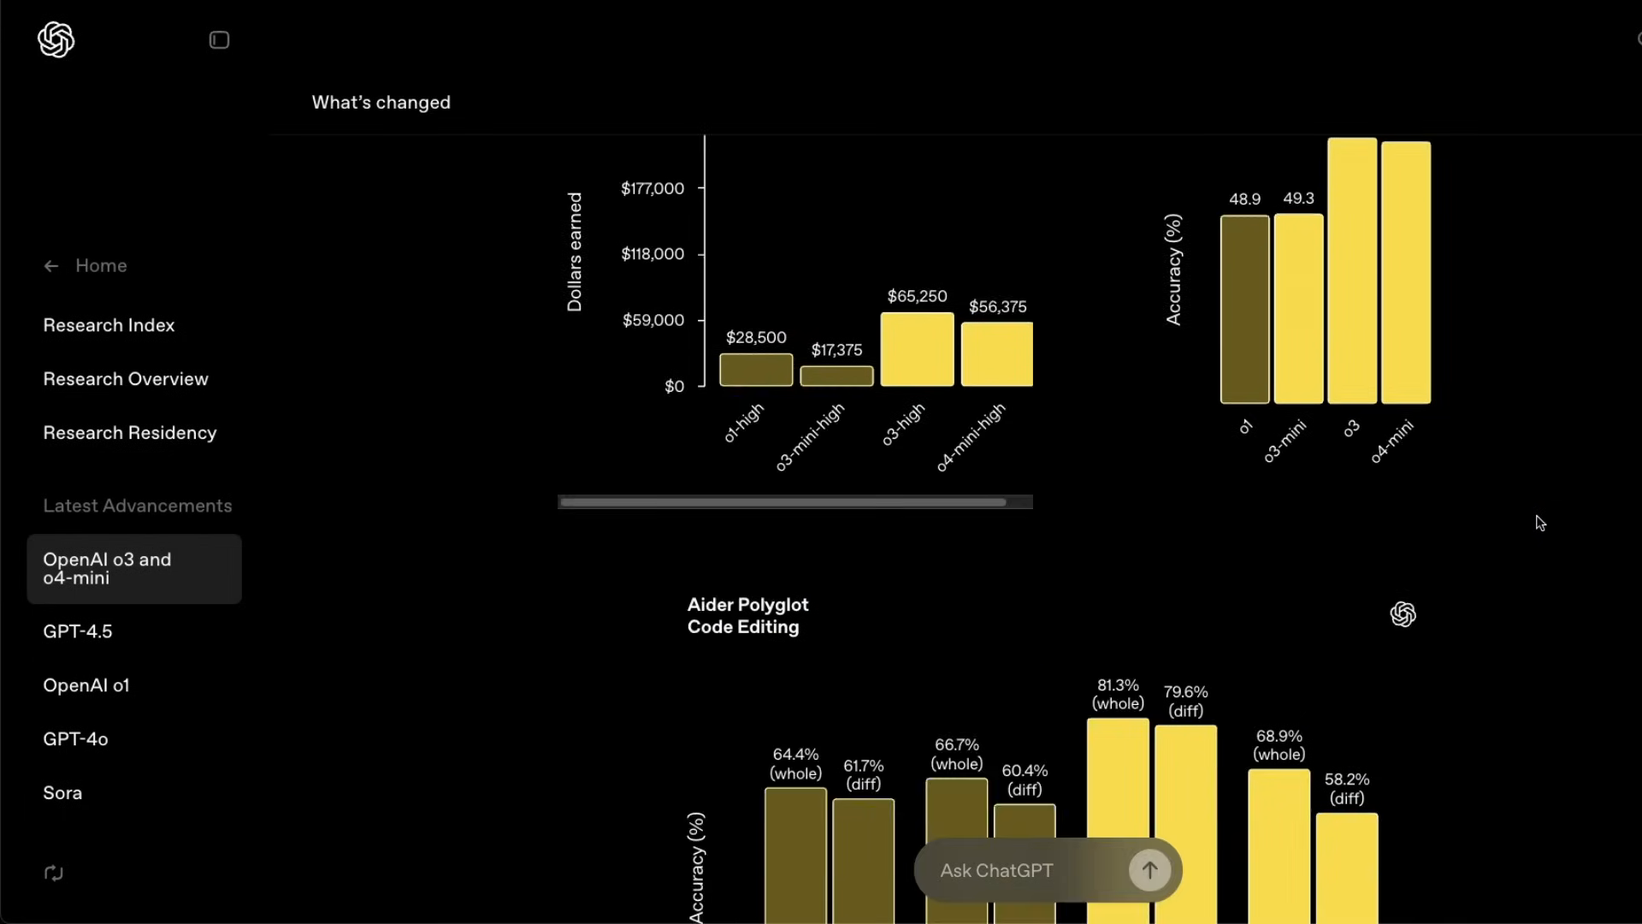
Step: Scroll down to the Aider Polyglot Code Editing chart showing o3-high at 81.3%
scroll("down", 3)
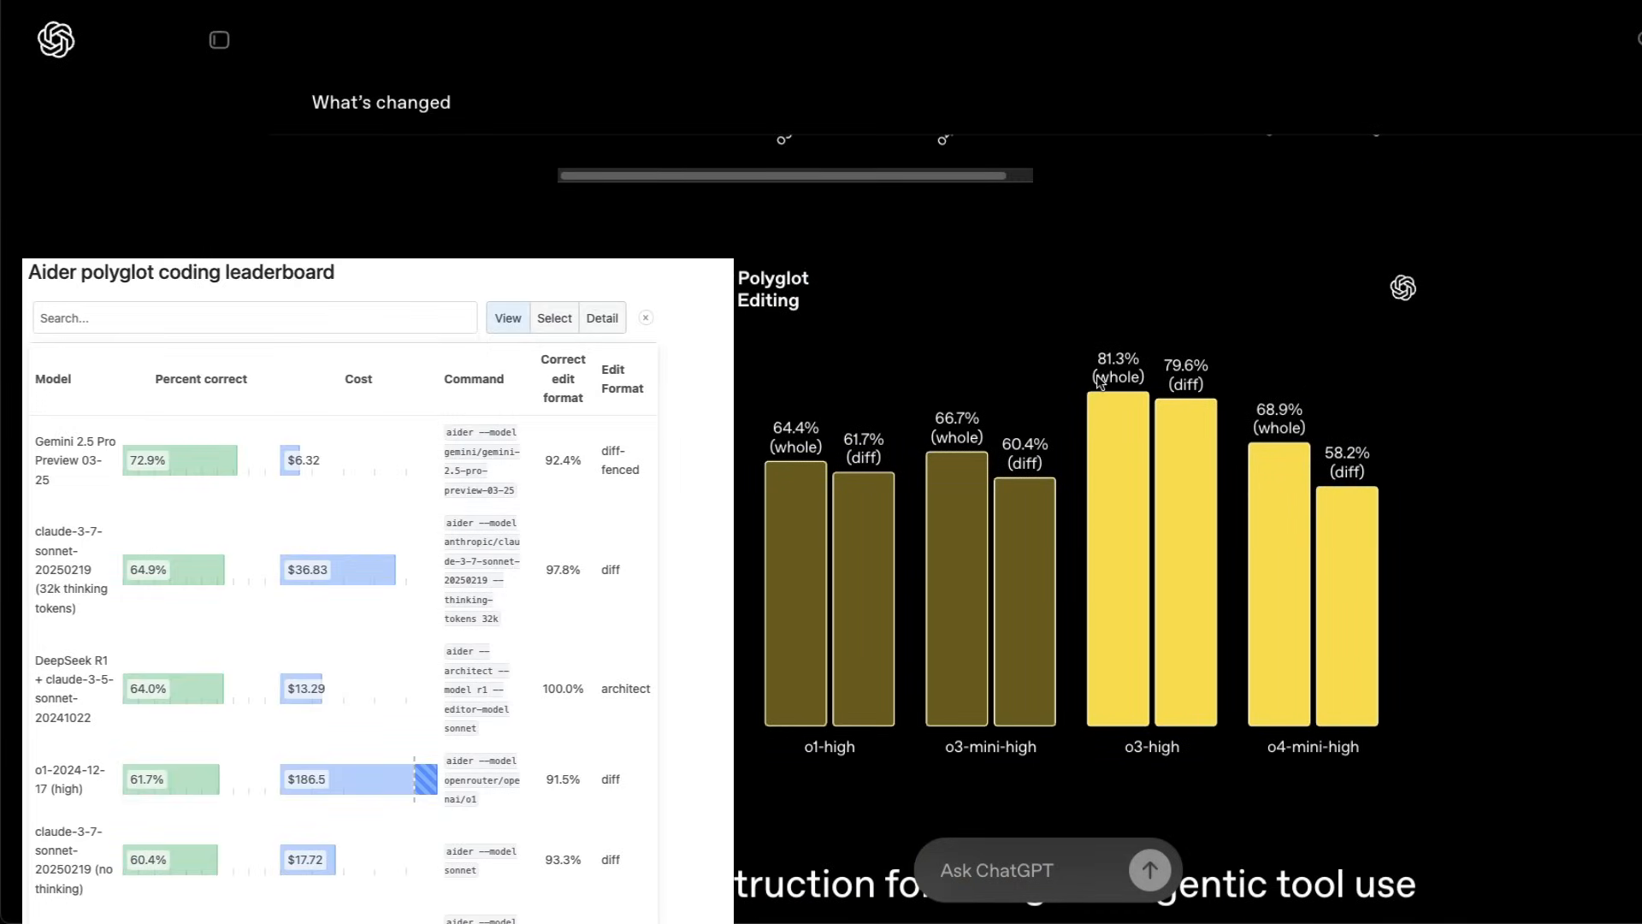
mouse_move(1146, 375)
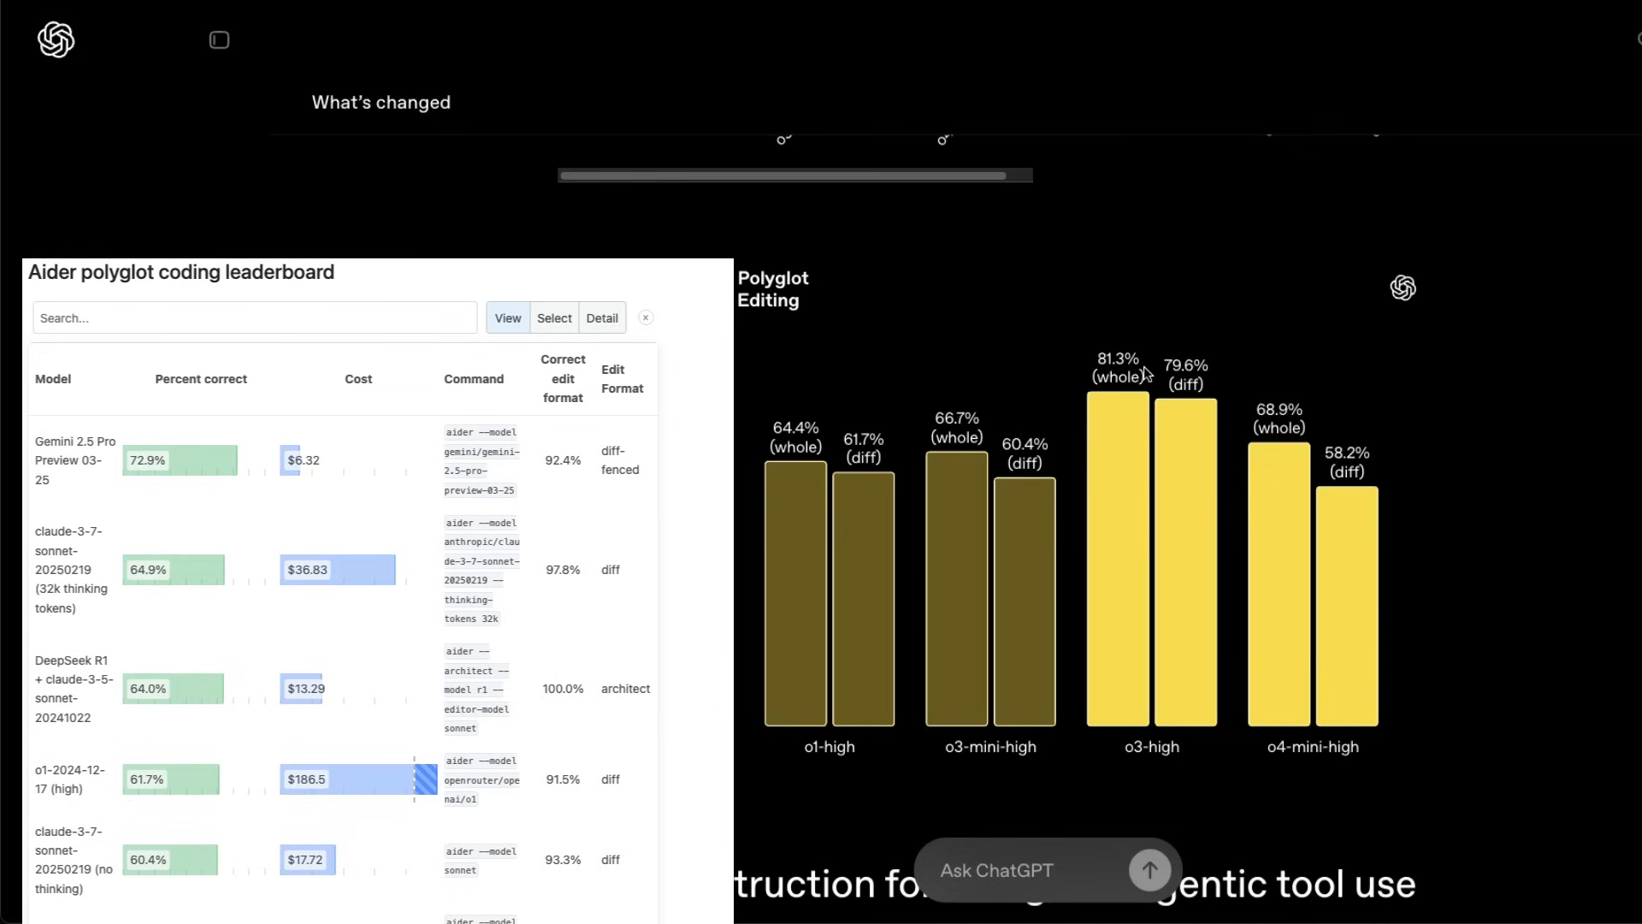
mouse_move(1184, 374)
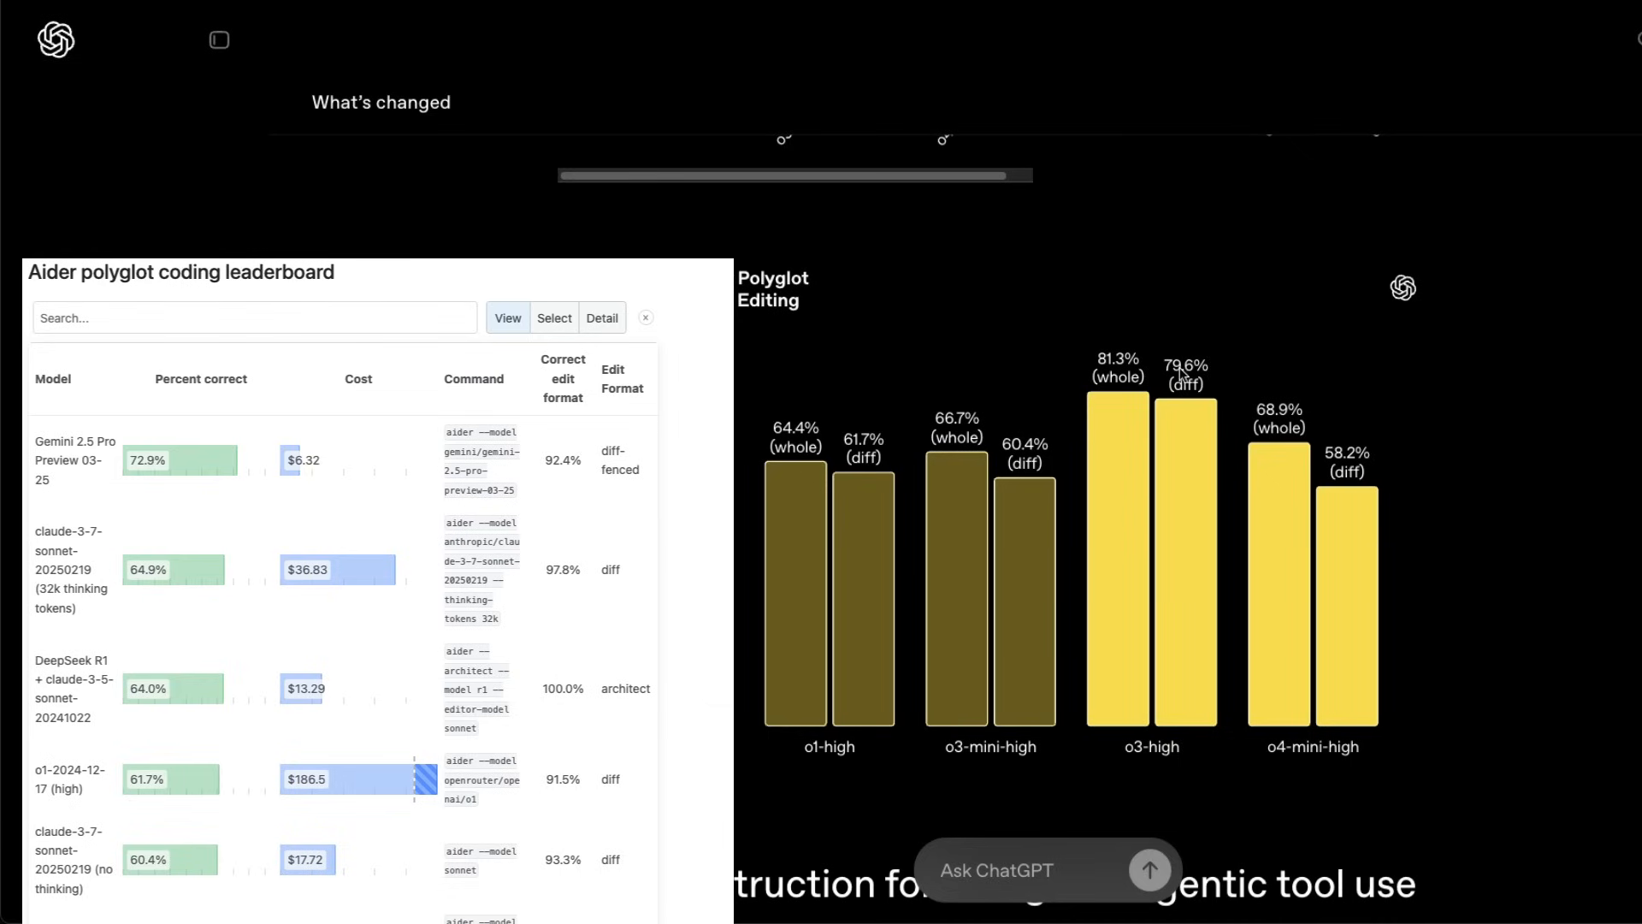
mouse_move(1182, 376)
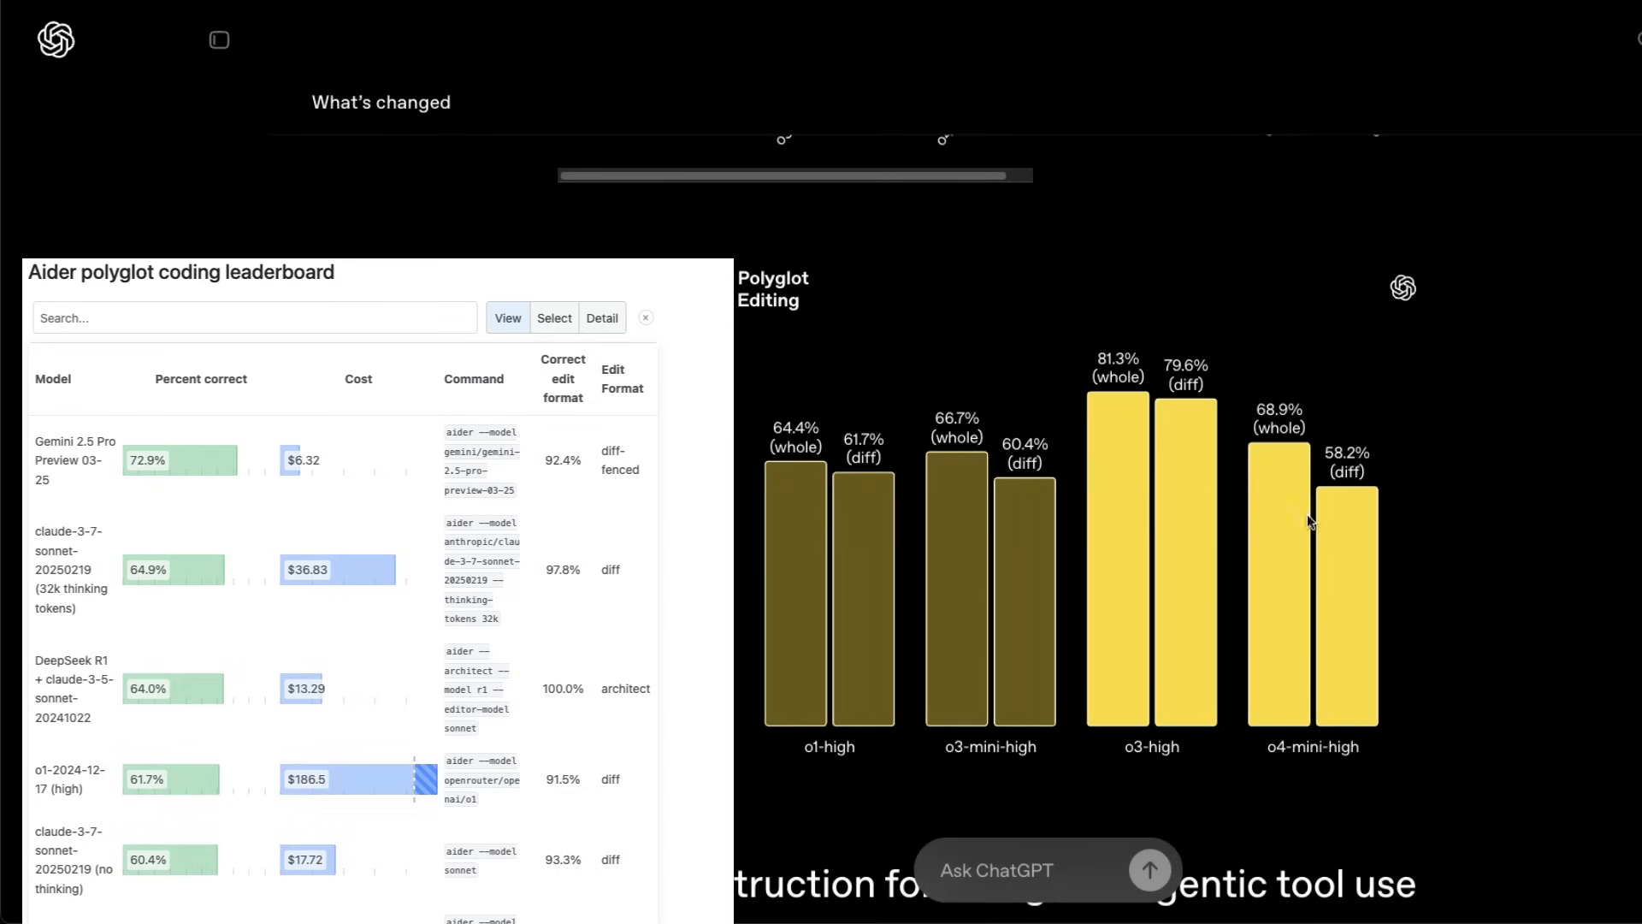
mouse_move(1328, 474)
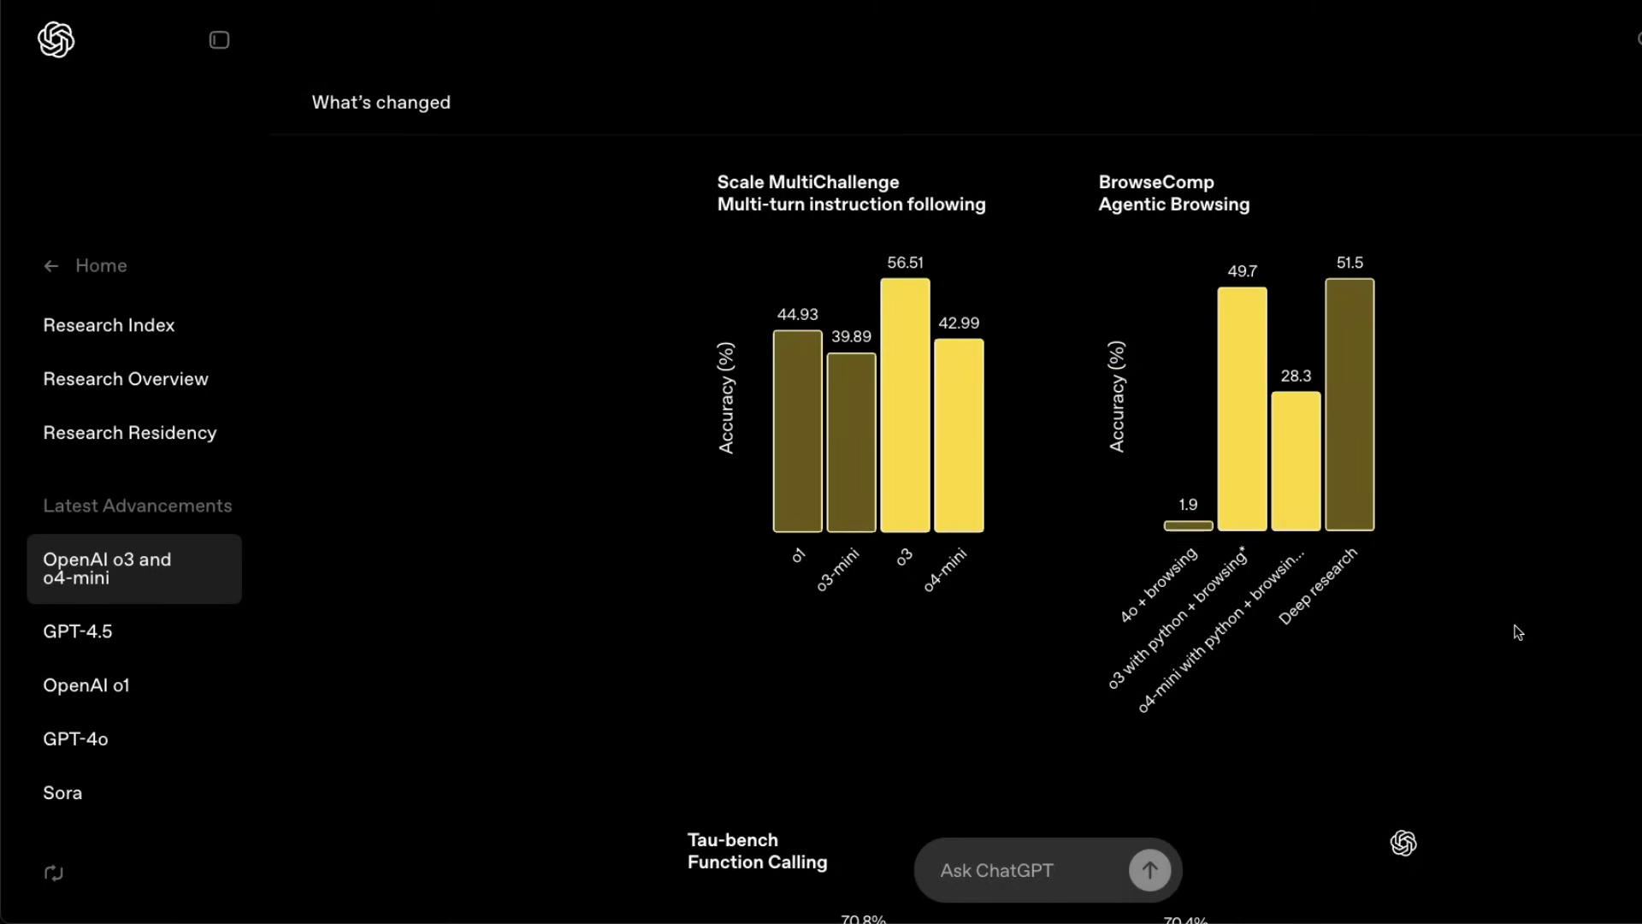
mouse_move(963, 604)
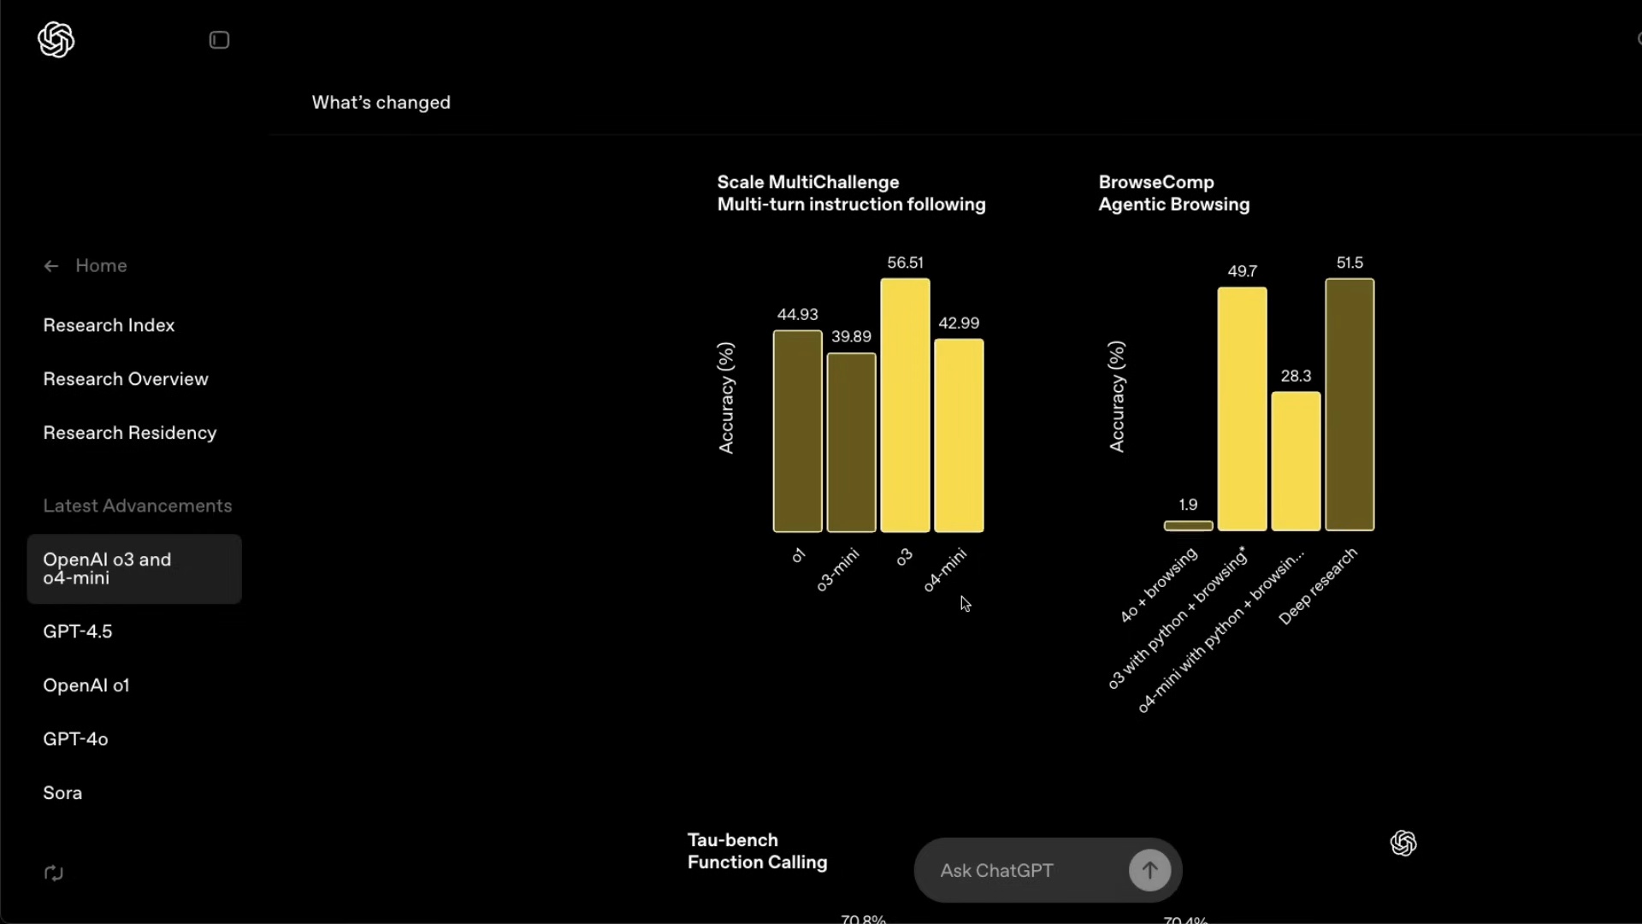
Step: Scroll past the o3 vs o1 math example to the 'Cost vs performance: o1 and o3' charts
scroll("down", 3)
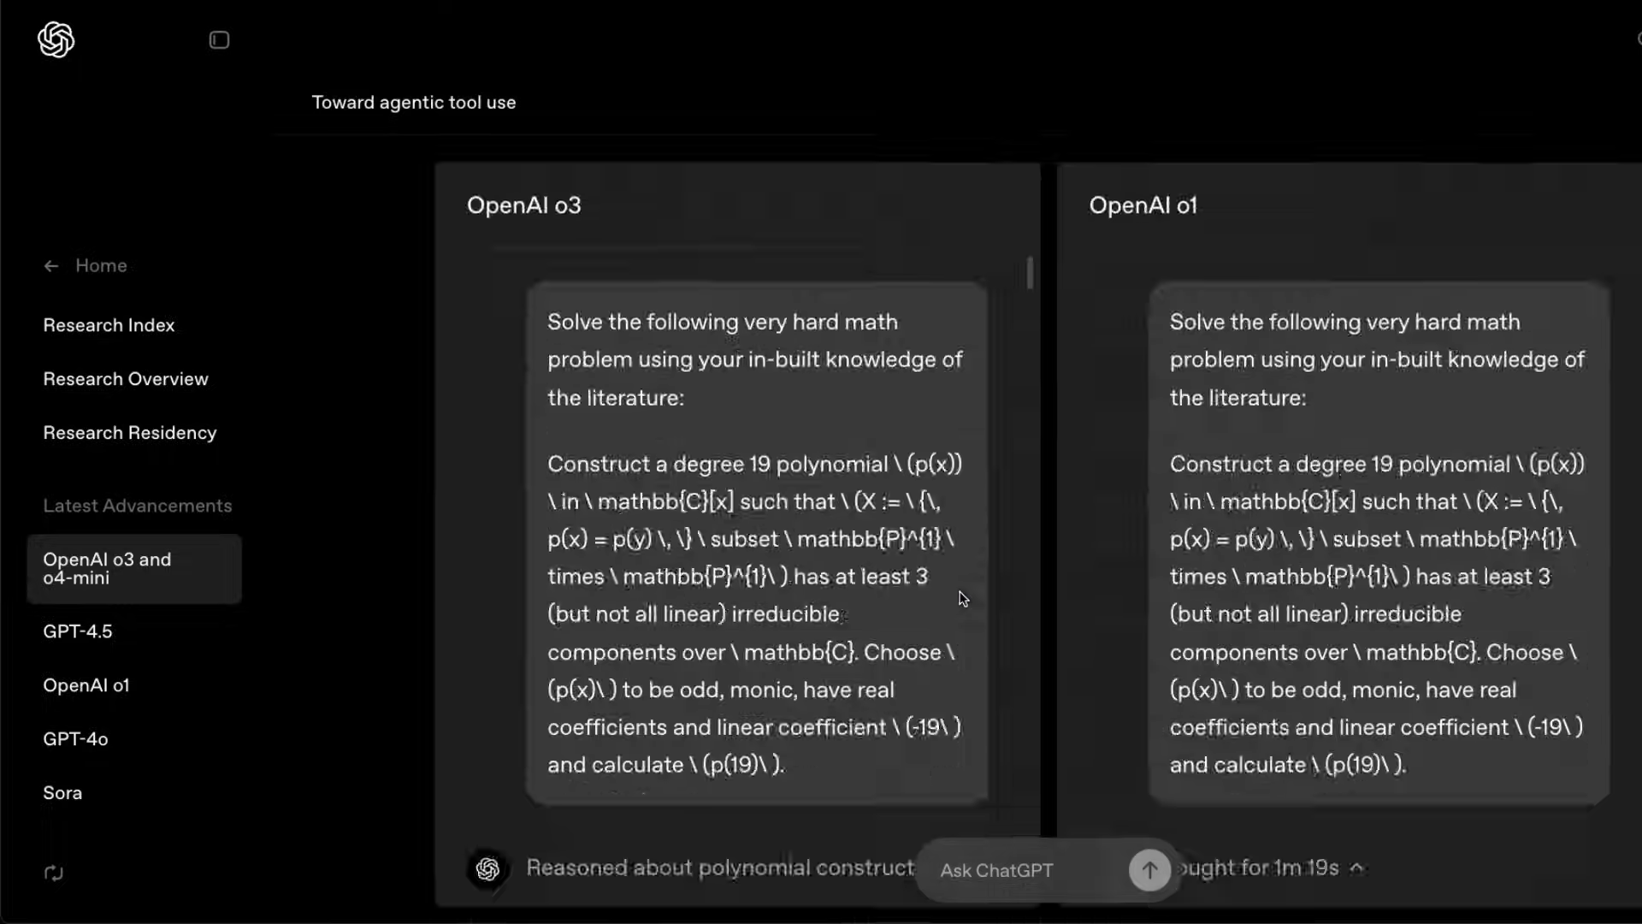
scroll("down", 3)
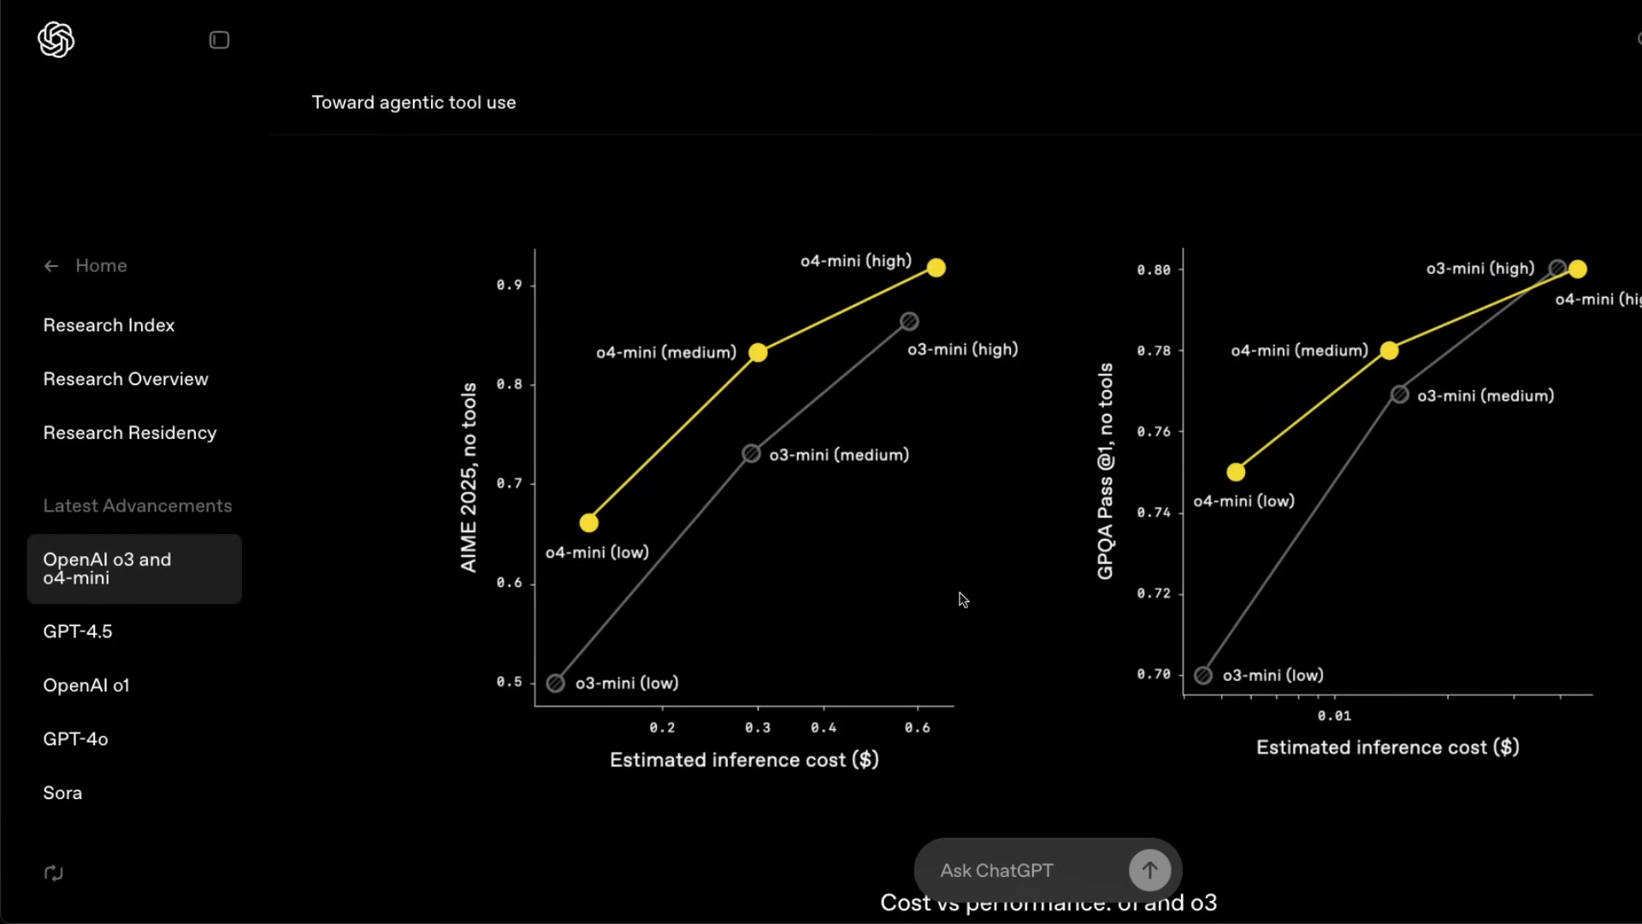
mouse_move(792, 627)
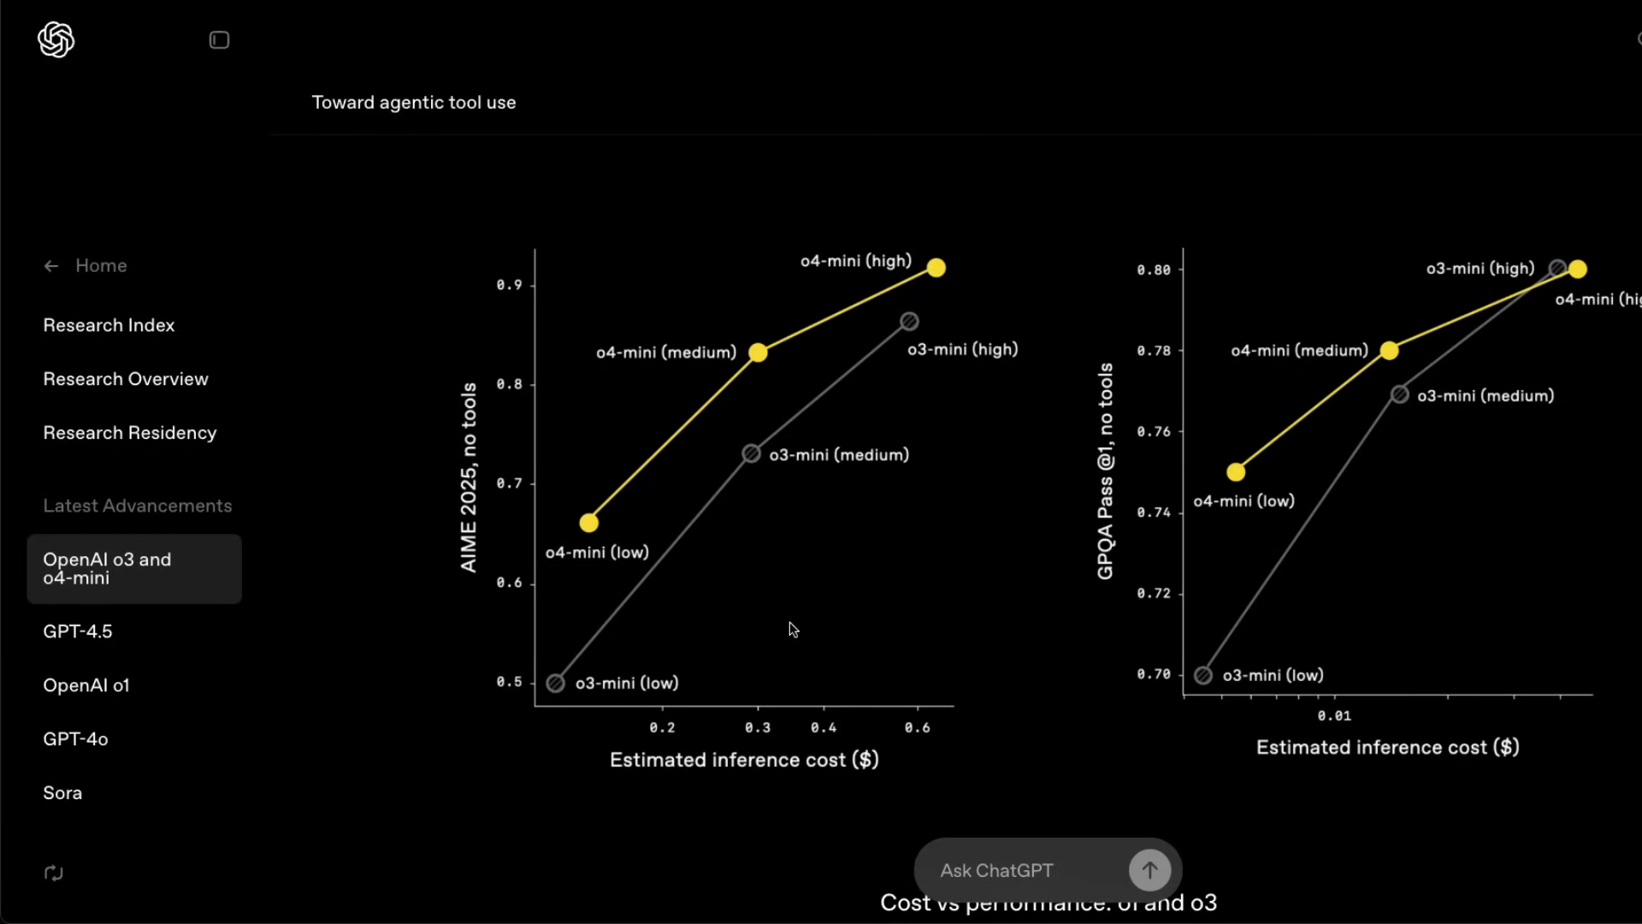
mouse_move(813, 637)
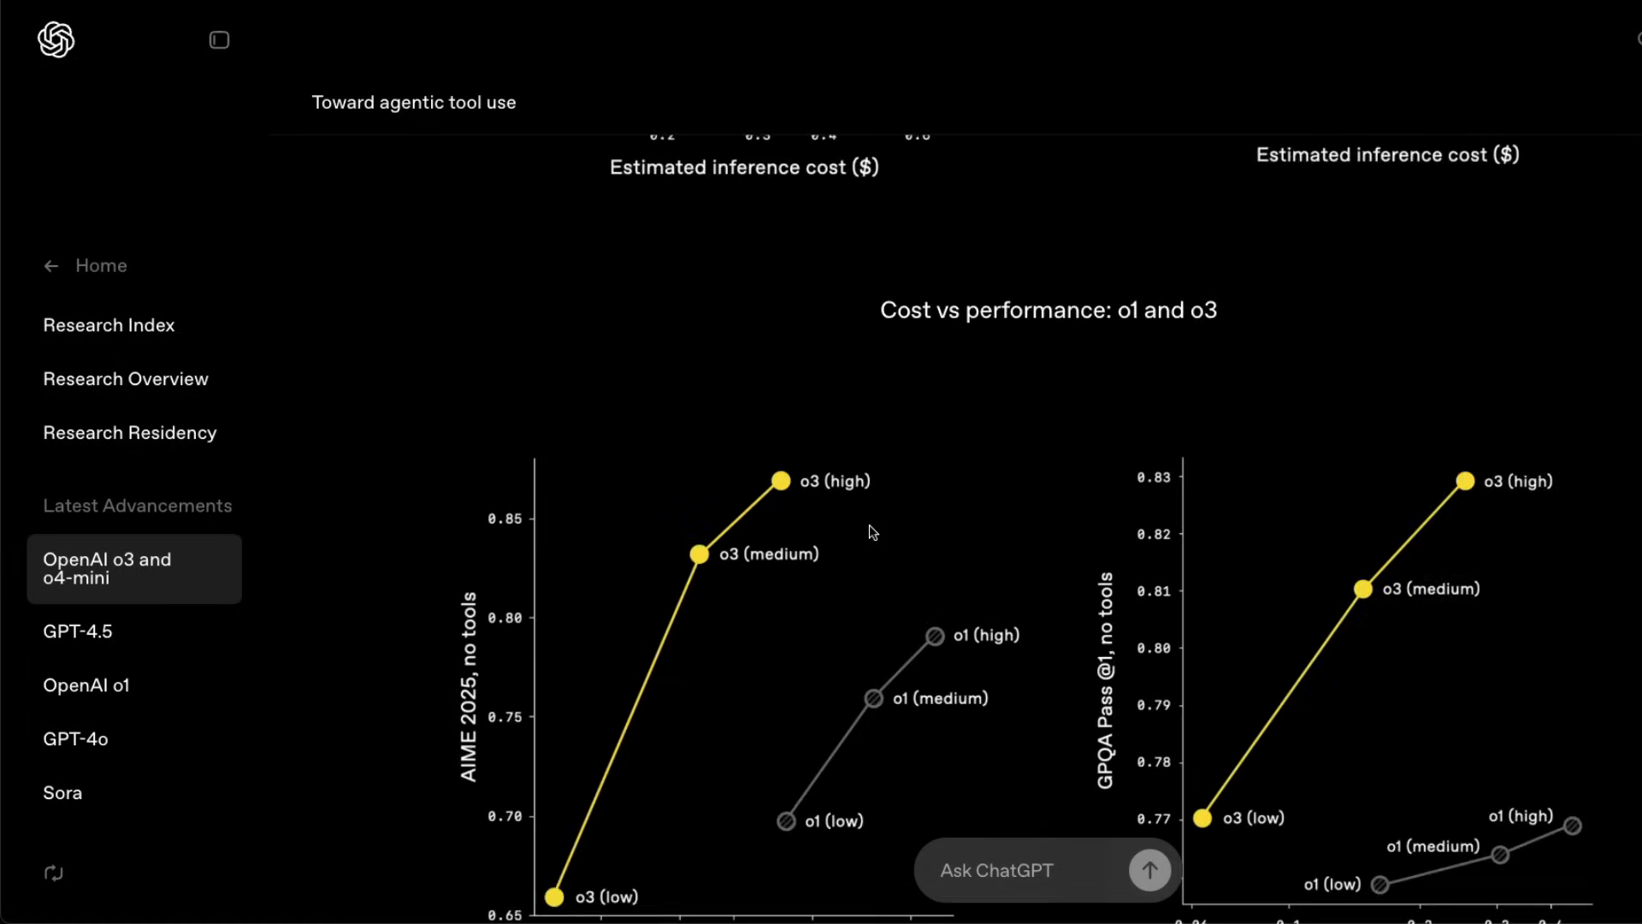
scroll("down", 3)
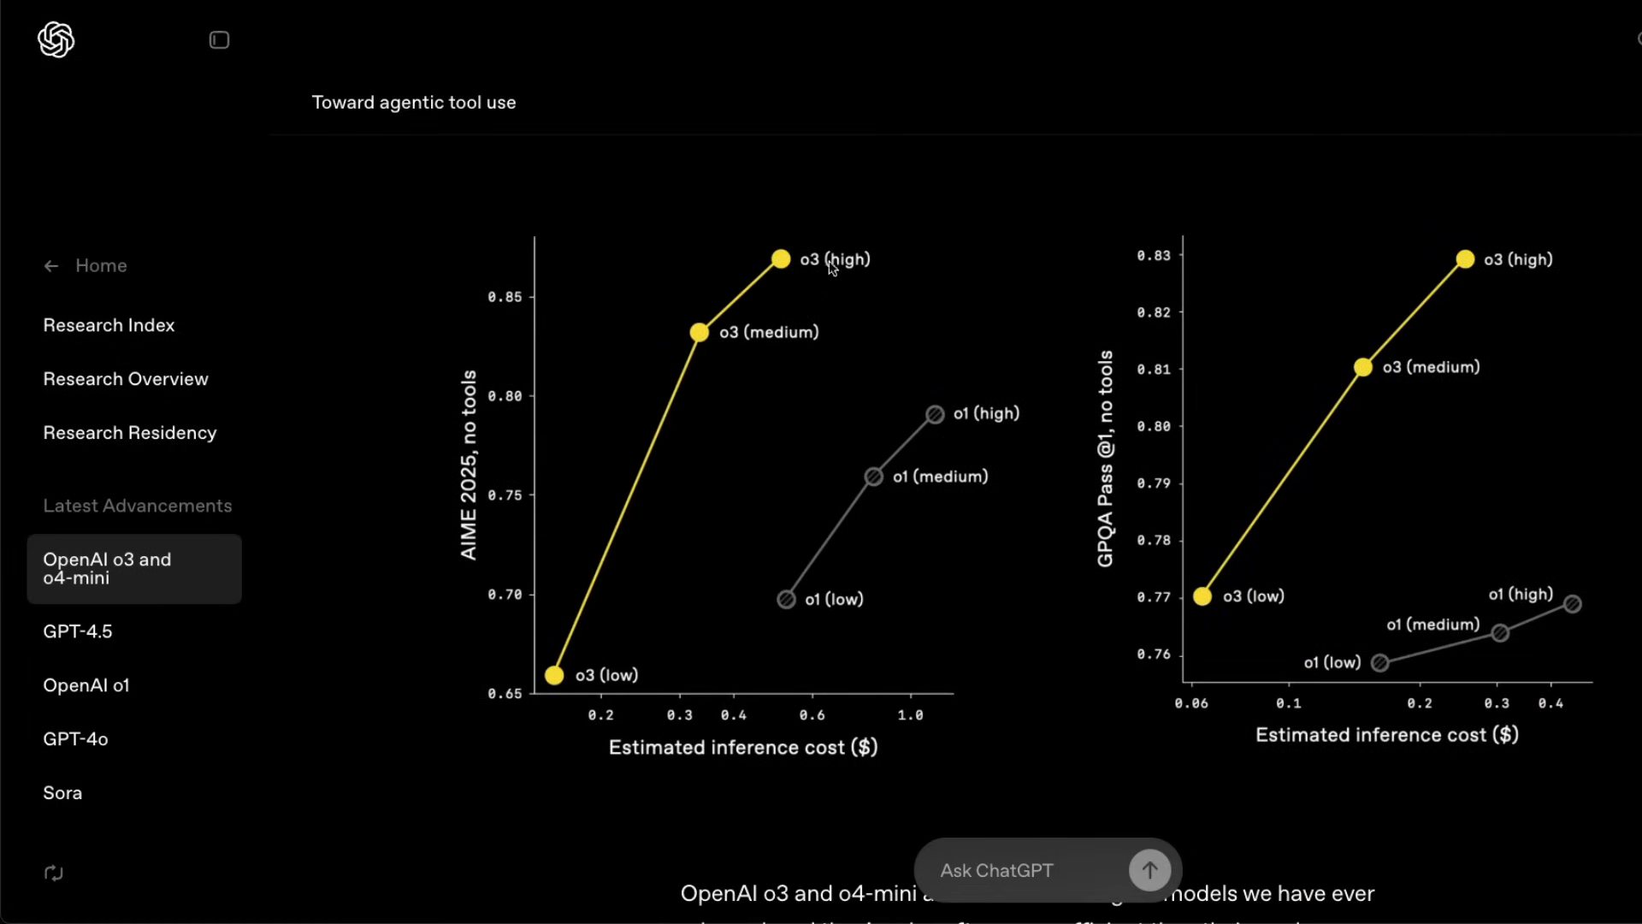
mouse_move(778, 491)
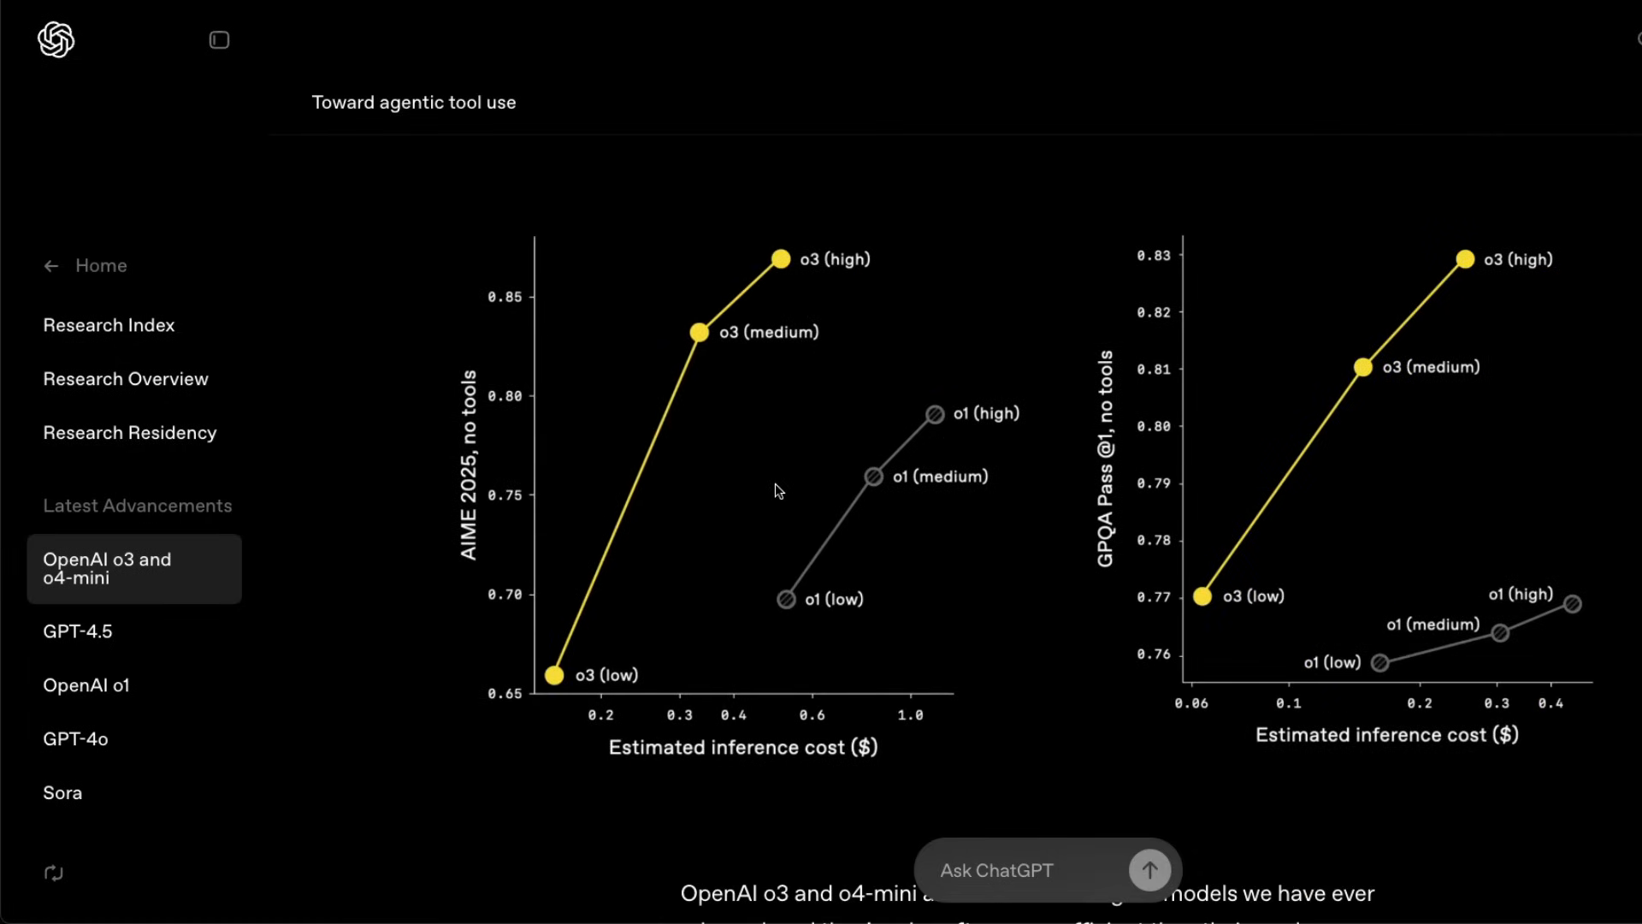
mouse_move(712, 373)
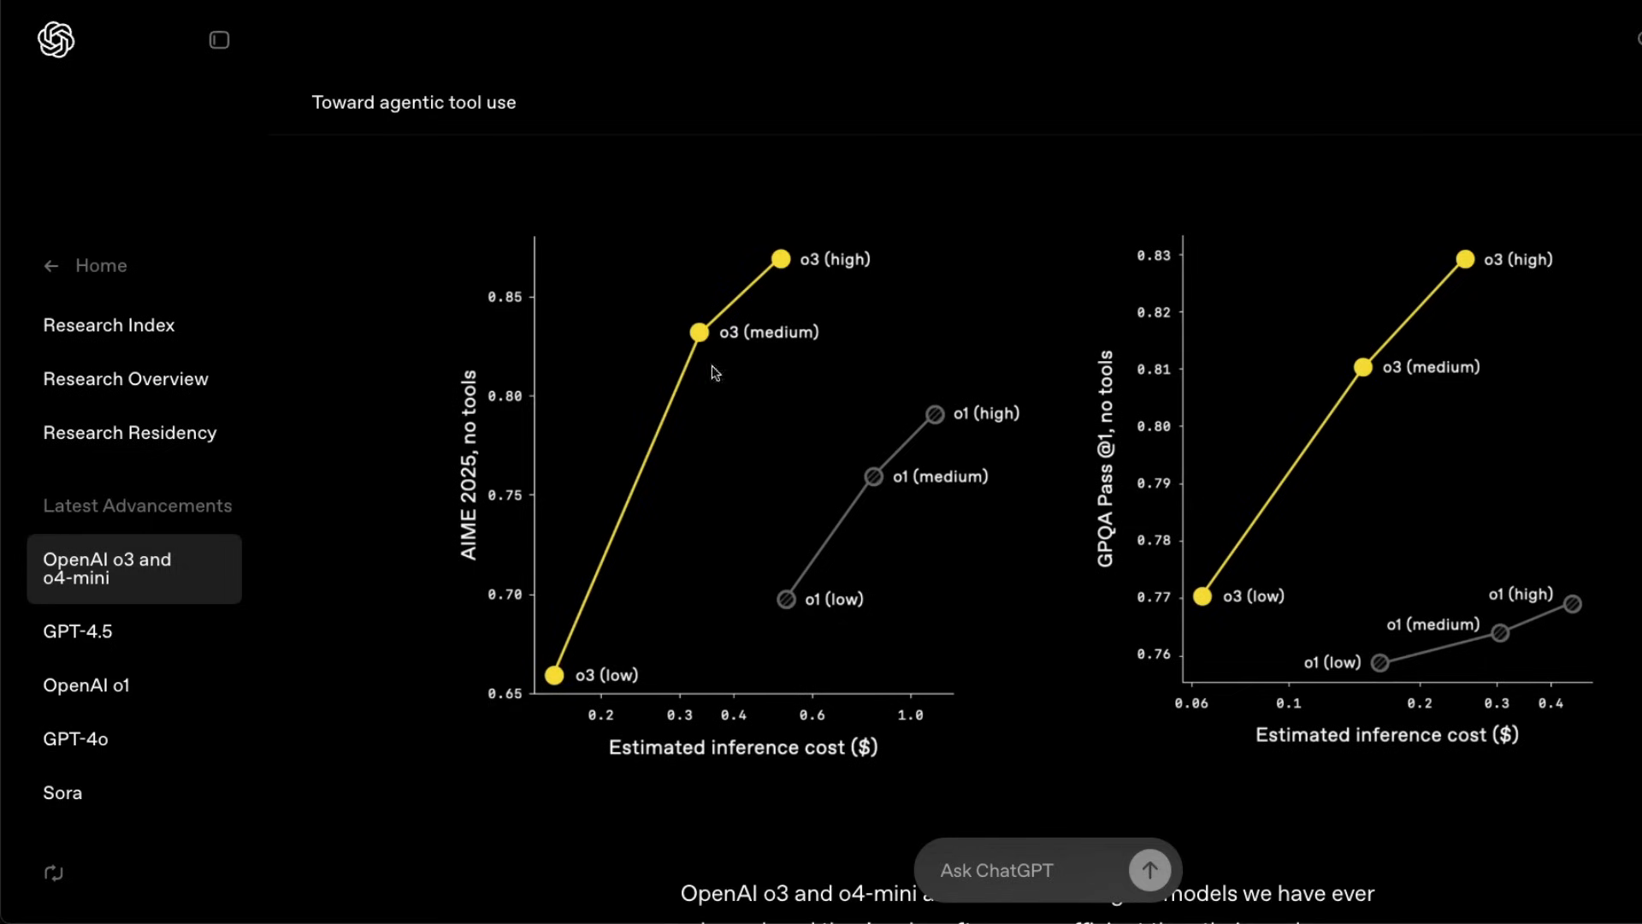
mouse_move(835, 264)
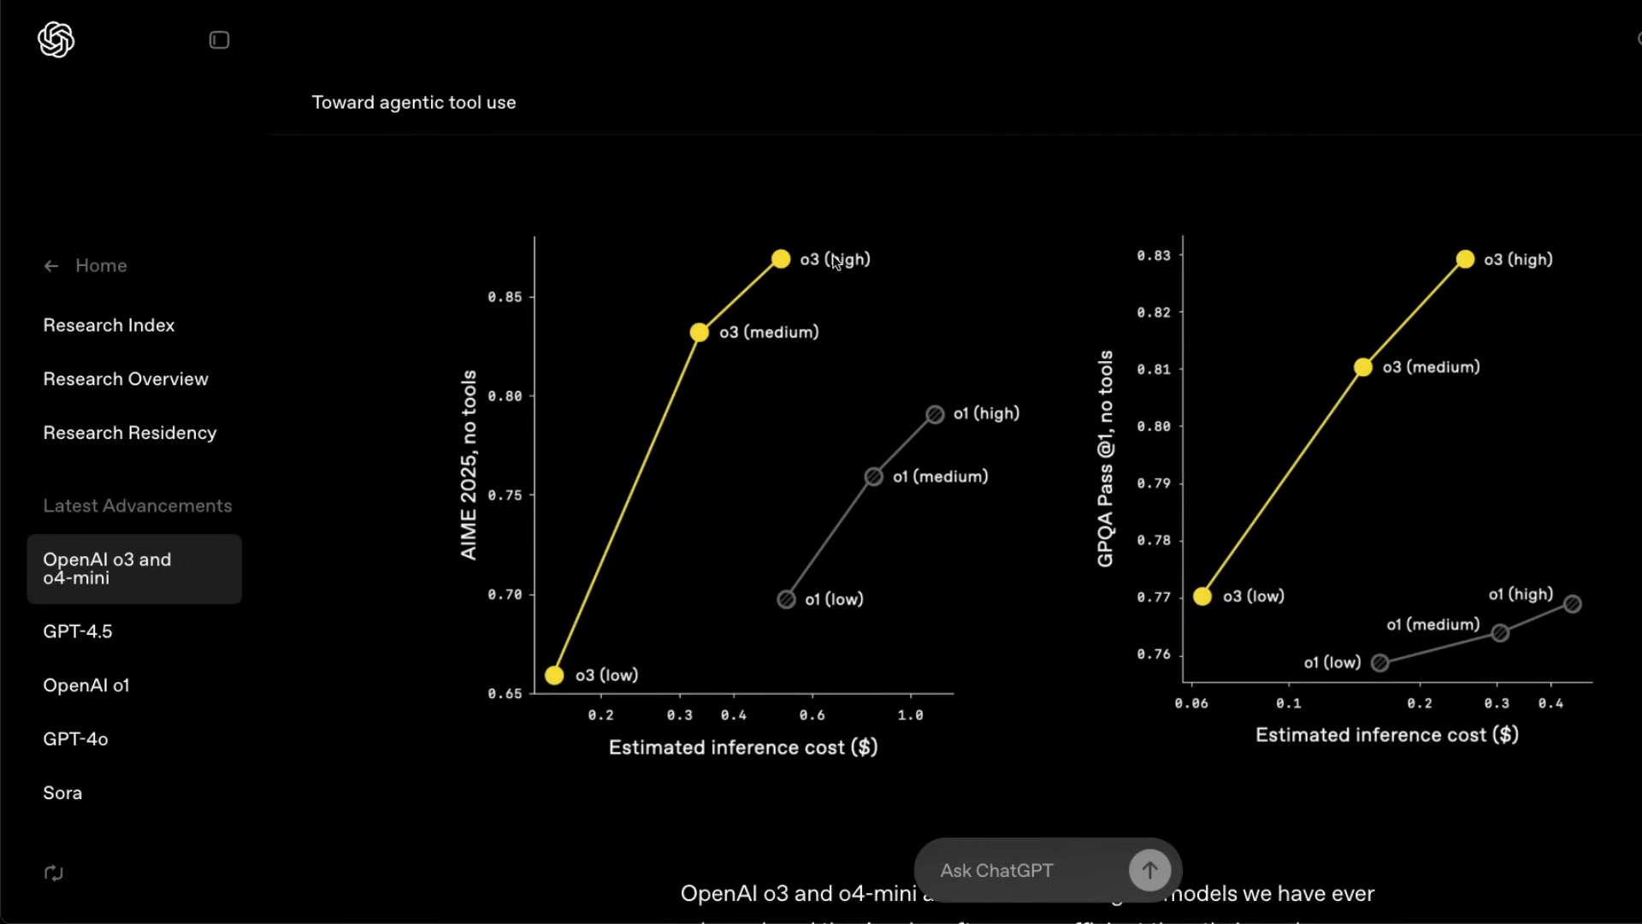
scroll("down", 3)
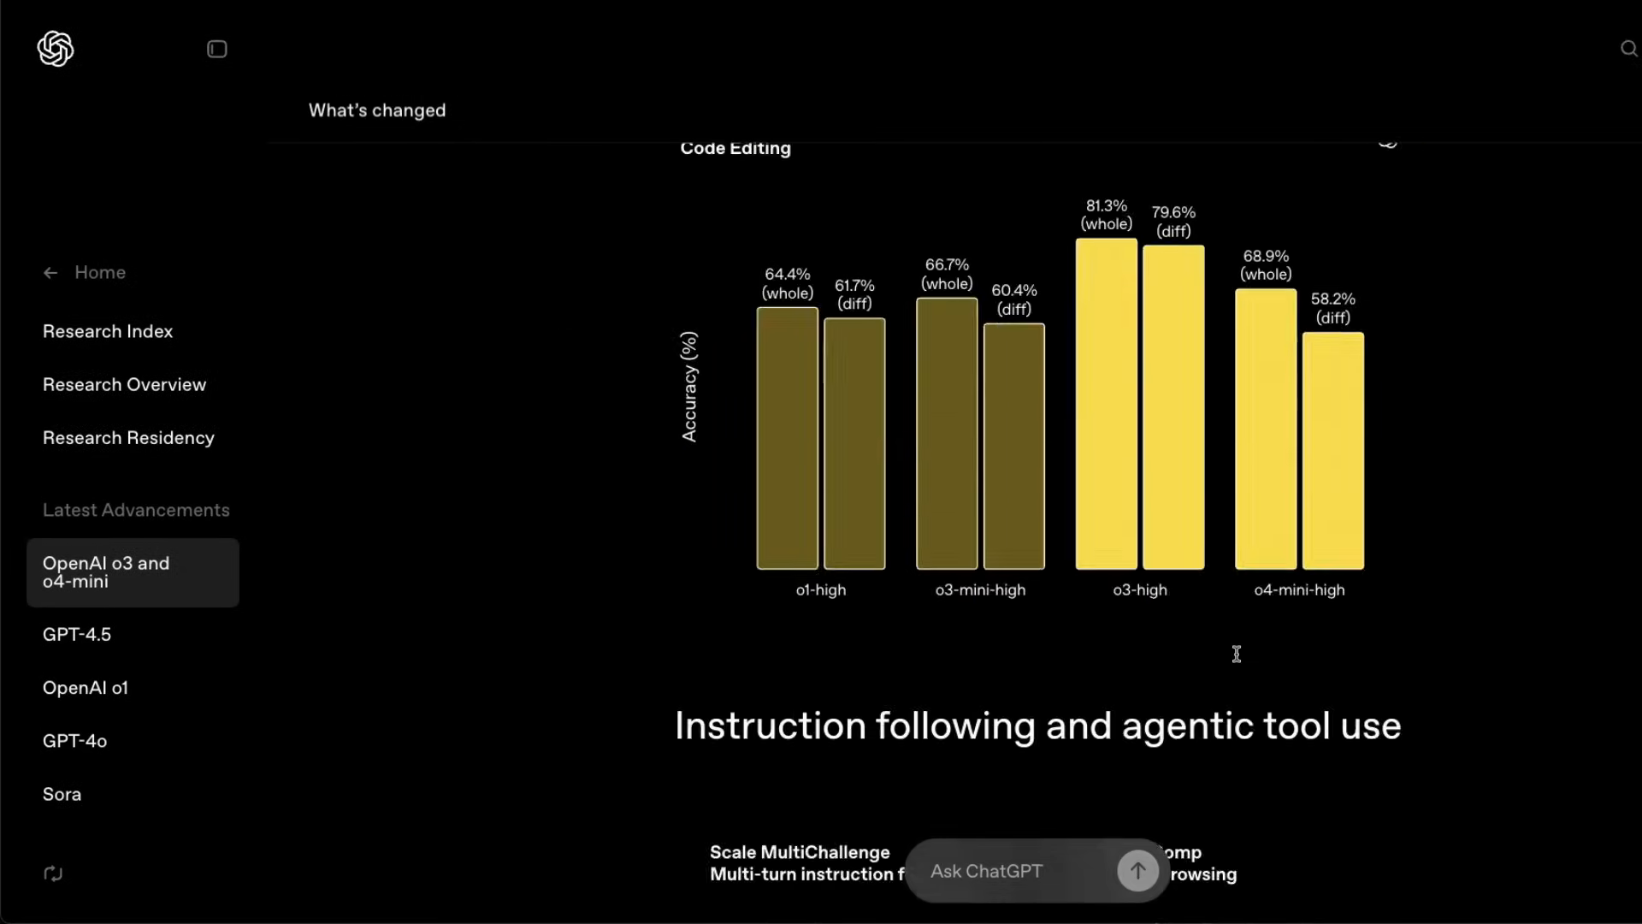
Step: Scroll down to the Tau-bench function calling accuracy chart
scroll("down", 3)
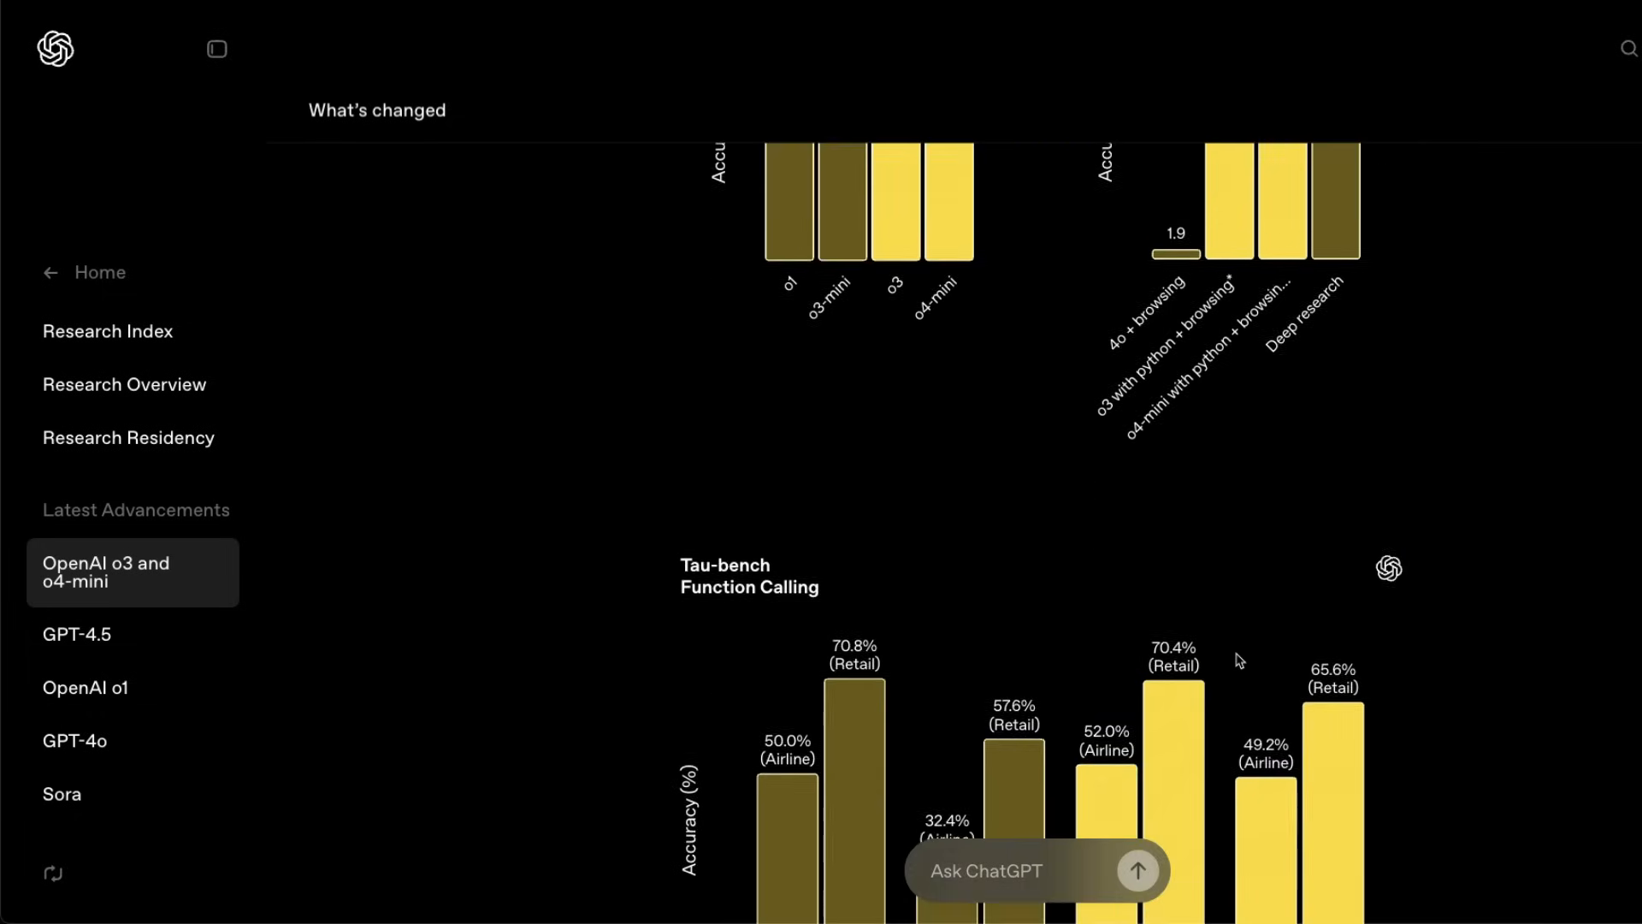
scroll("down", 3)
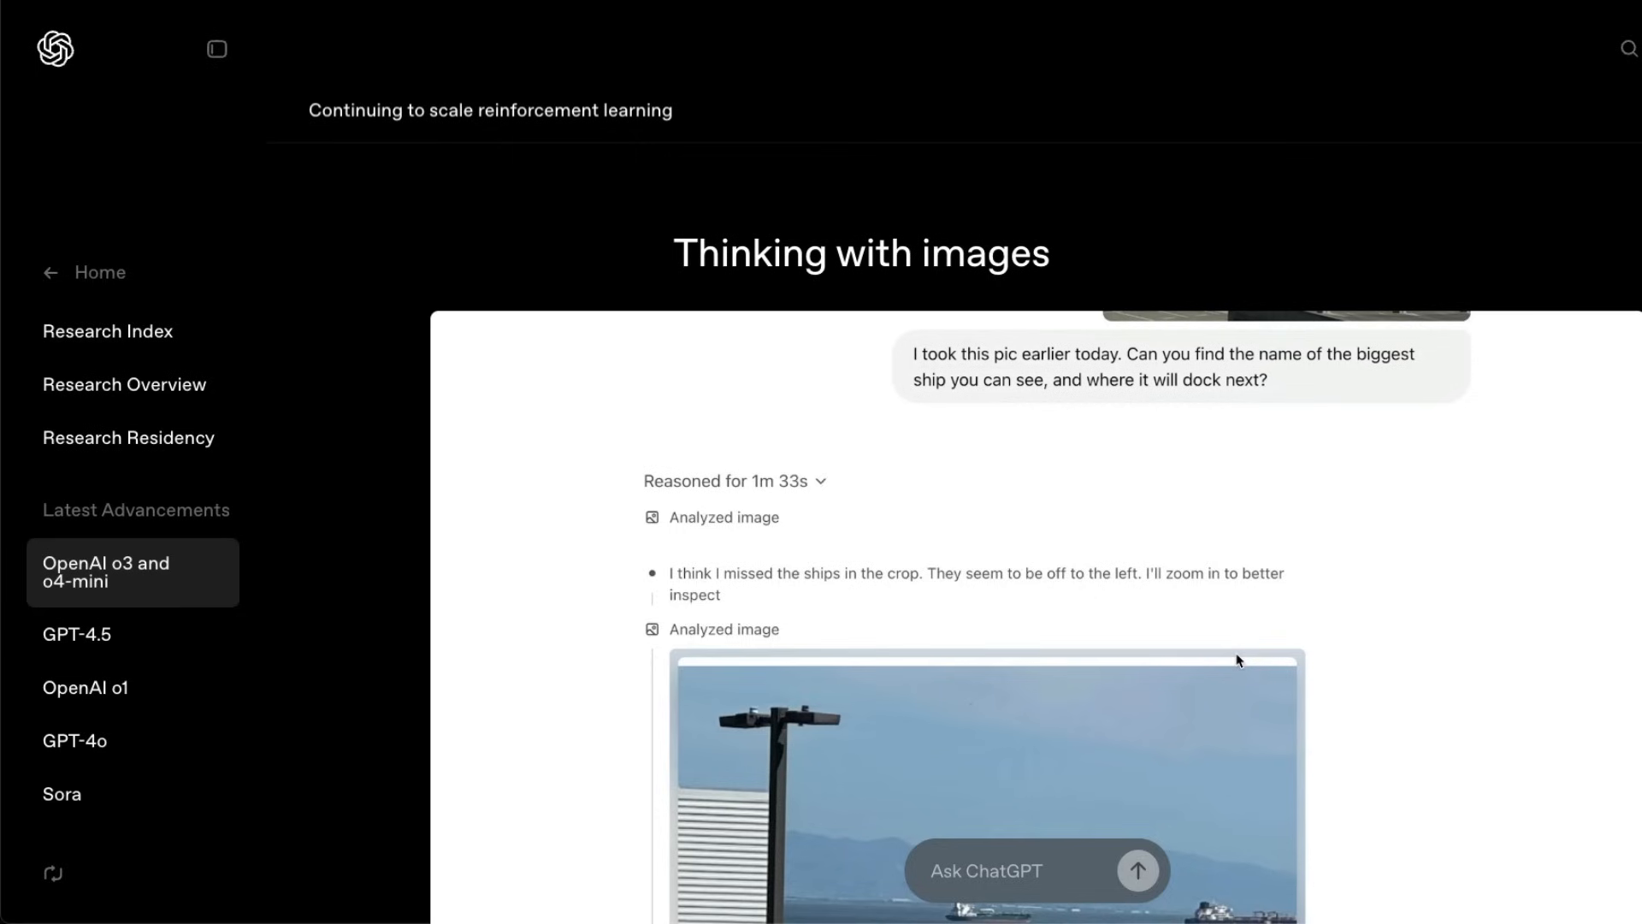
Step: Select the 'Thinking with images' heading and scroll through the ship example to its explanation
double_click(747, 253)
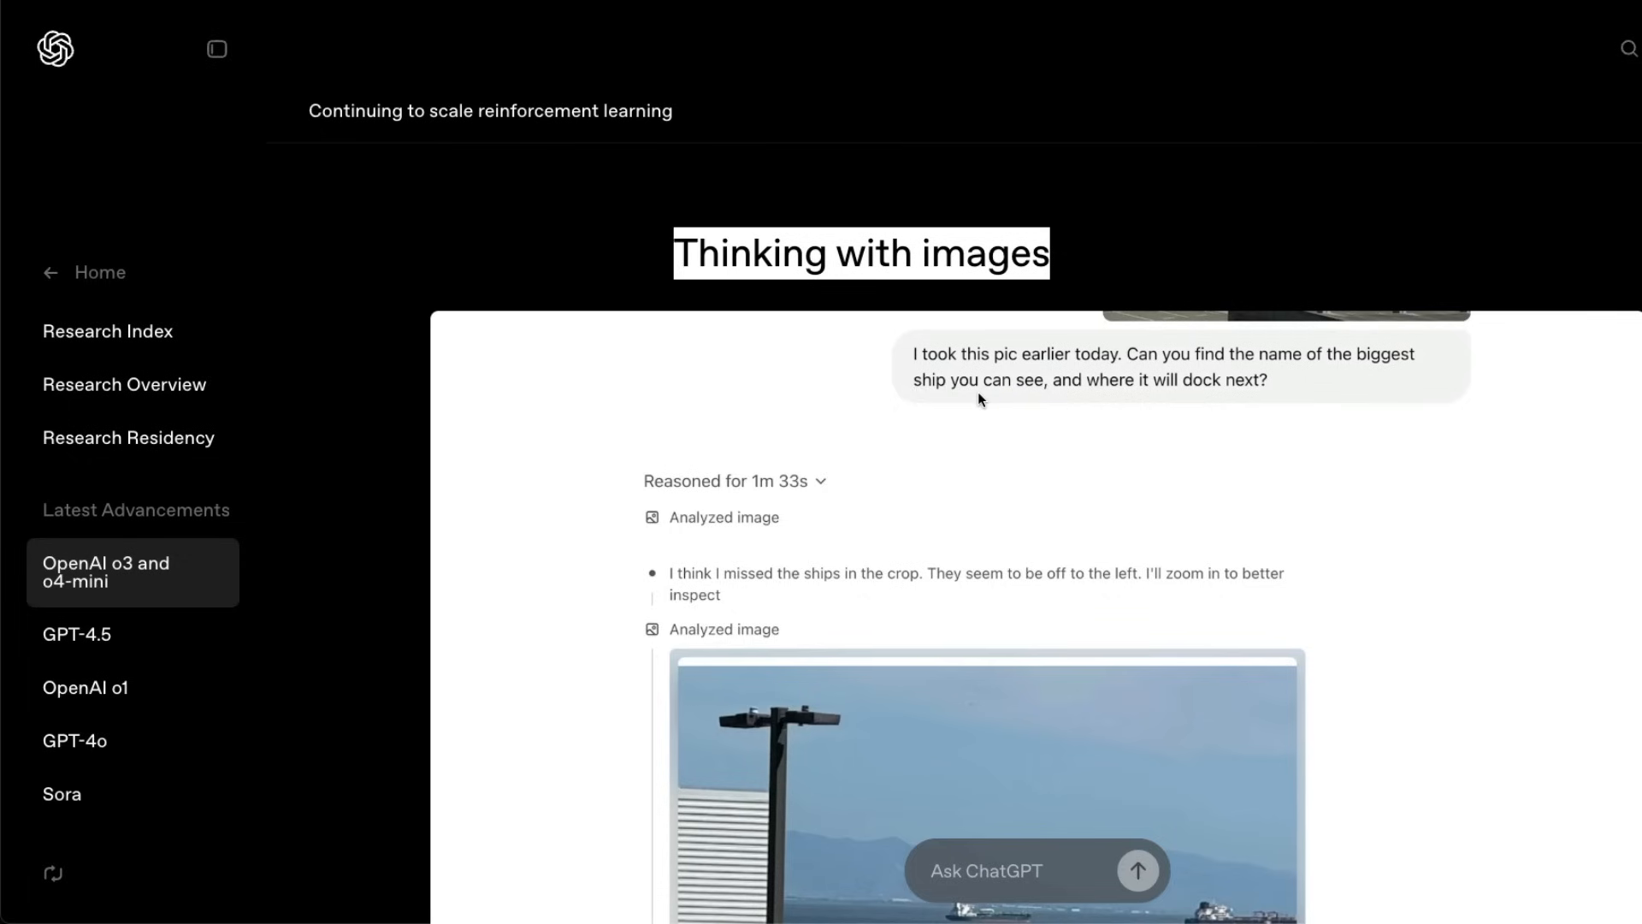
scroll("down", 3)
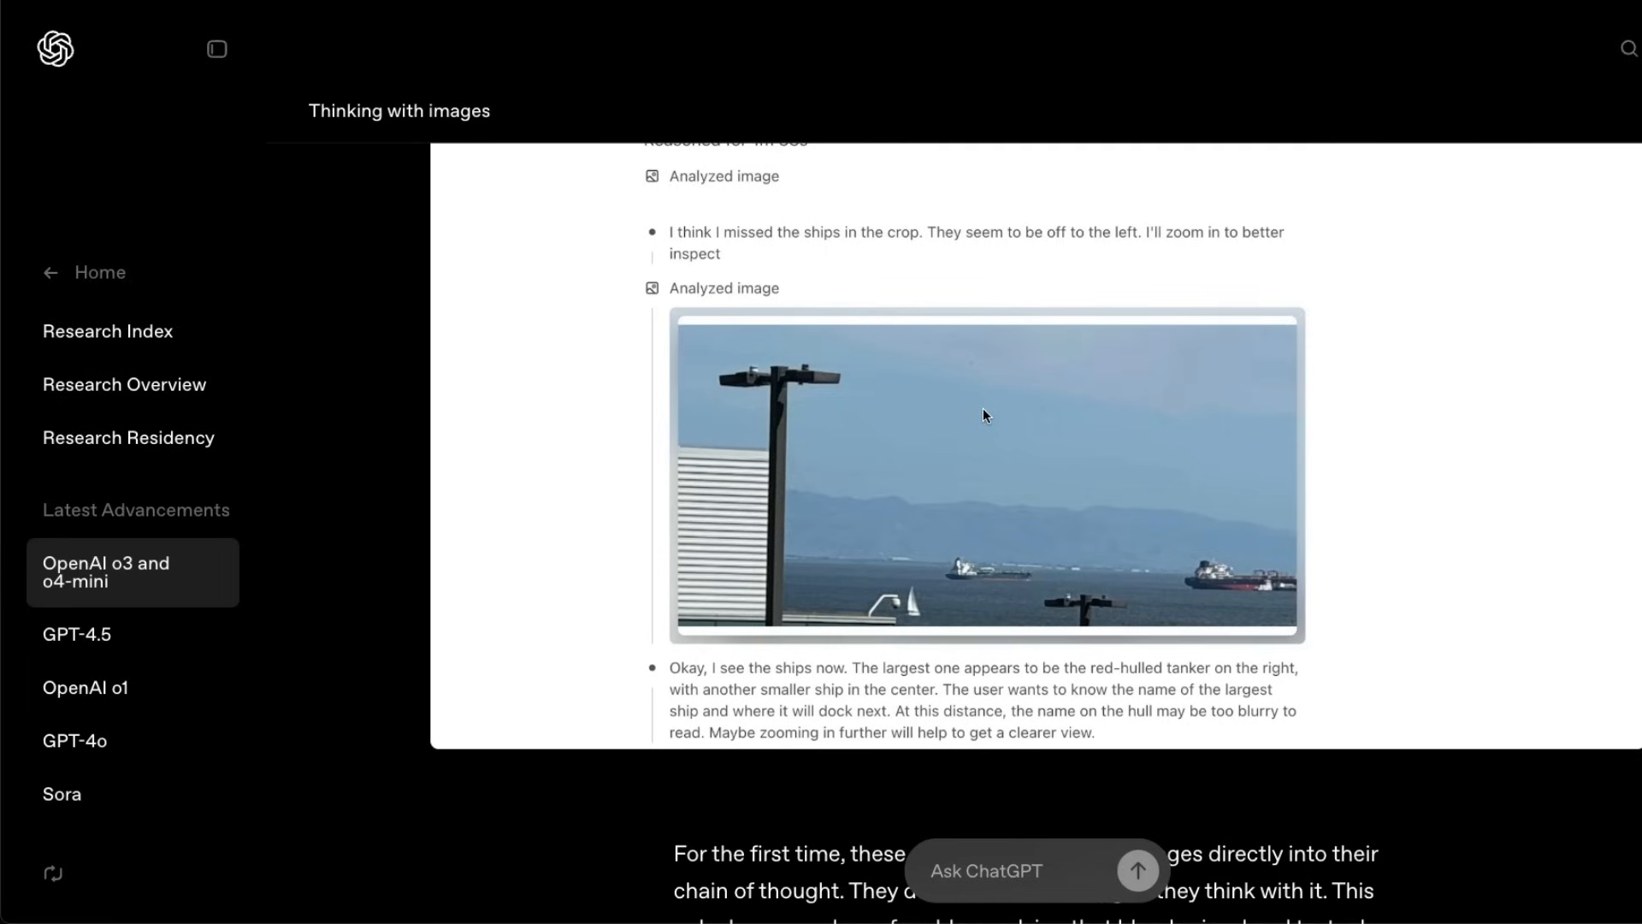
mouse_move(1149, 496)
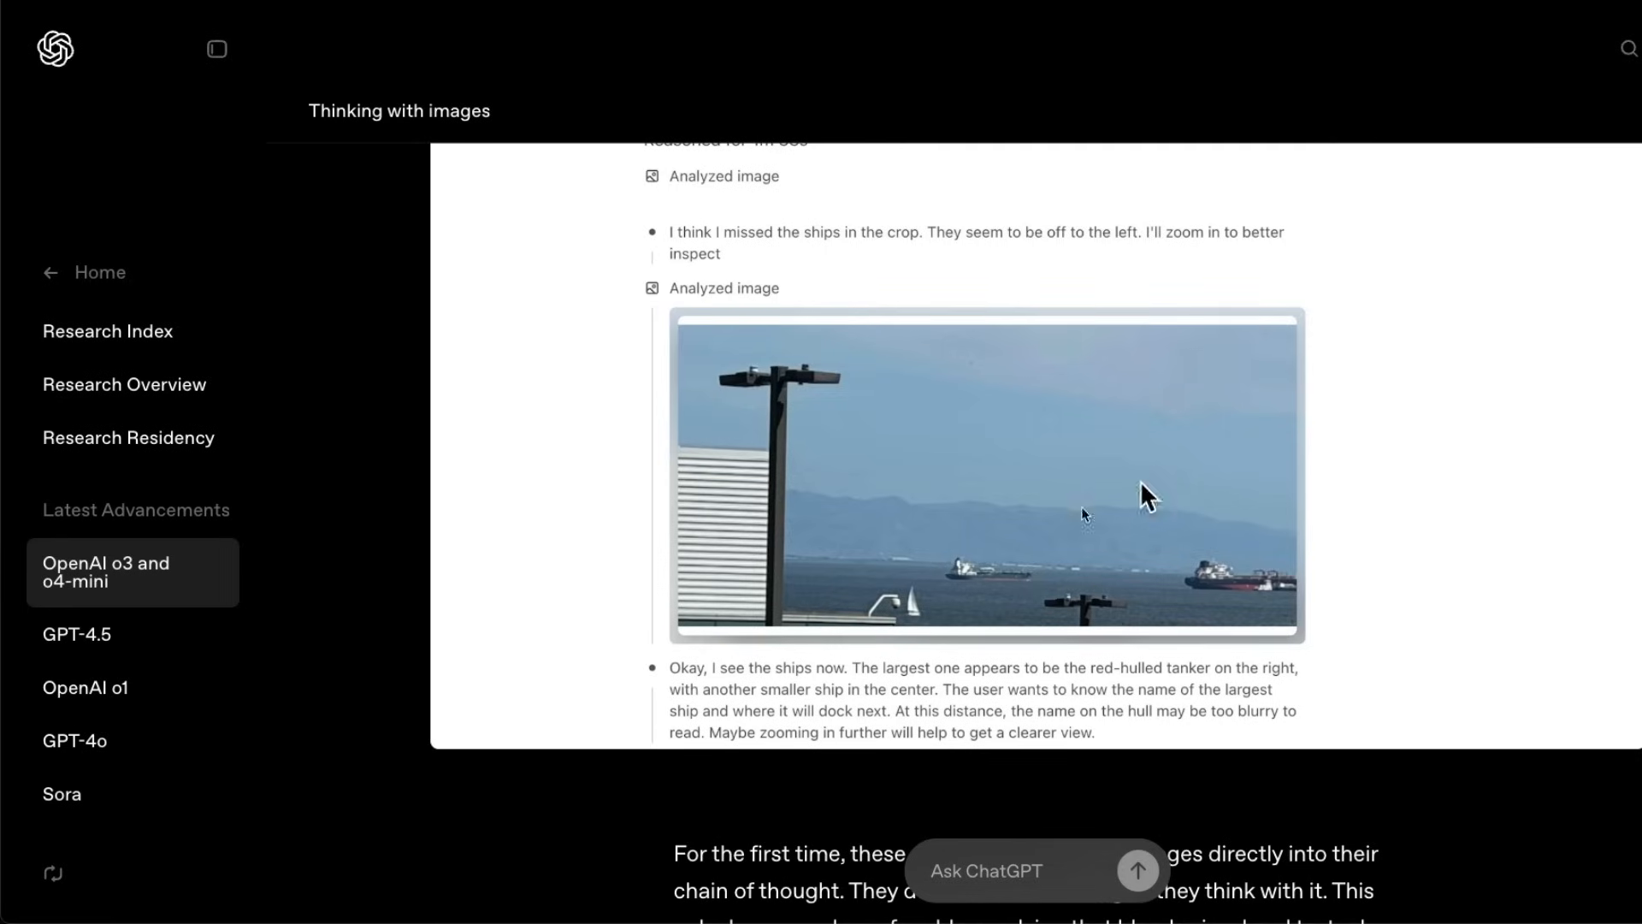
mouse_move(798, 660)
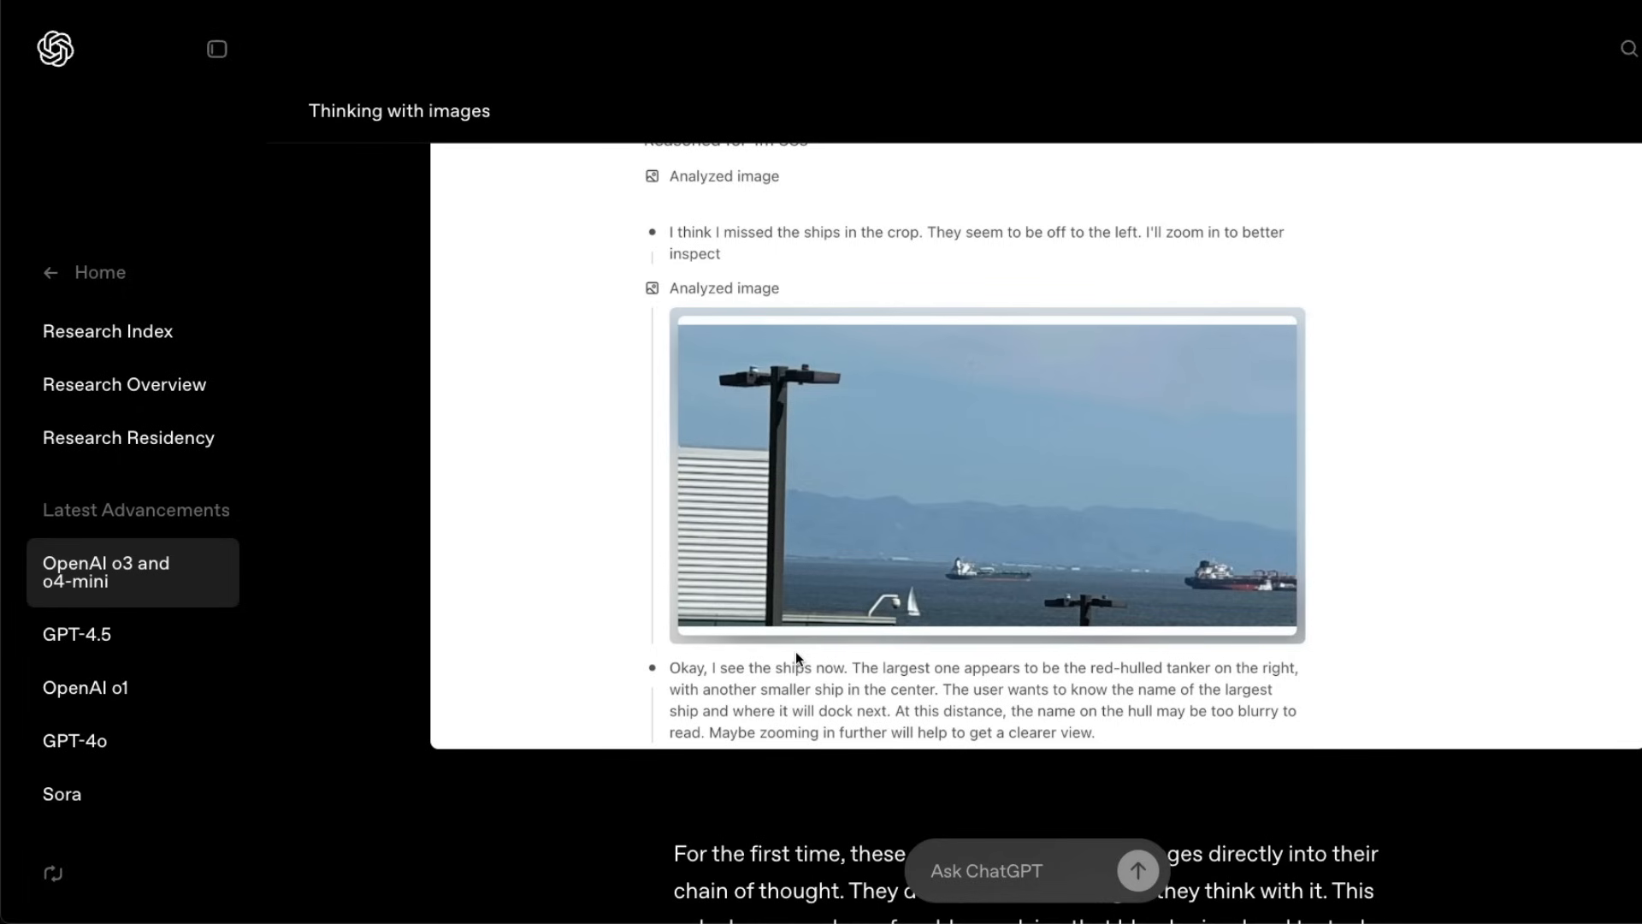
scroll("down", 3)
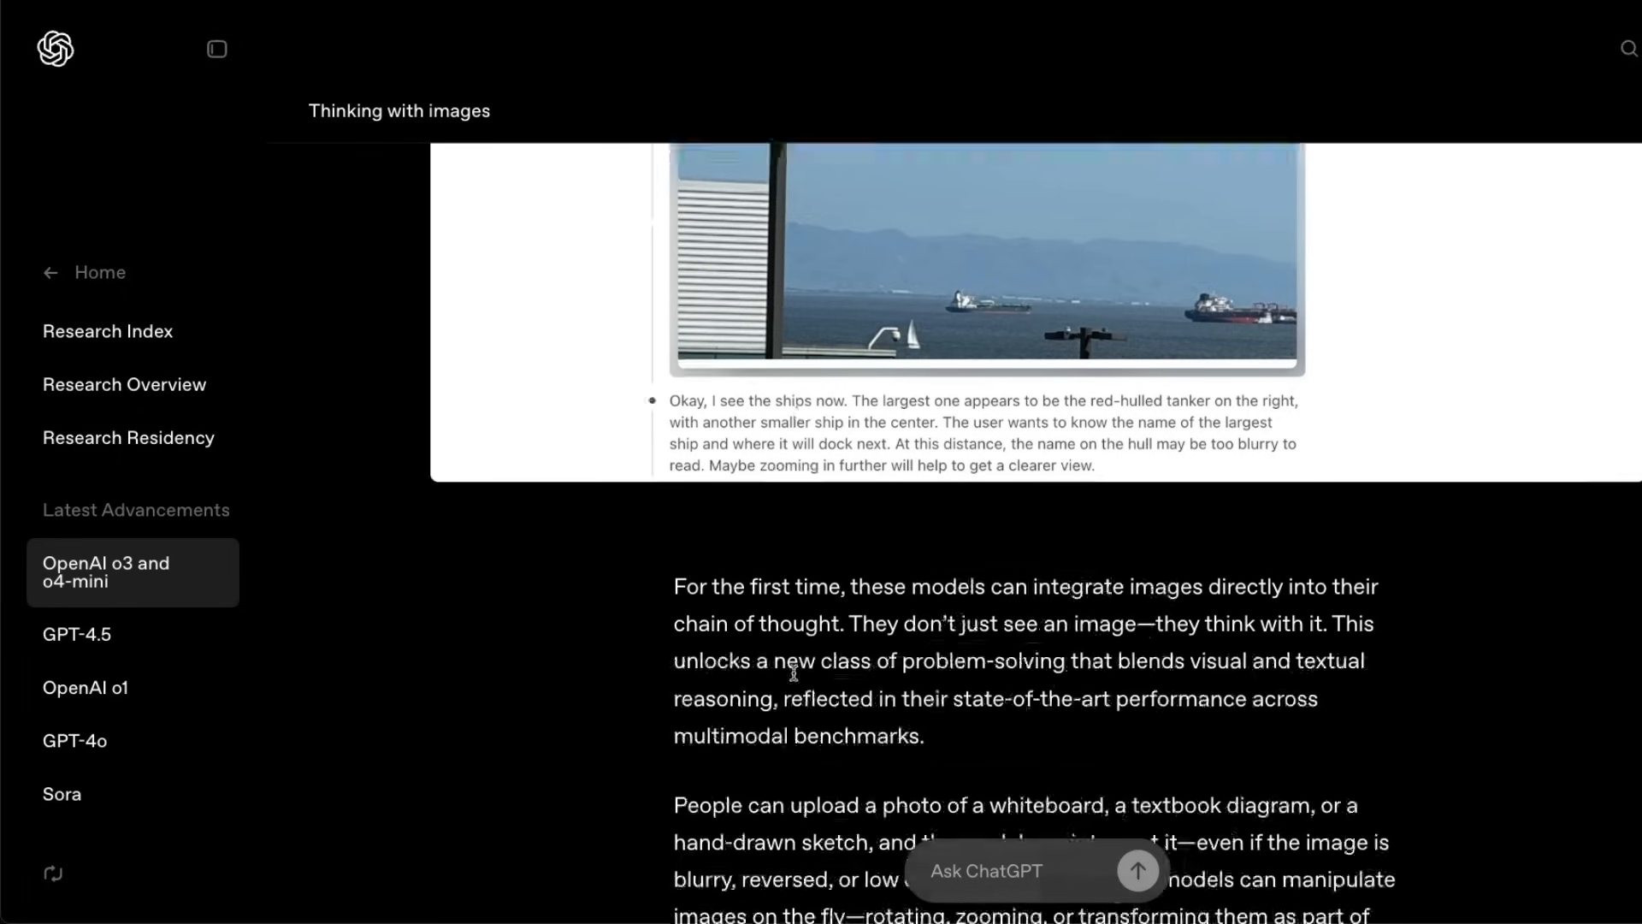
scroll("down", 3)
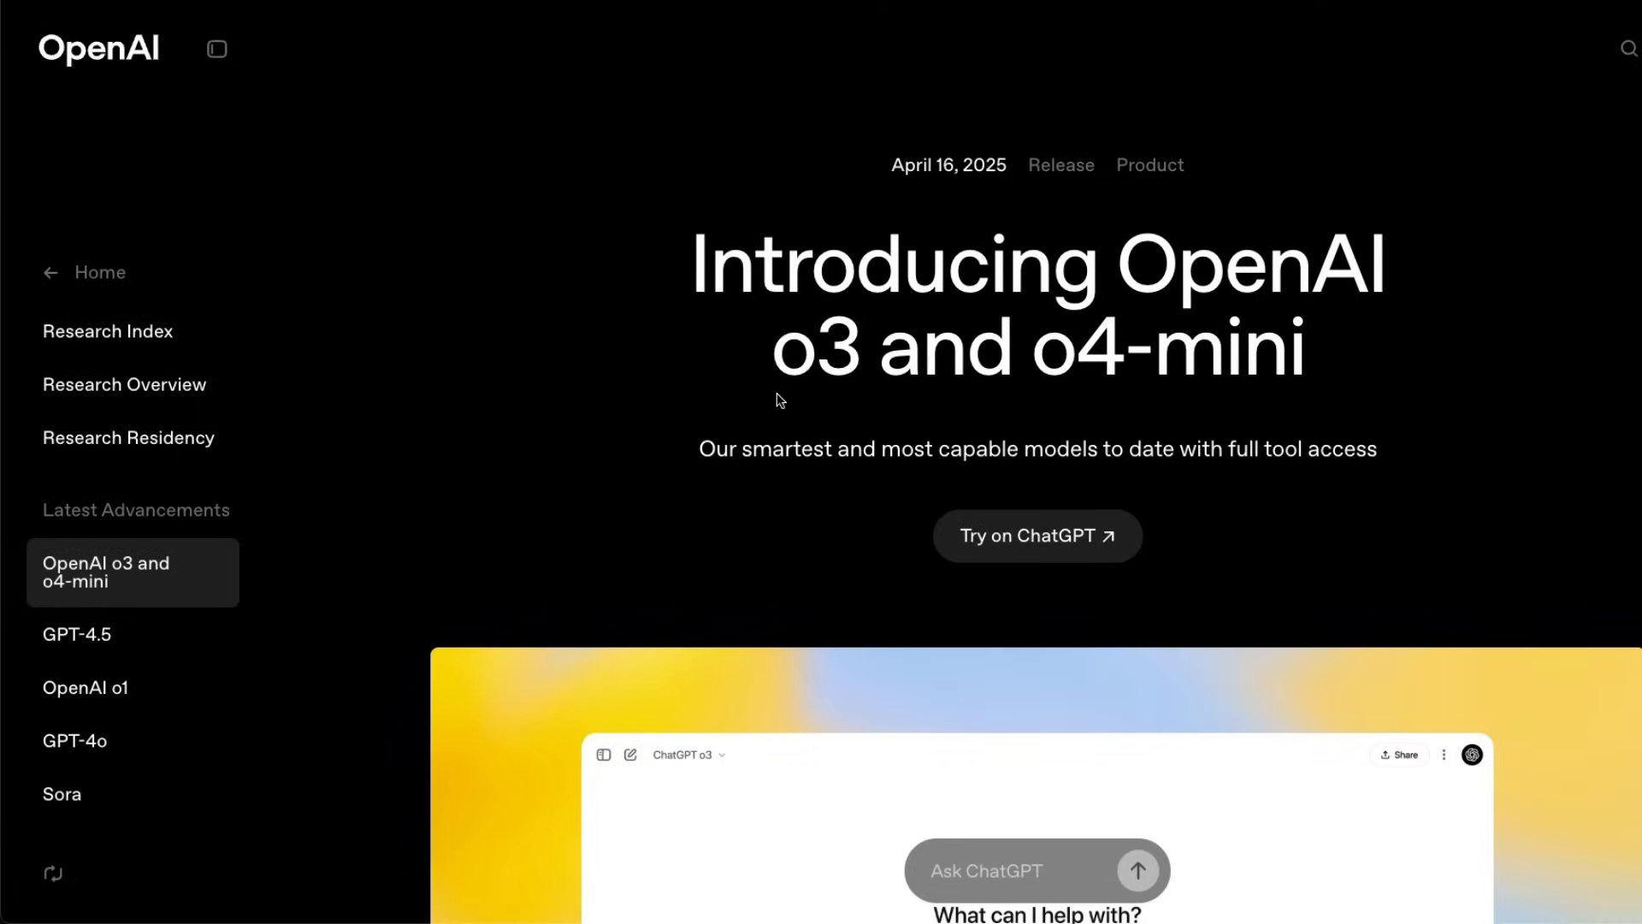
Step: Select 'o3' in the title and scroll to the article's opening release paragraph
double_click(822, 347)
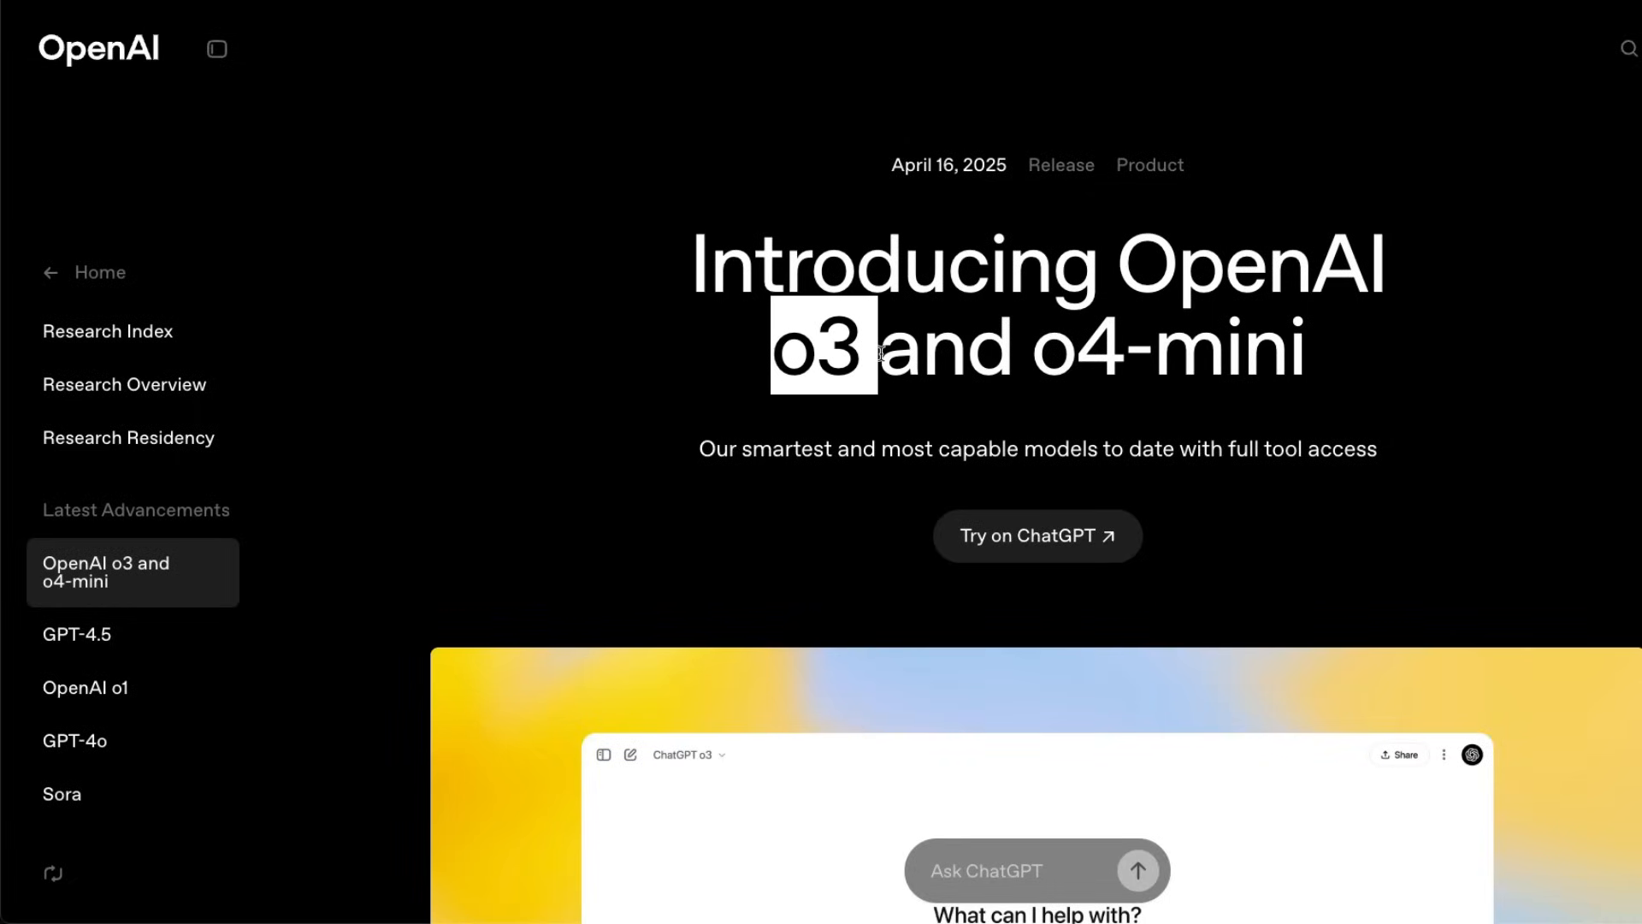
scroll("down", 3)
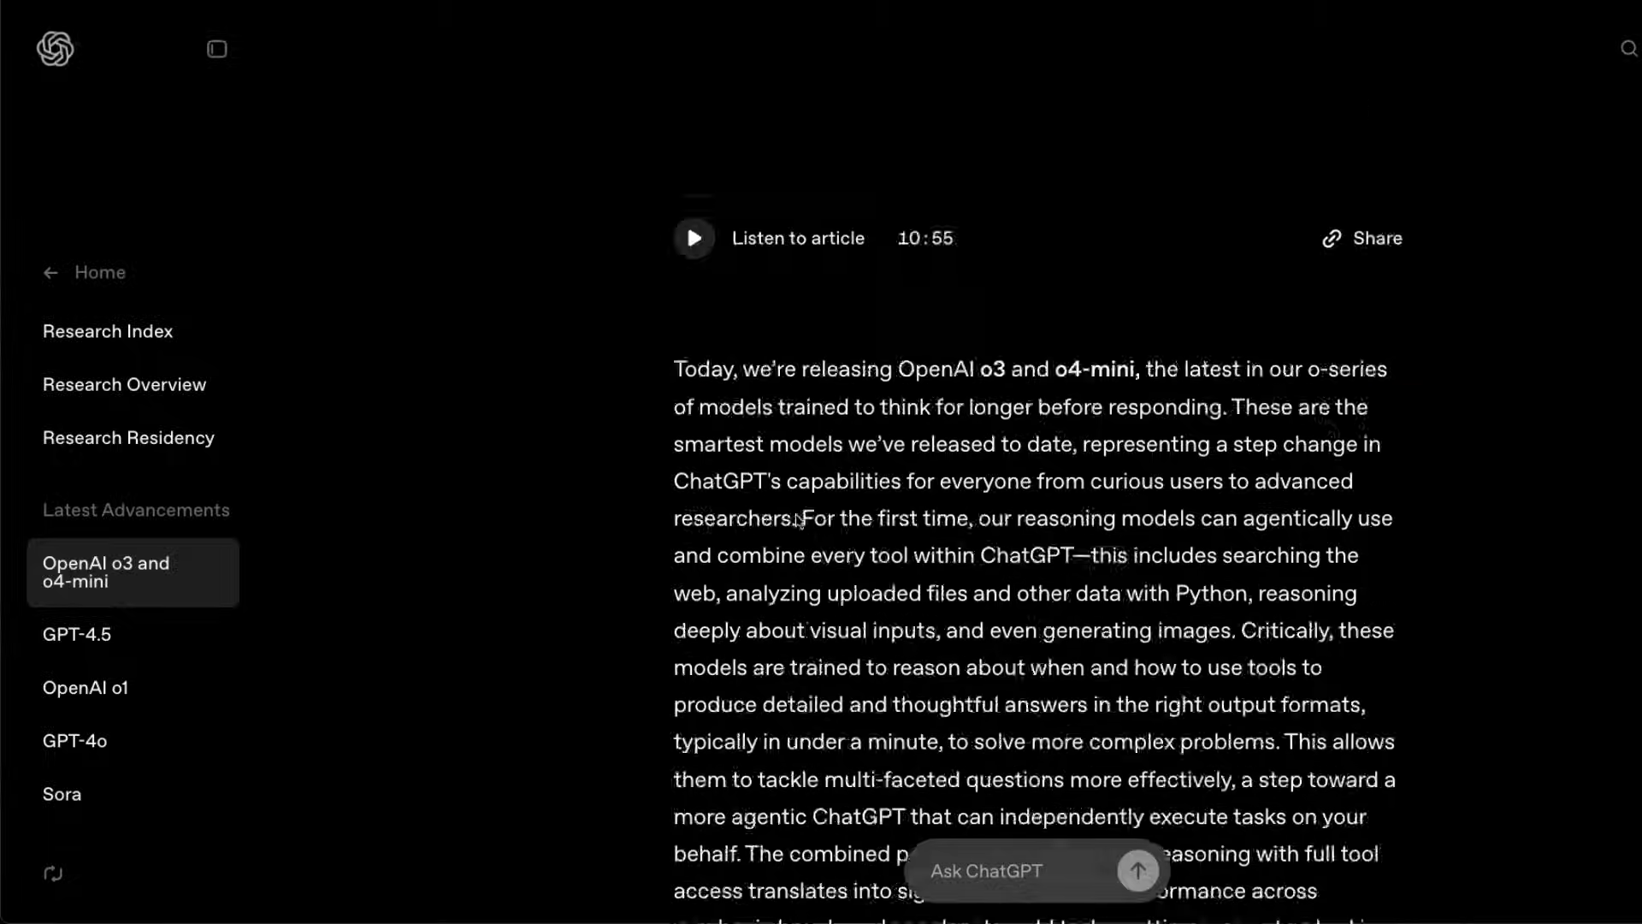
scroll("down", 3)
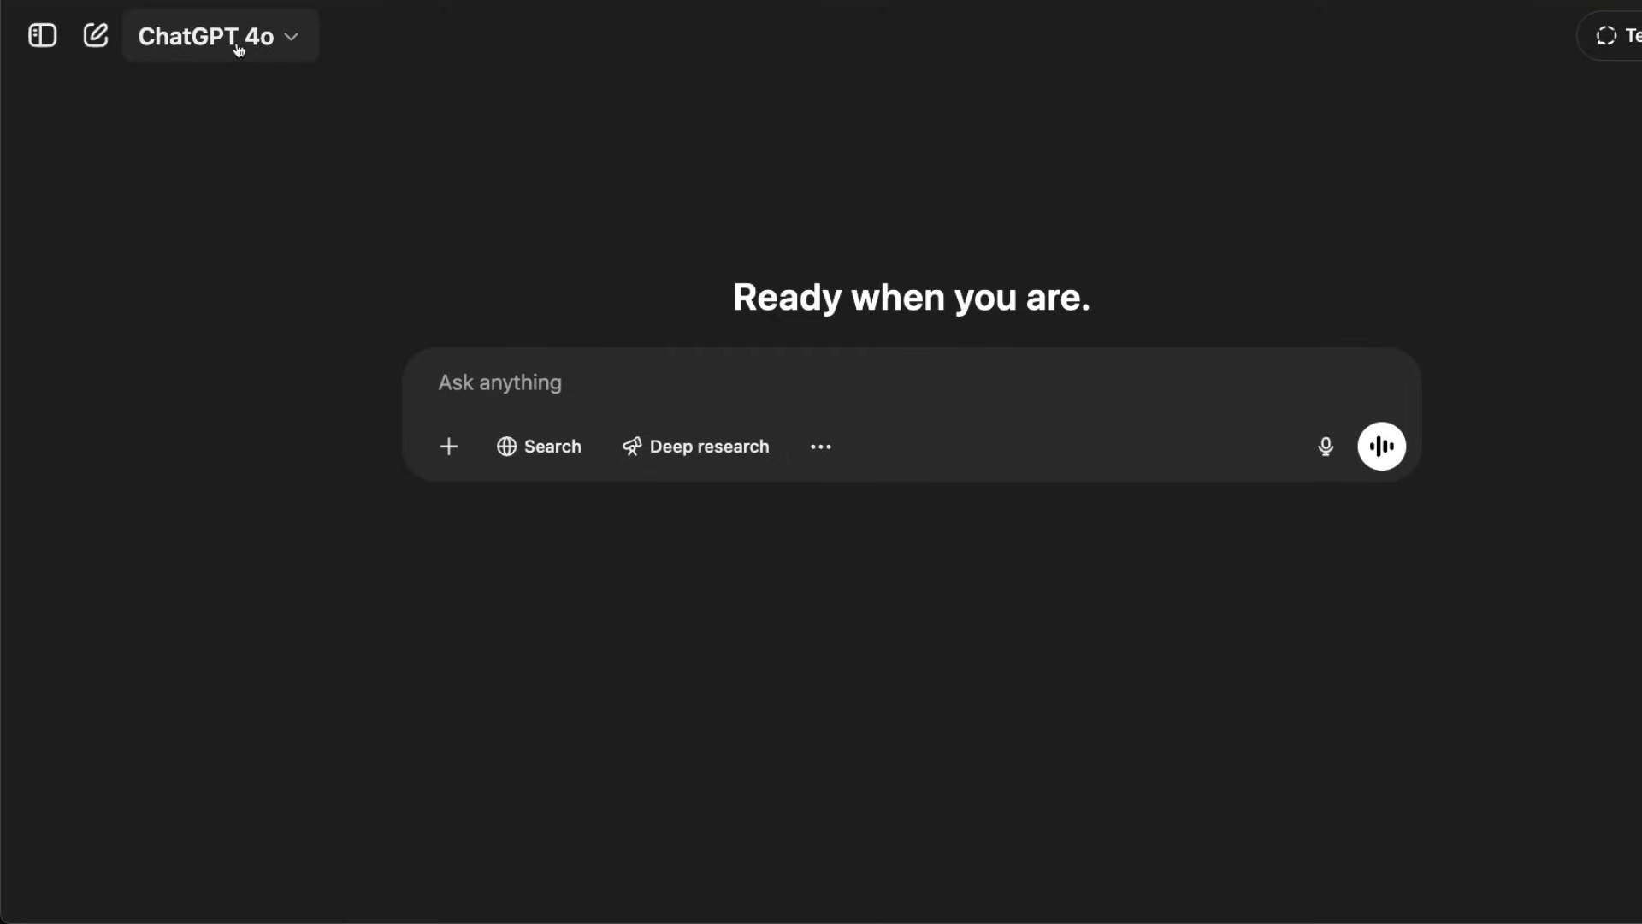
Step: Show the ChatGPT model list offering GPT-4o, GPT-4.5, o3, o4-mini and o4-mini-high
left_click(209, 36)
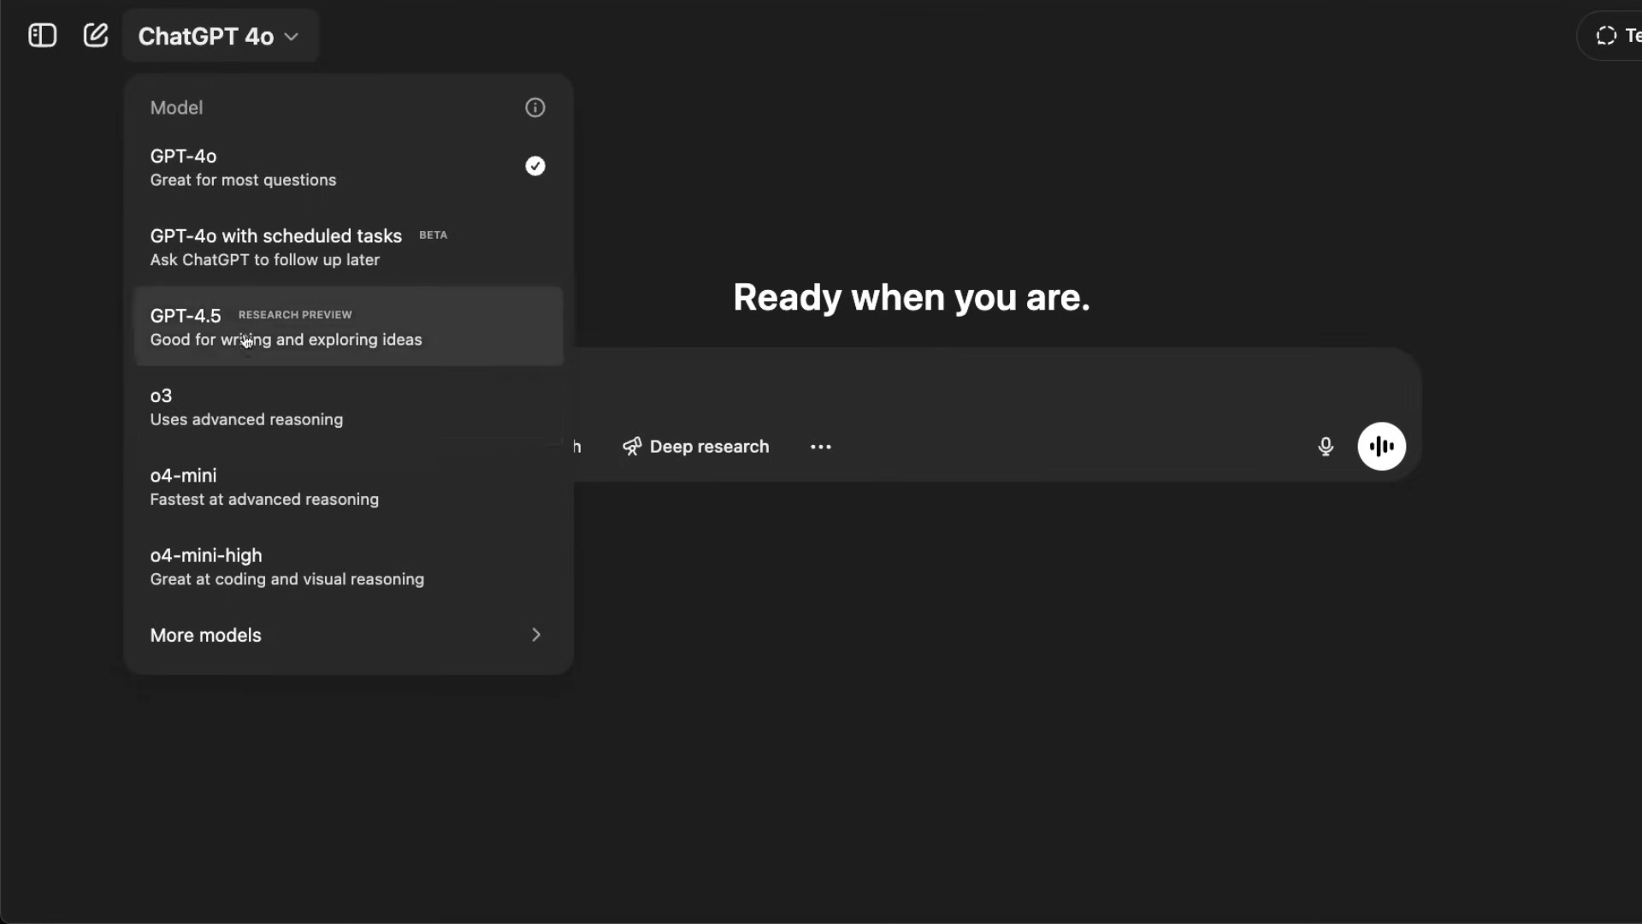
mouse_move(227, 486)
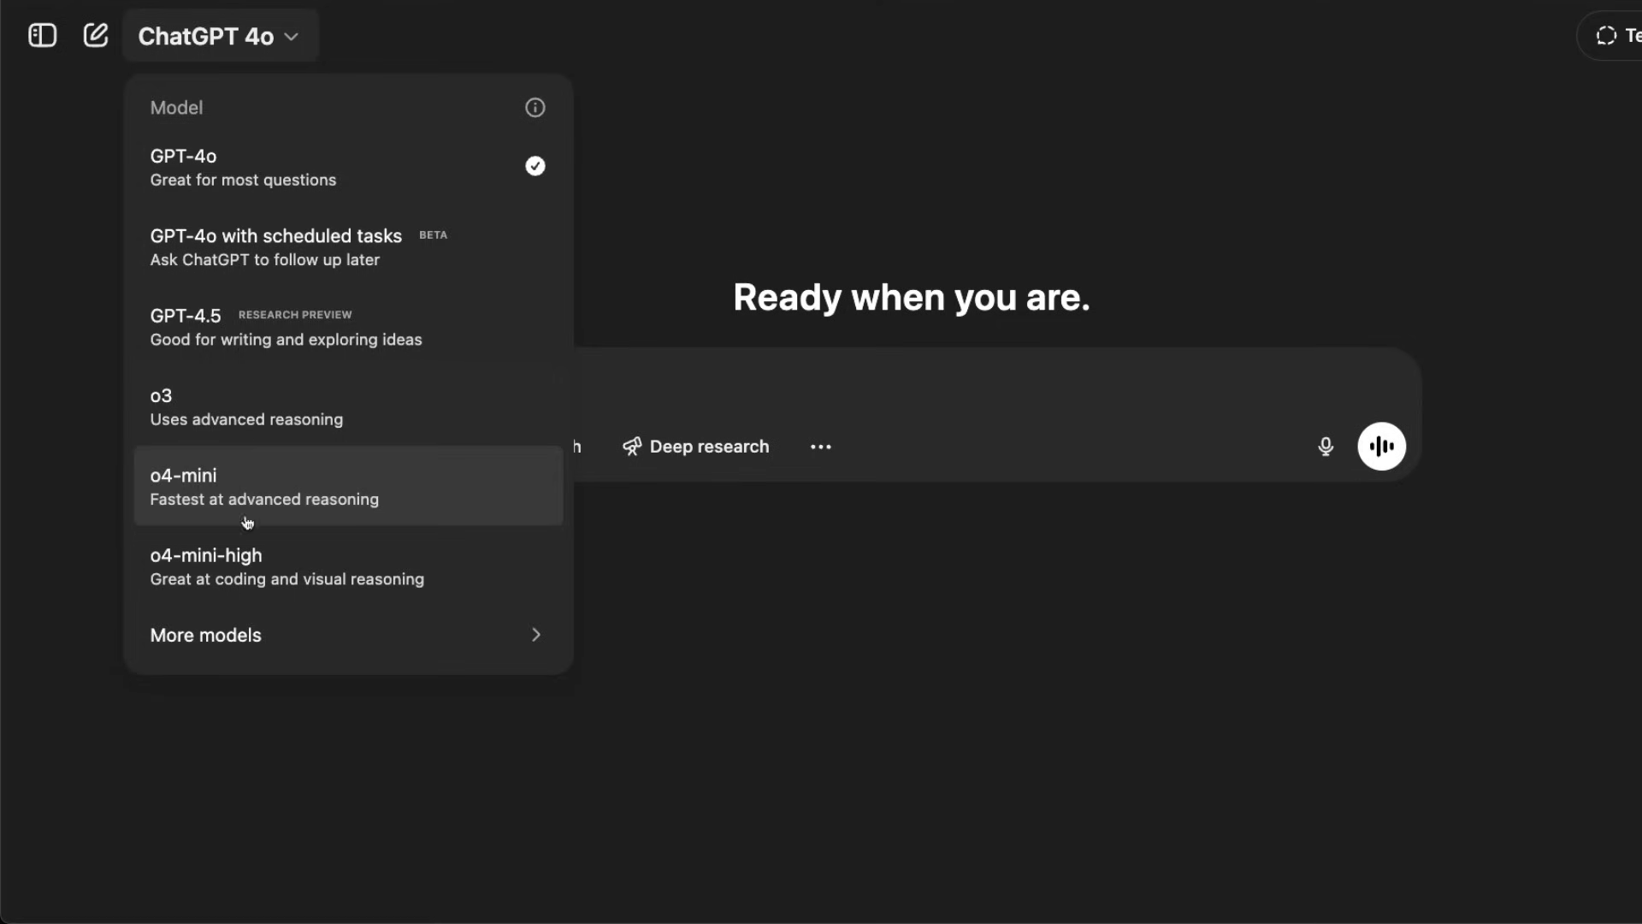
mouse_move(593, 612)
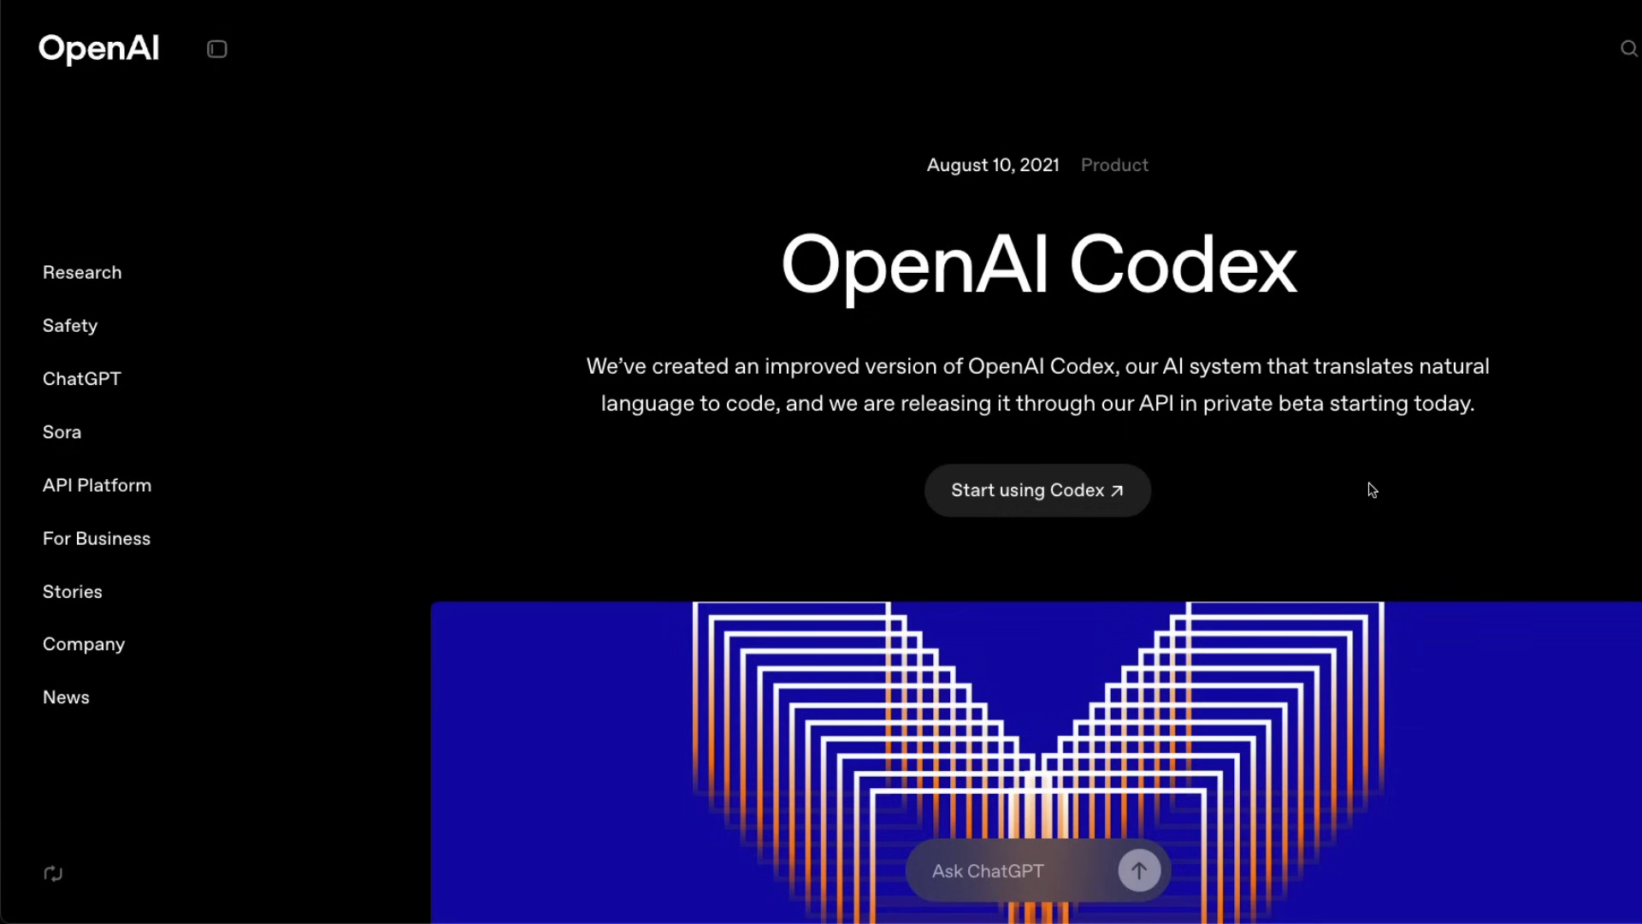
Step: Switch to the openai/codex GitHub repository and scroll to its Codex CLI README
left_click(1037, 491)
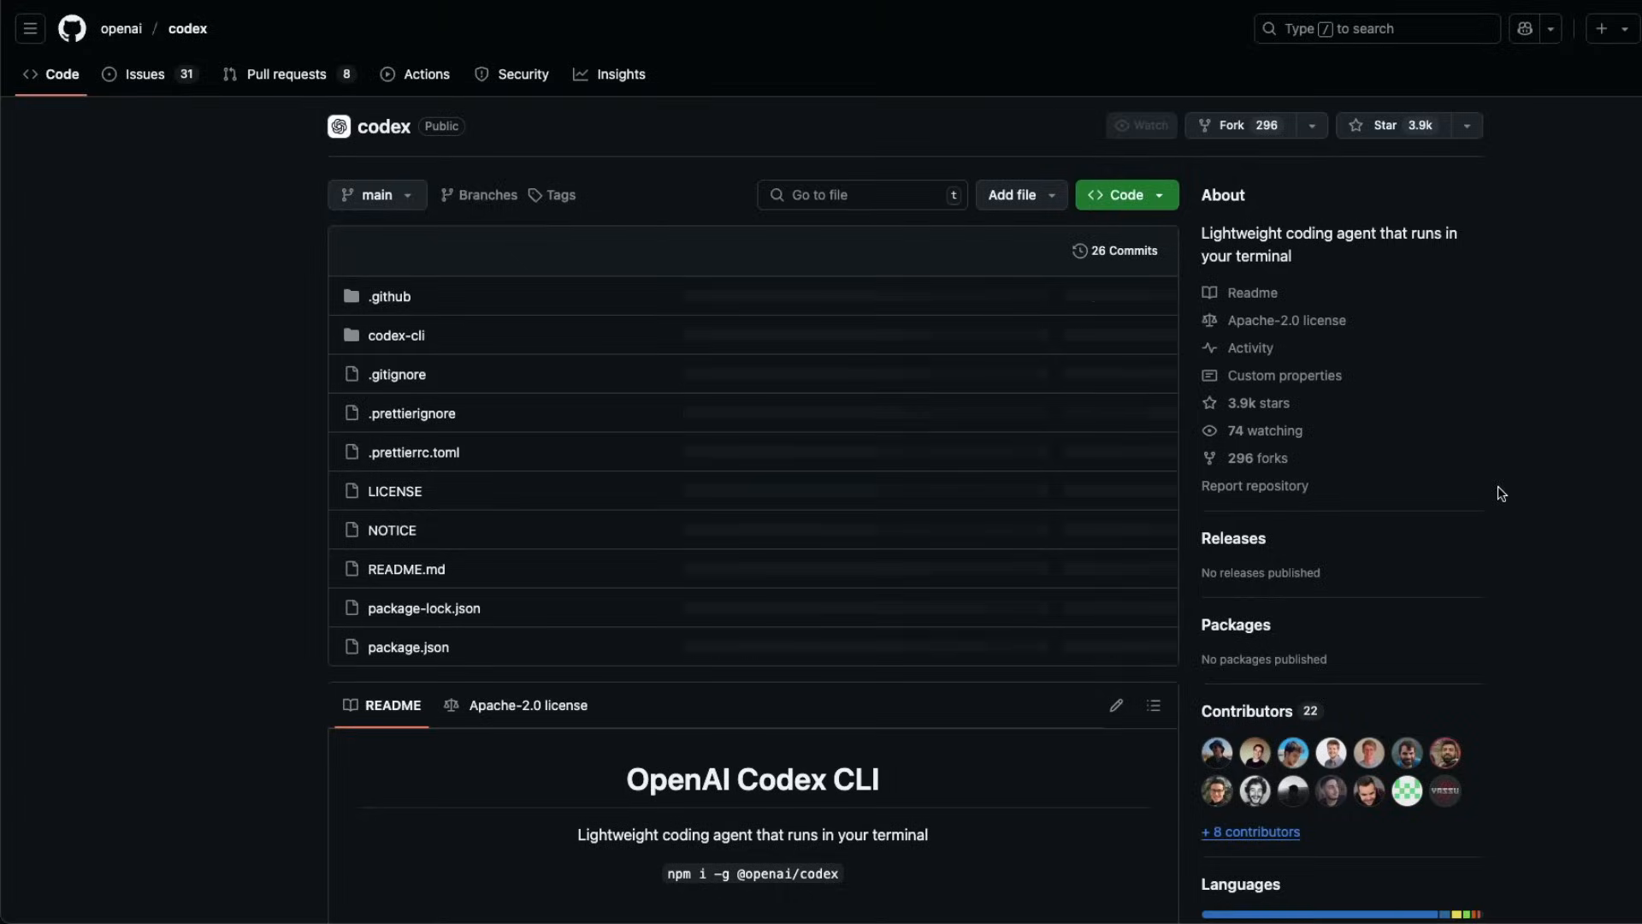
scroll("down", 3)
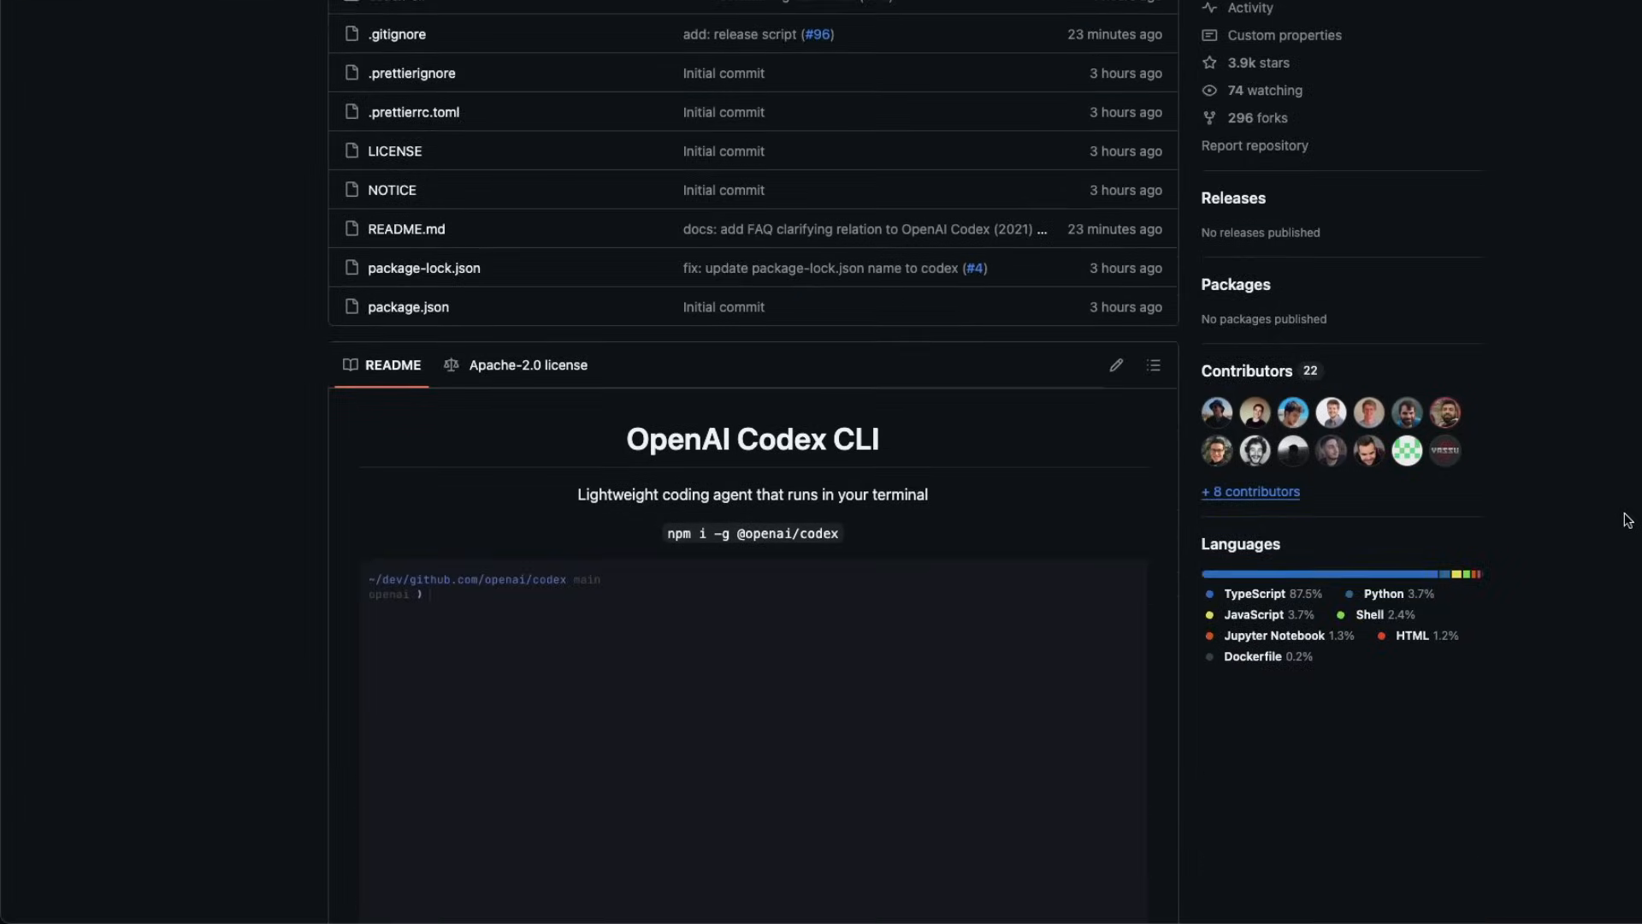
scroll("down", 3)
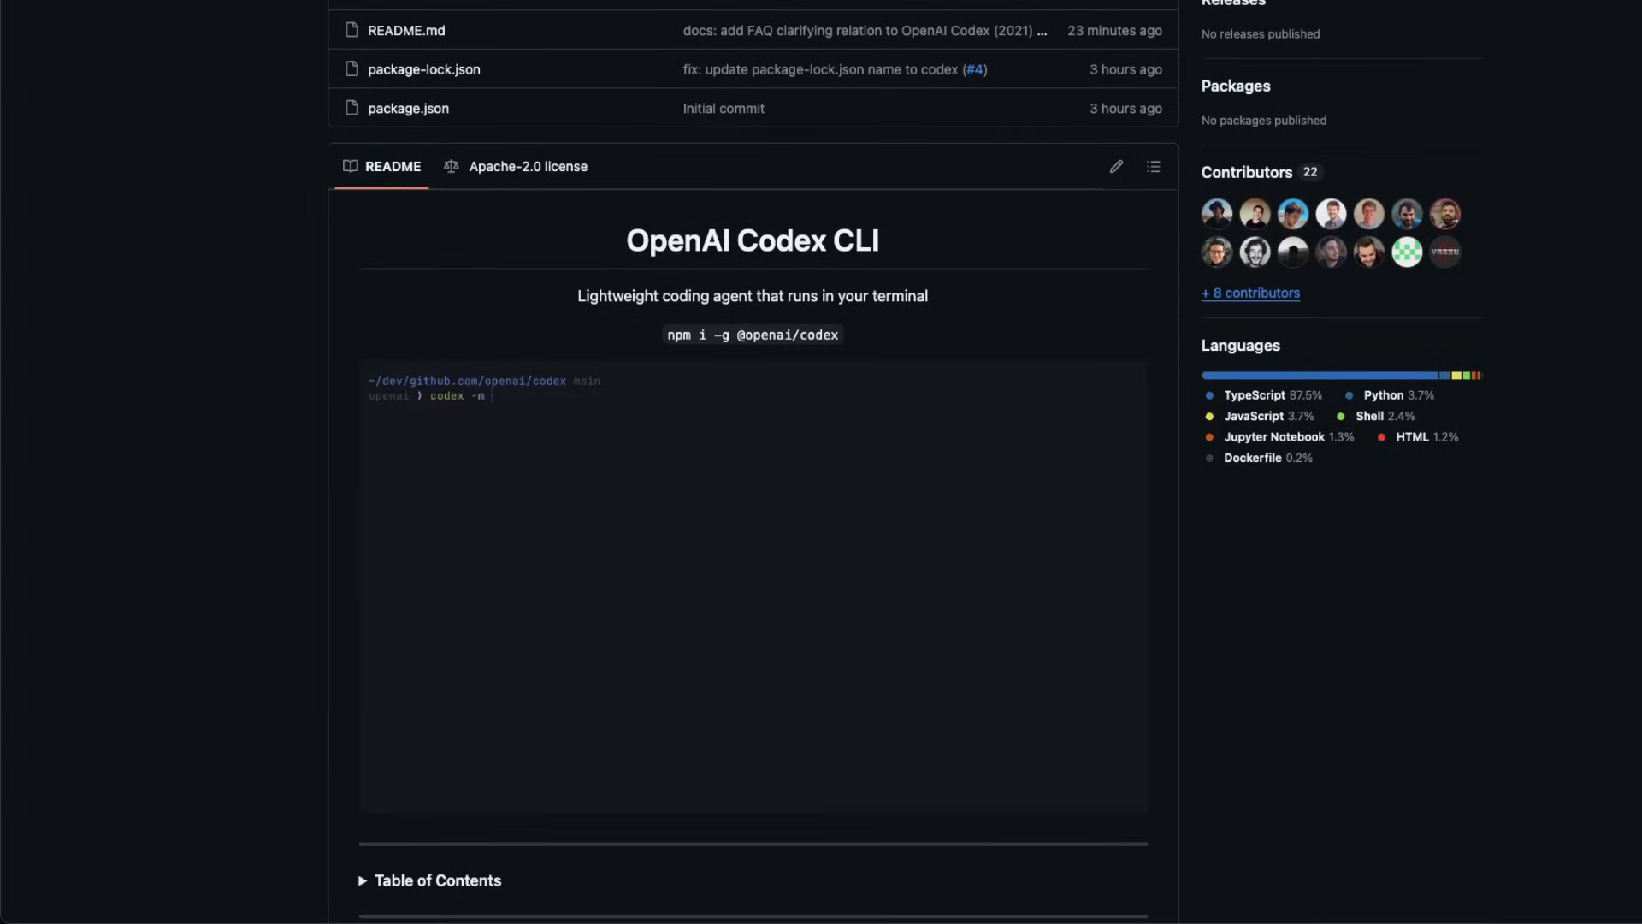